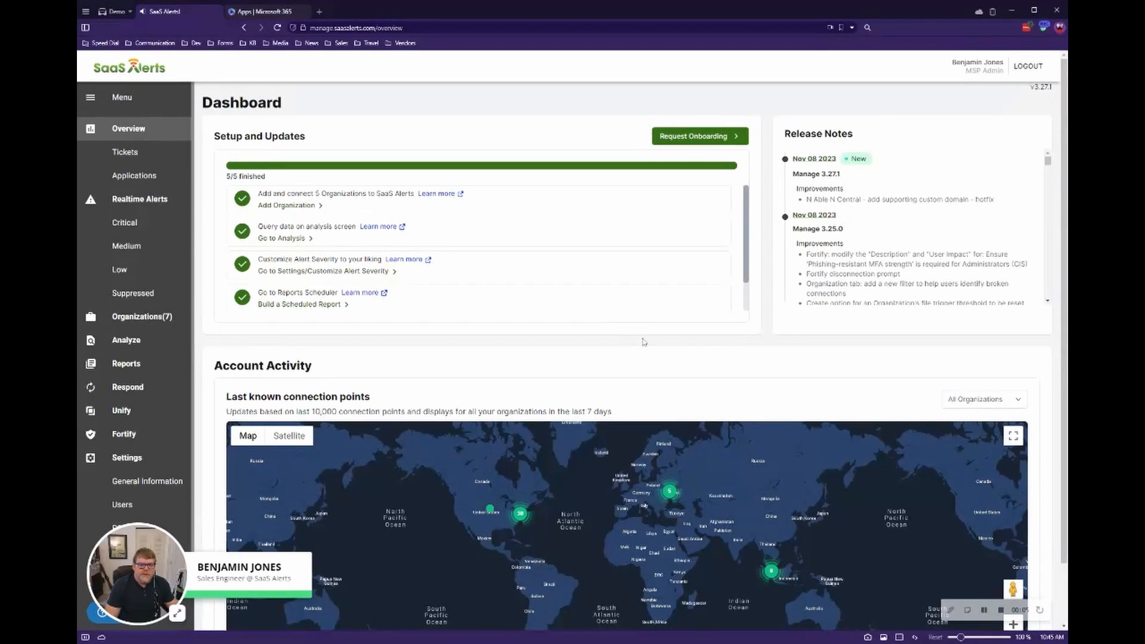
{"action": "mouse_move", "coordinate": [645, 364]}
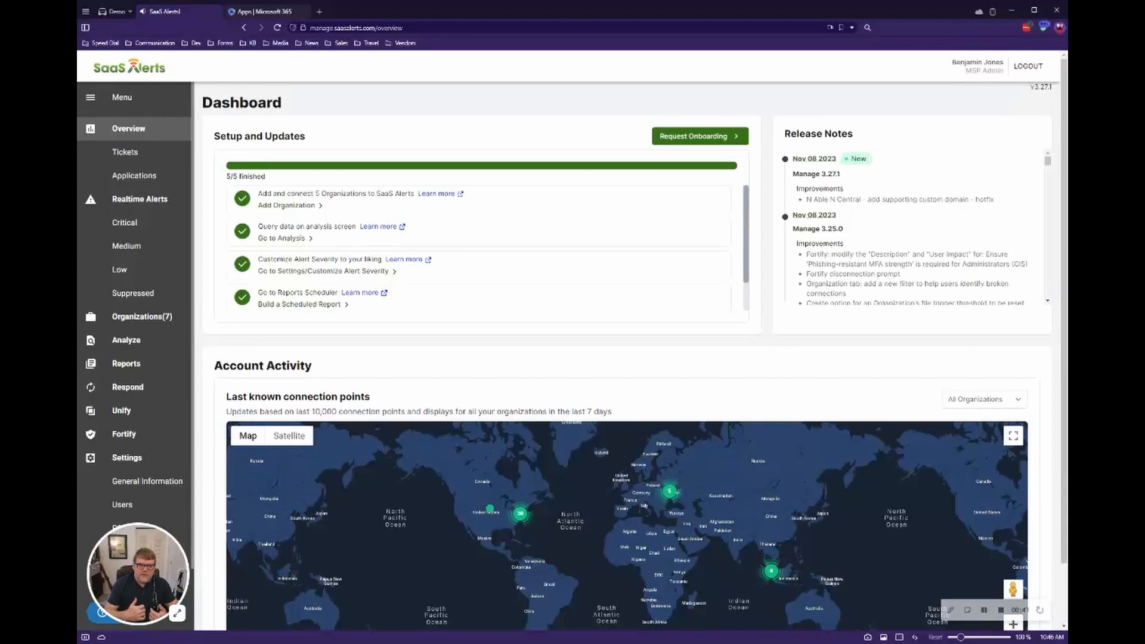
{"action": "mouse_move", "coordinate": [688, 462]}
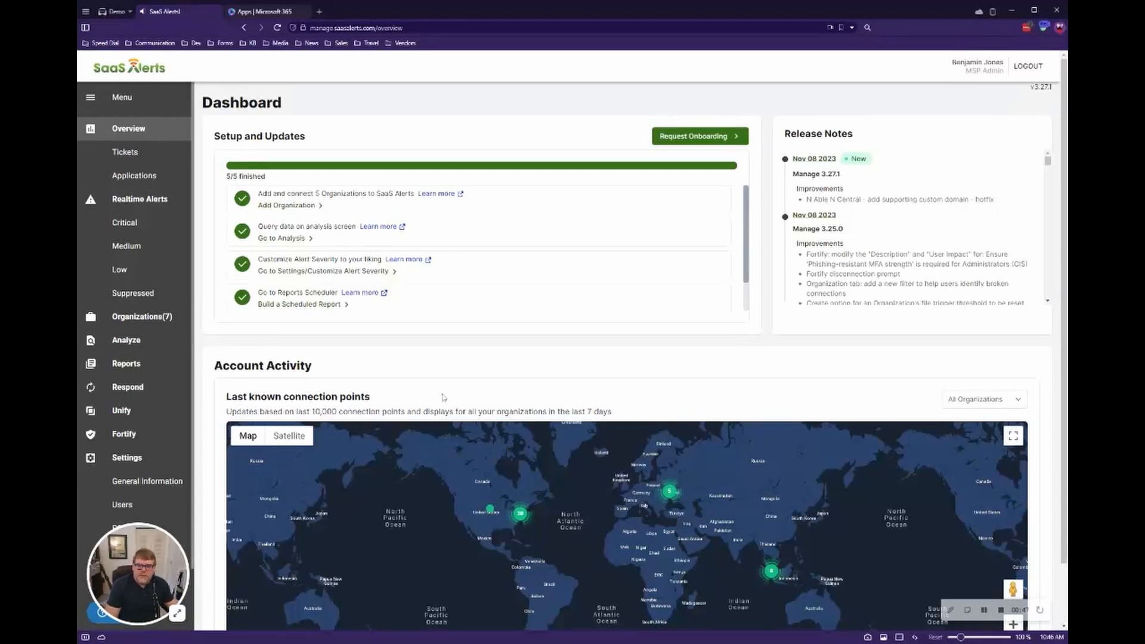
{"action": "mouse_move", "coordinate": [119, 341]}
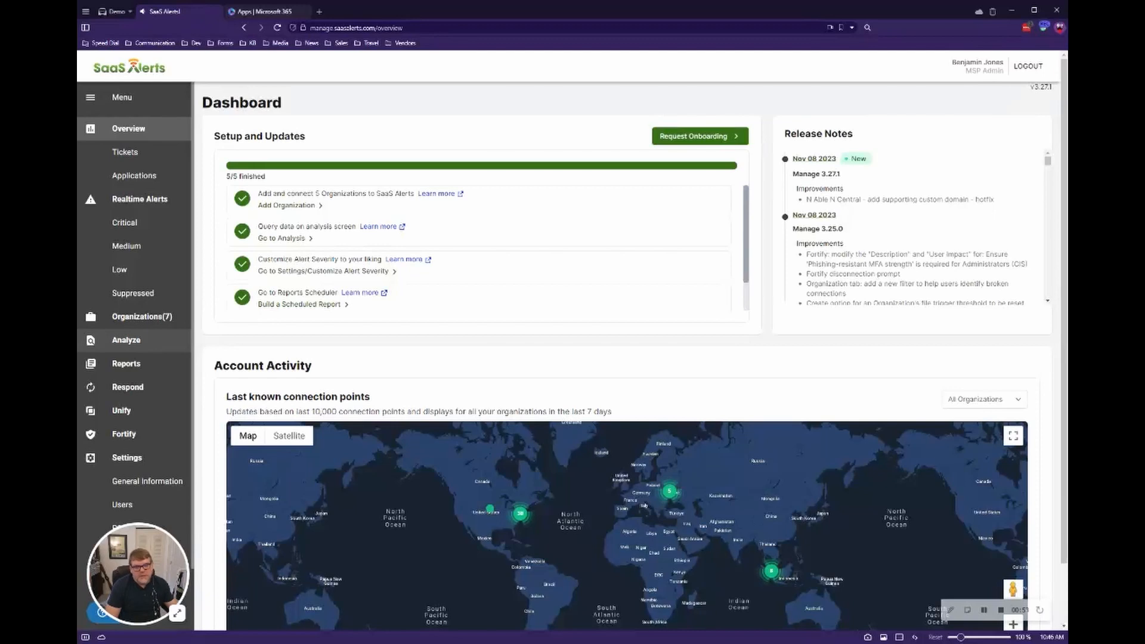
{"action": "mouse_move", "coordinate": [132, 346]}
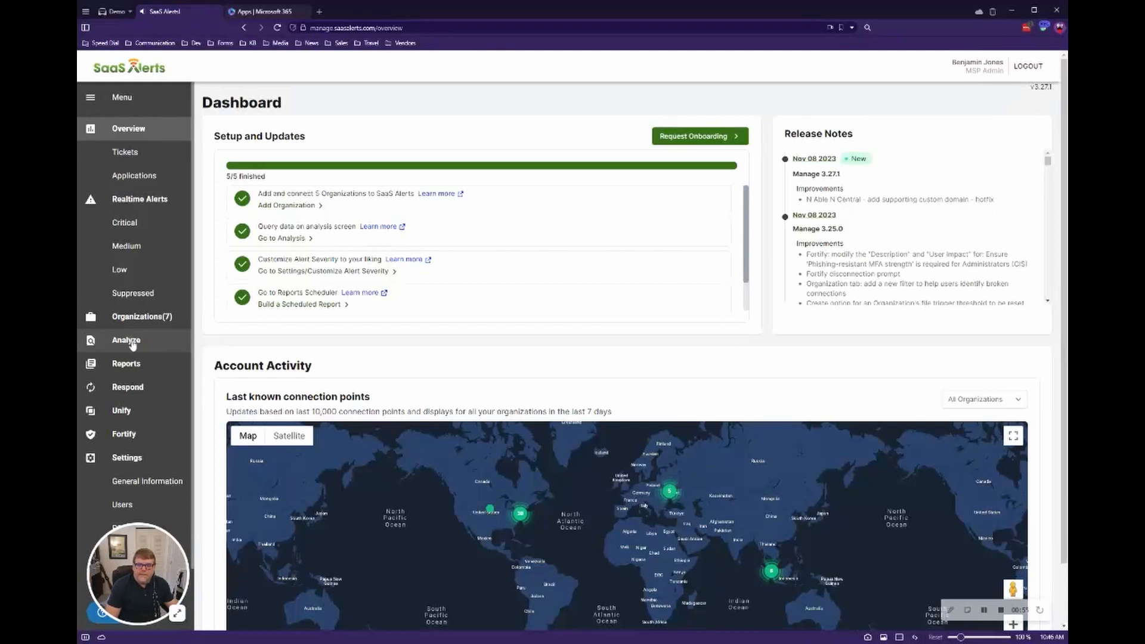
Open Analyze with dates 11/03/2023 to 11/17/2023, filtered to Medium and Critical statuses
{"action": "left_click", "coordinate": [126, 340]}
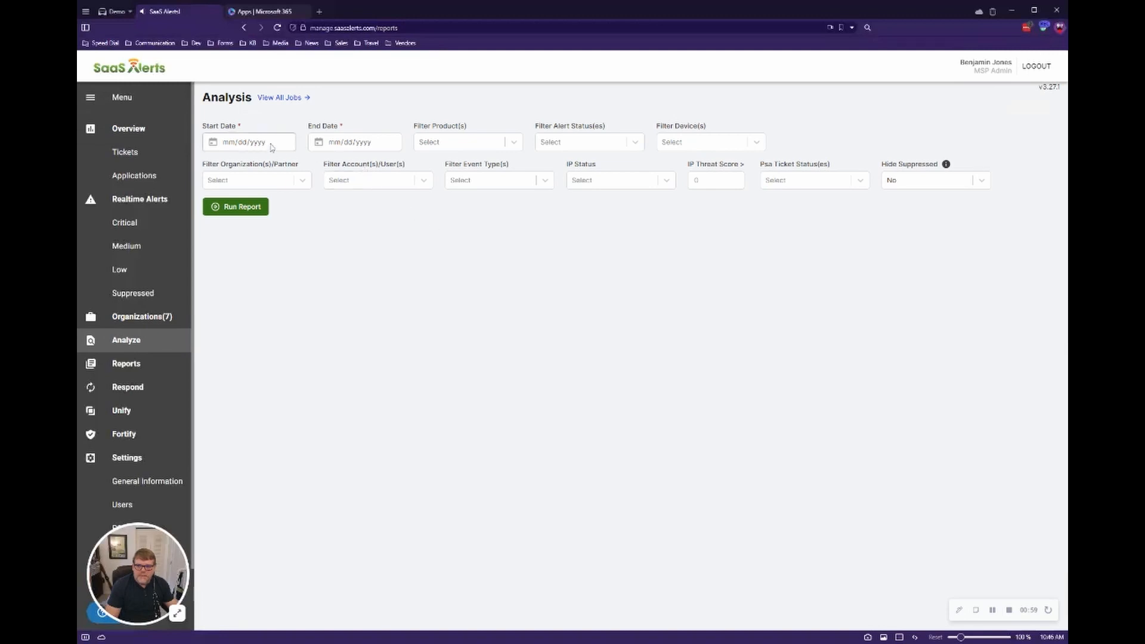
{"action": "left_click", "coordinate": [248, 142]}
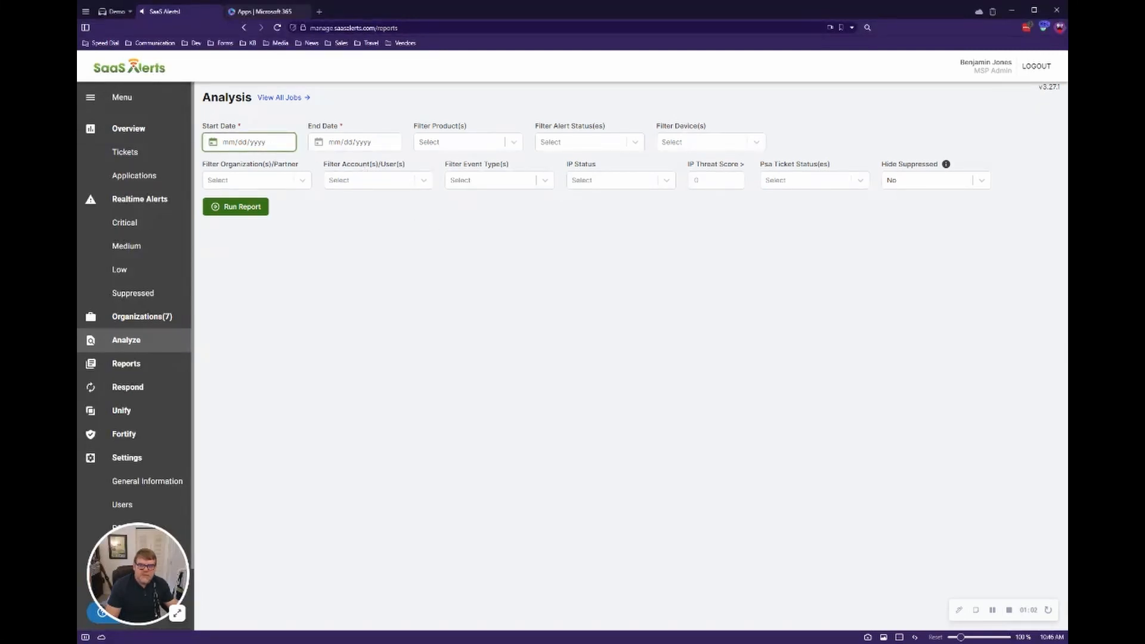
{"action": "left_click", "coordinate": [354, 142]}
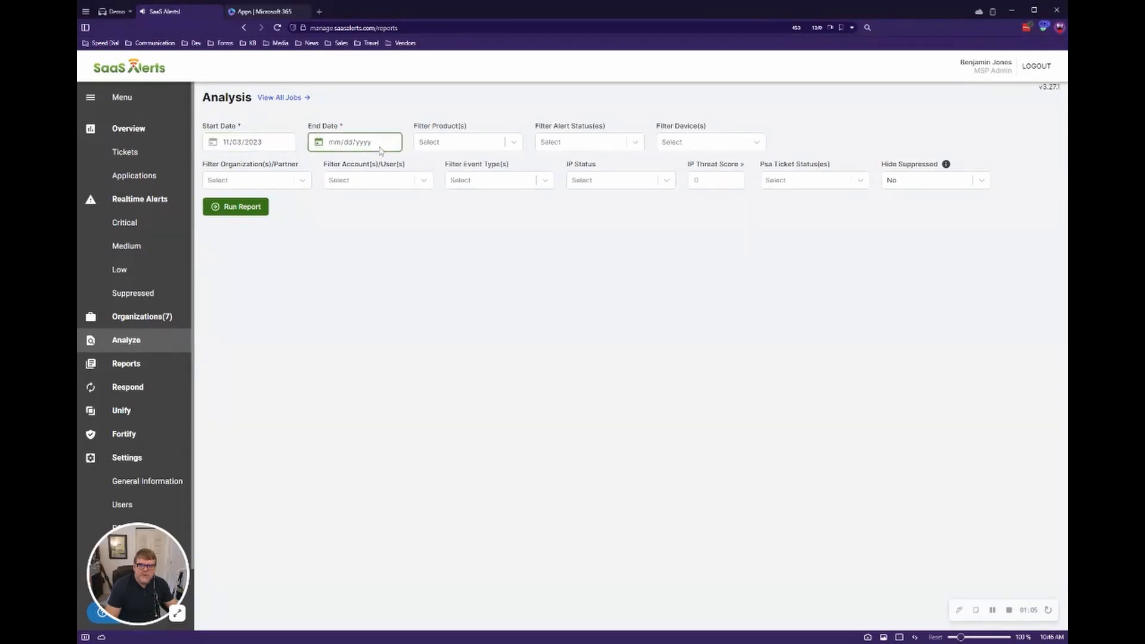
{"action": "type", "text": "11/17/2023"}
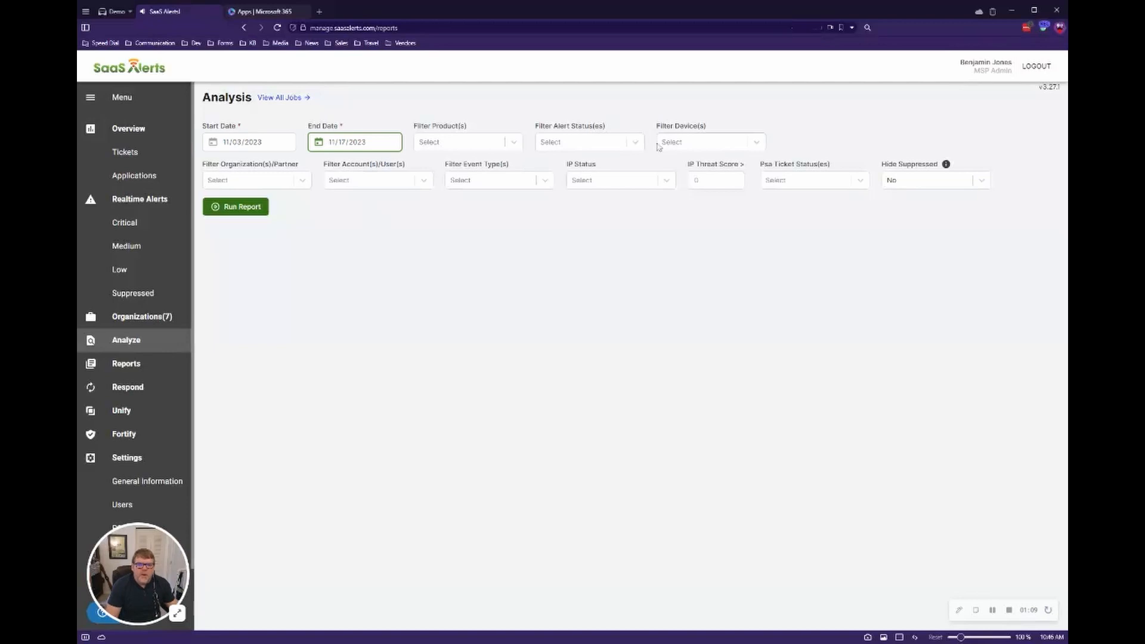
{"action": "left_click", "coordinate": [589, 141]}
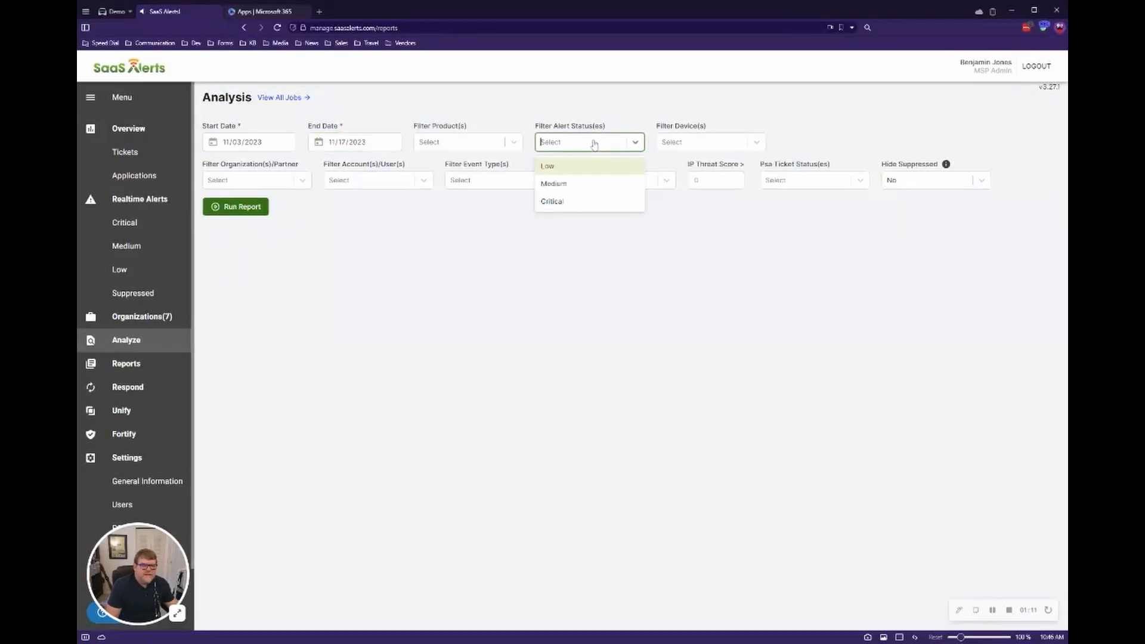
{"action": "left_click", "coordinate": [553, 183]}
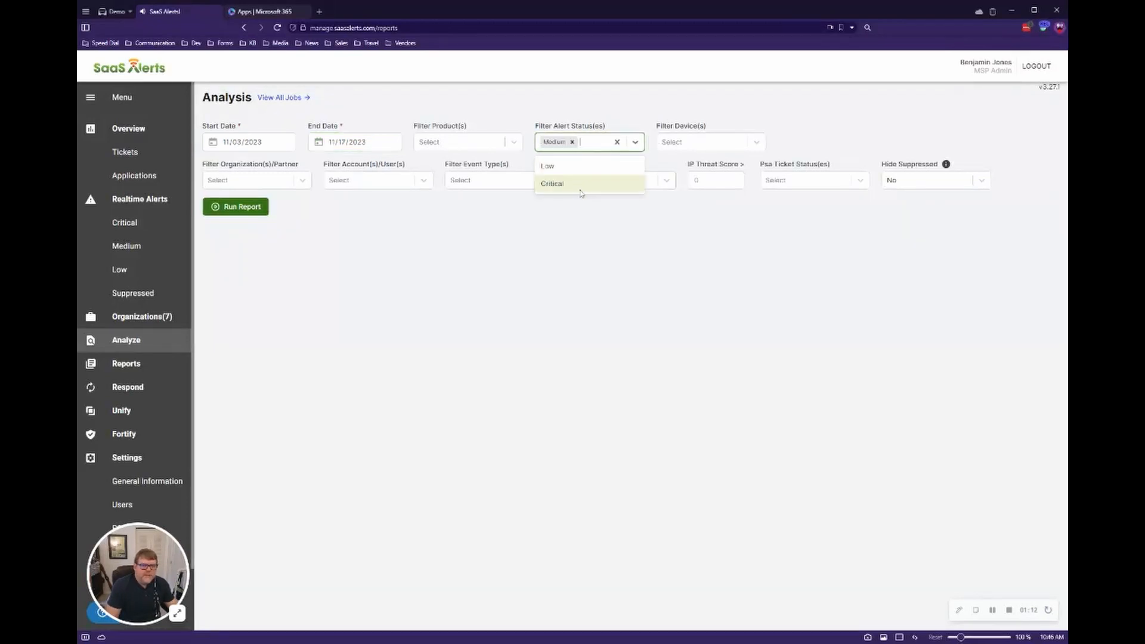
{"action": "left_click", "coordinate": [552, 183]}
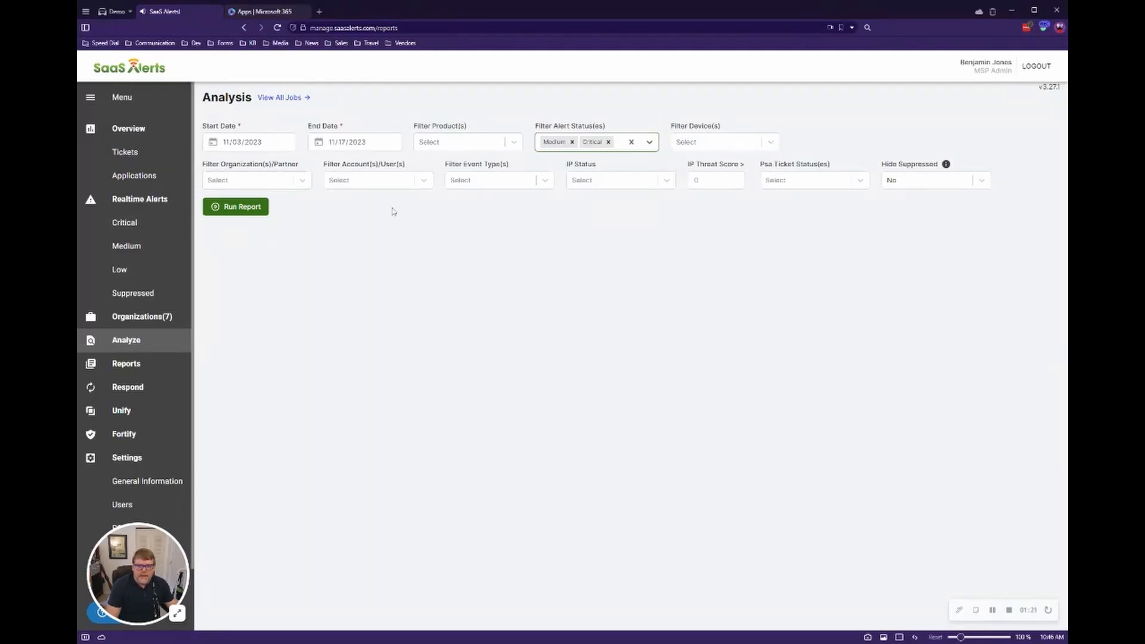
Run the report and scroll through the 606 Medium and Critical alert records
{"action": "left_click", "coordinate": [235, 207]}
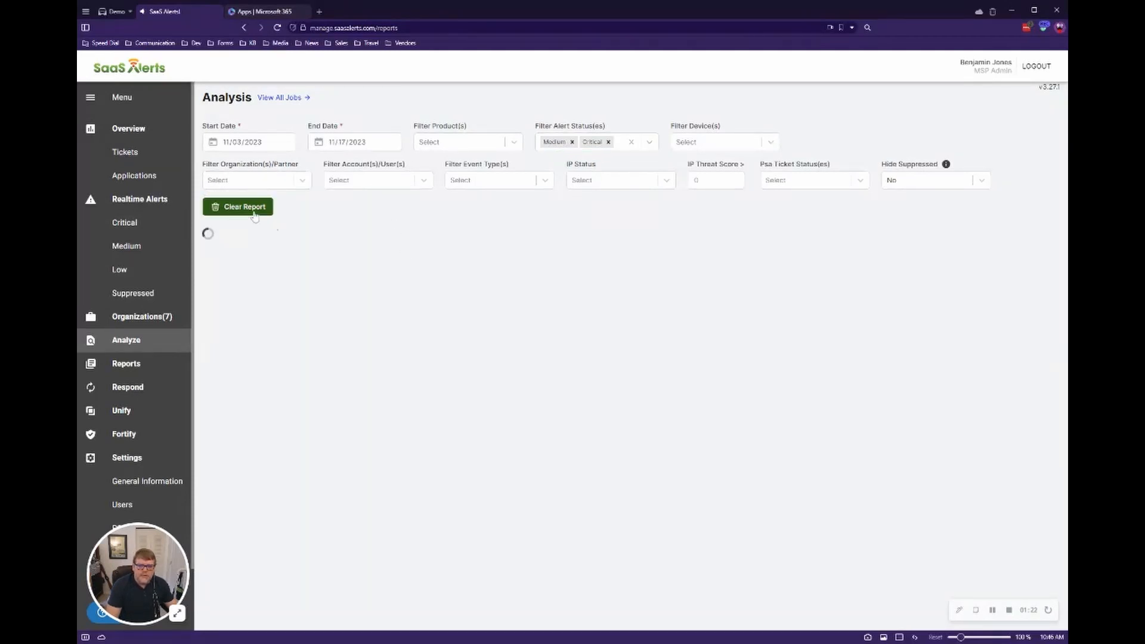
{"action": "mouse_move", "coordinate": [513, 286]}
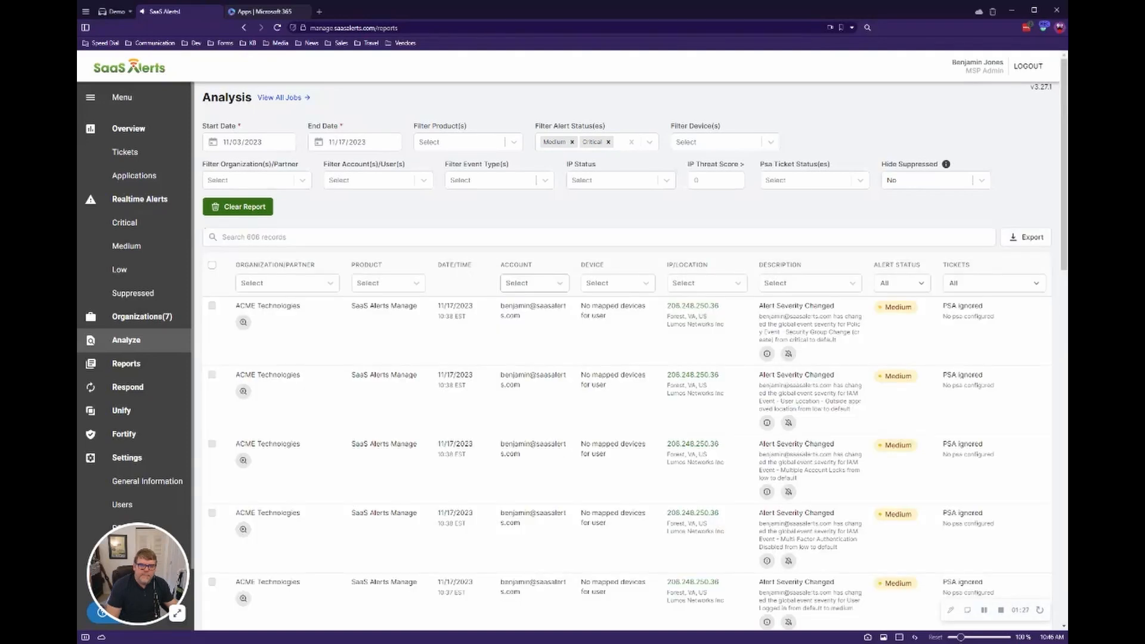
{"action": "mouse_move", "coordinate": [531, 349]}
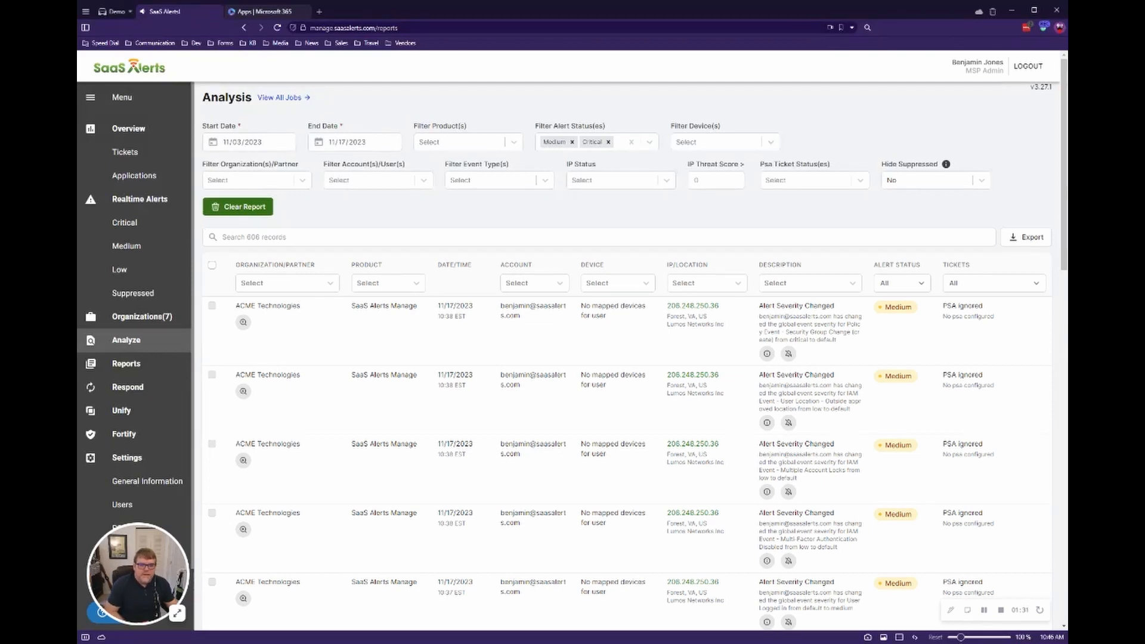
{"action": "mouse_move", "coordinate": [541, 334]}
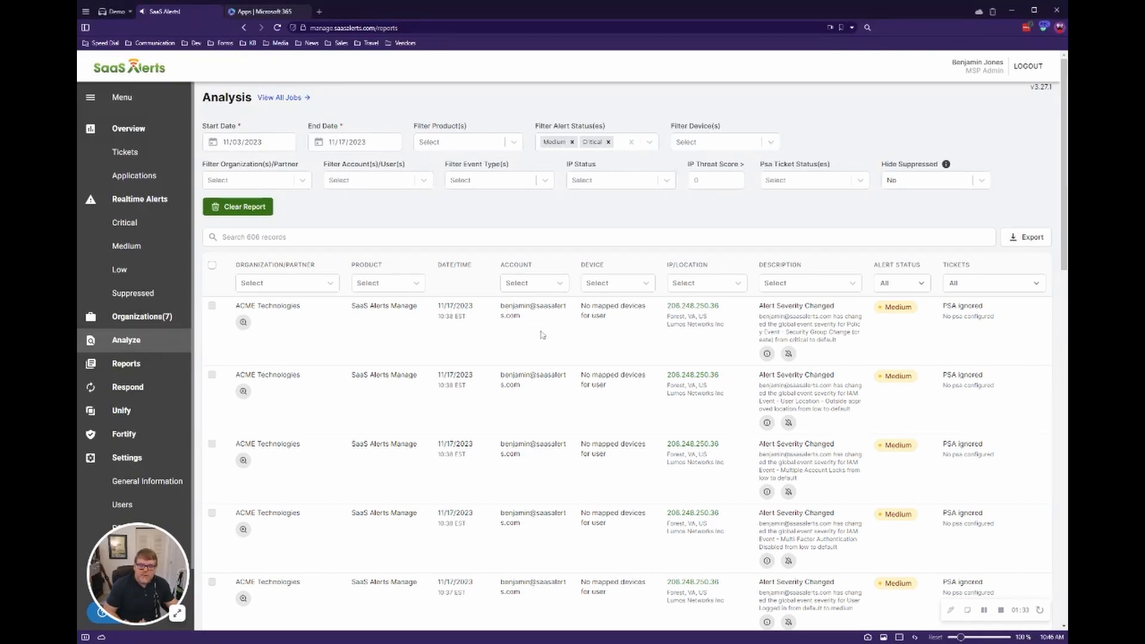
{"action": "mouse_move", "coordinate": [280, 251]}
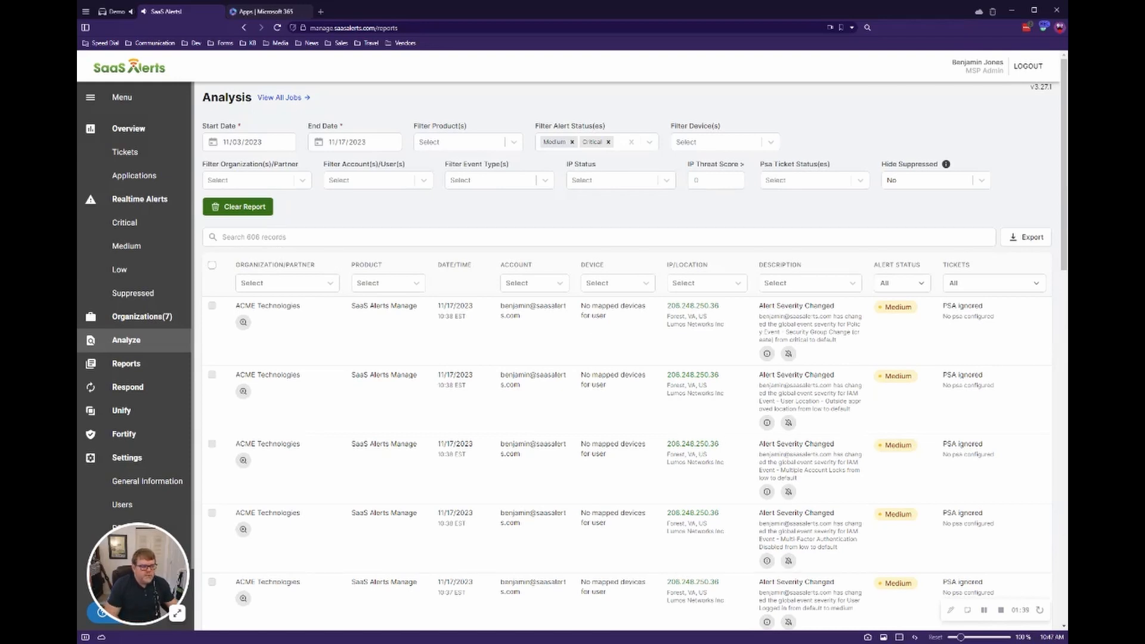
{"action": "mouse_move", "coordinate": [626, 351]}
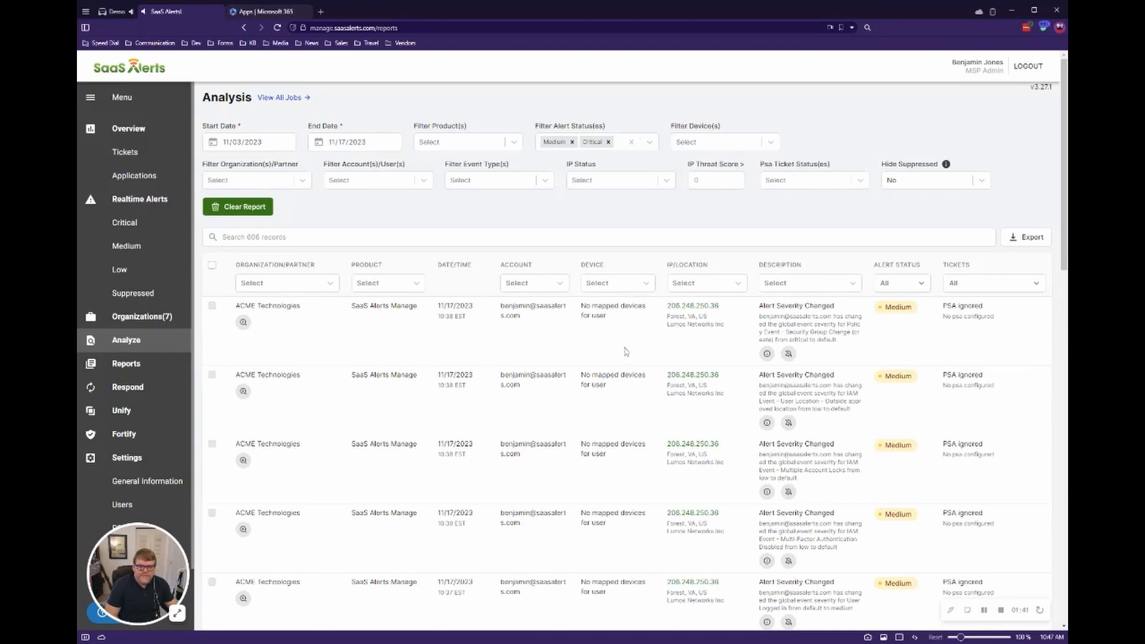
{"action": "scroll", "scroll_direction": "down", "scroll_amount": 3}
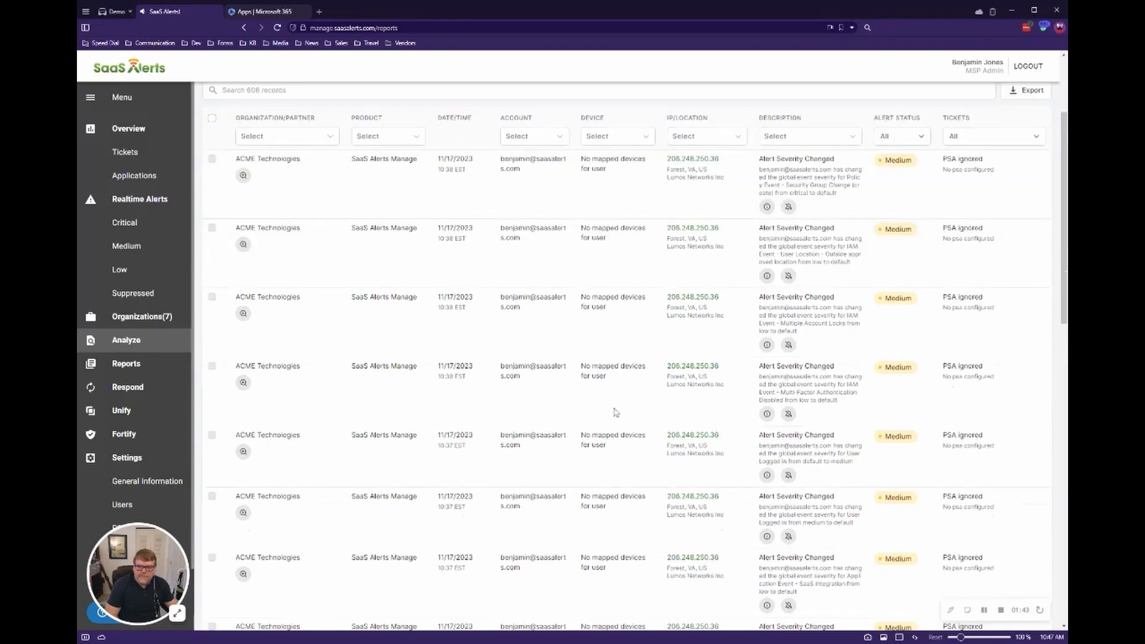
{"action": "mouse_move", "coordinate": [360, 223]}
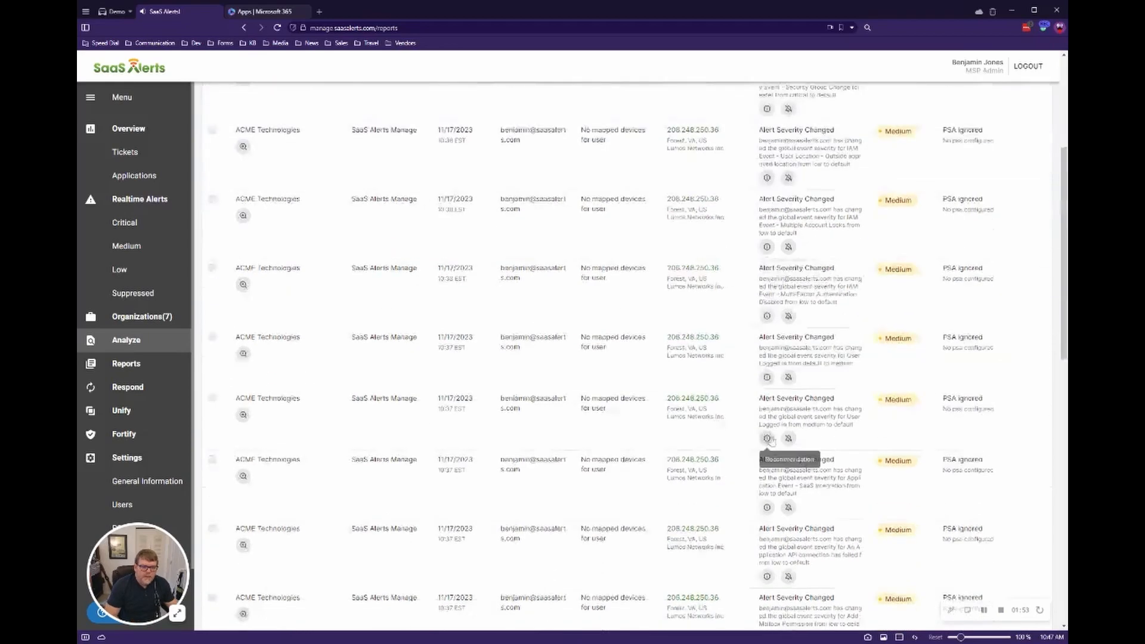
{"action": "scroll", "scroll_direction": "down", "scroll_amount": 3}
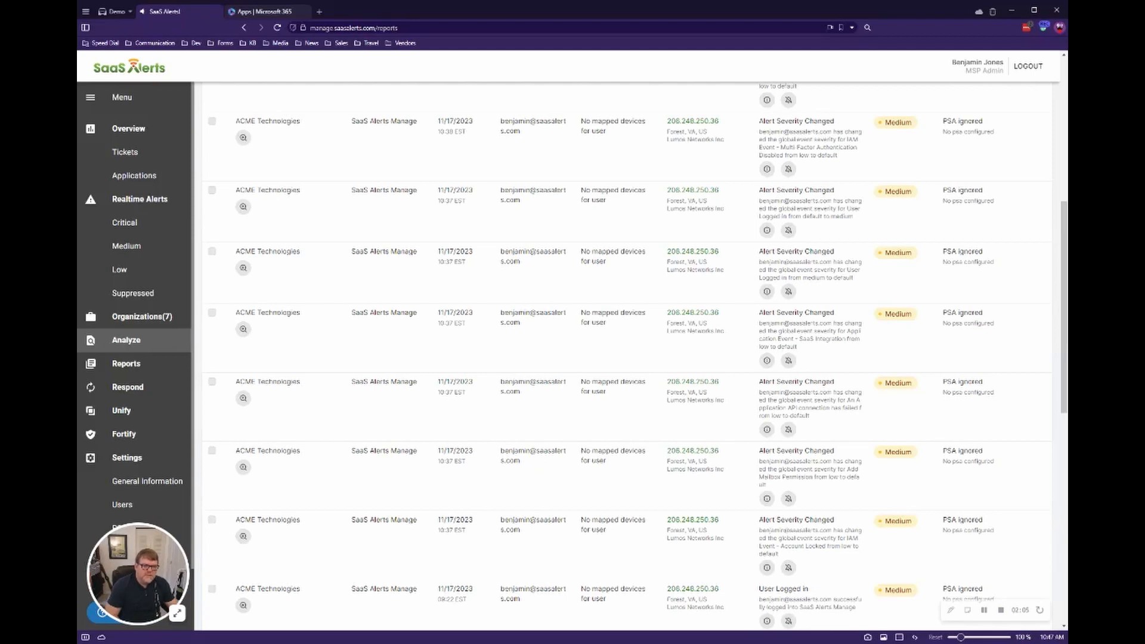
{"action": "mouse_move", "coordinate": [859, 424]}
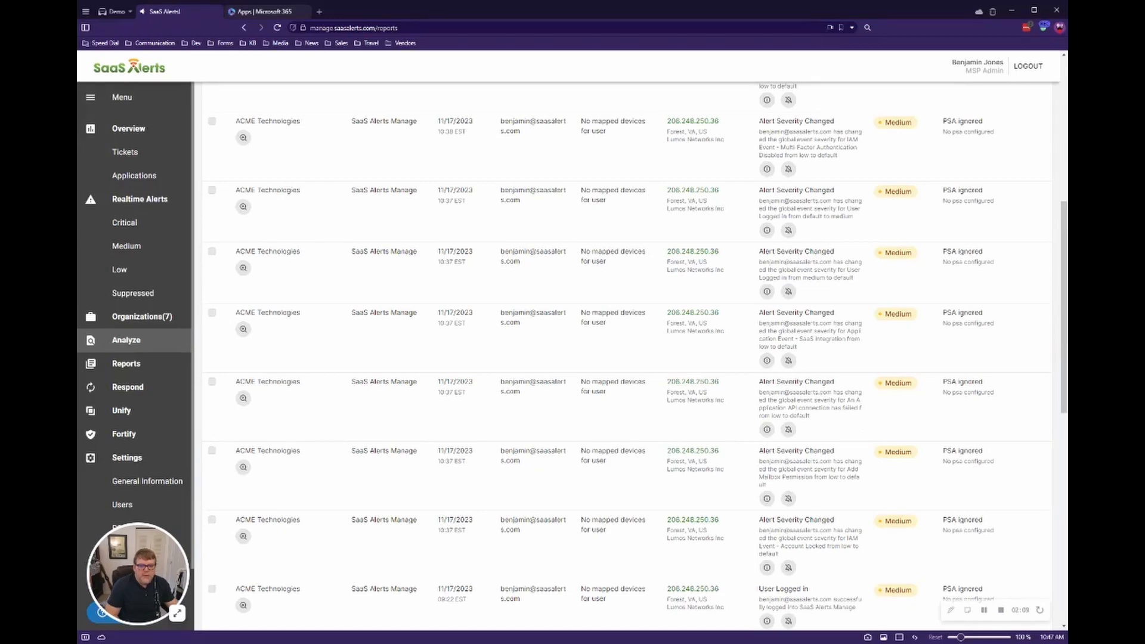
{"action": "scroll", "scroll_direction": "down", "scroll_amount": 3}
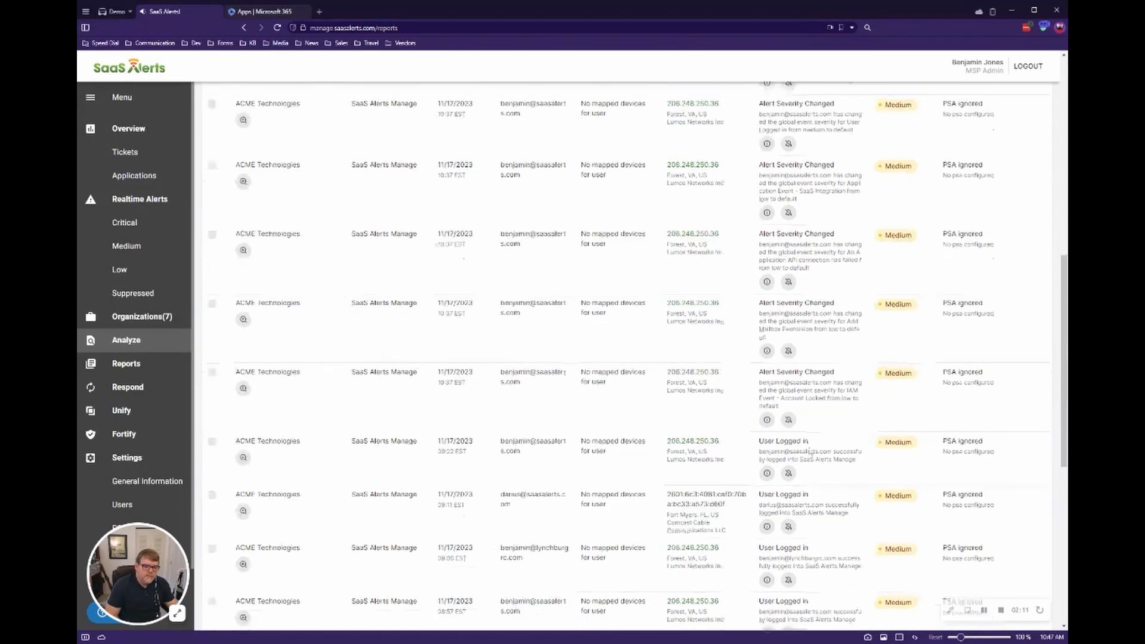
{"action": "scroll", "scroll_direction": "down", "scroll_amount": 3}
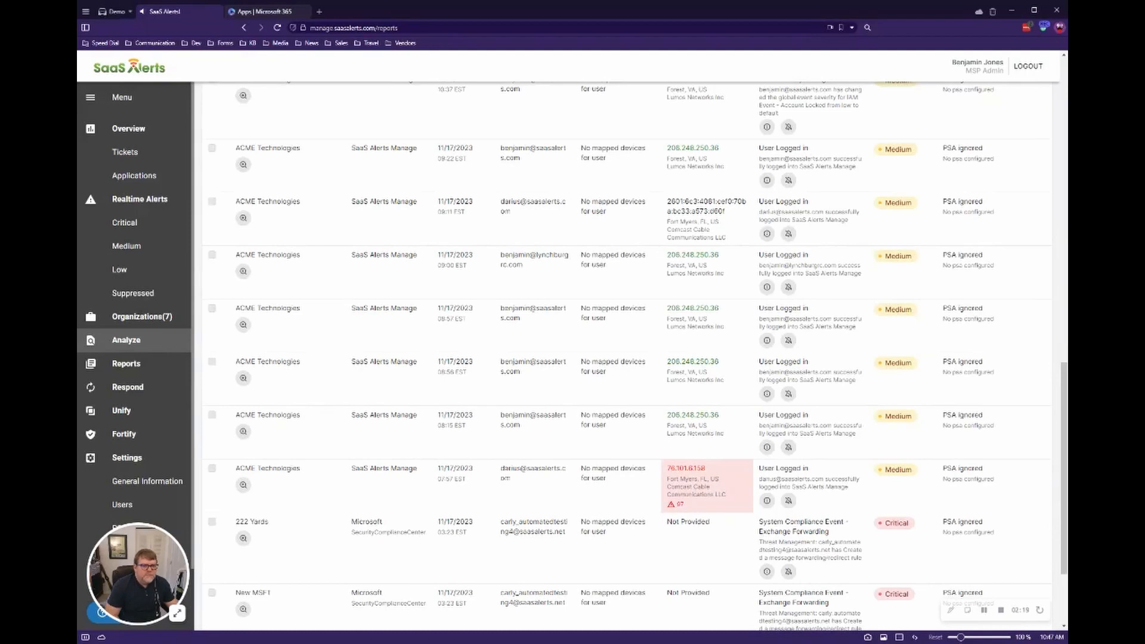
{"action": "mouse_move", "coordinate": [837, 280]}
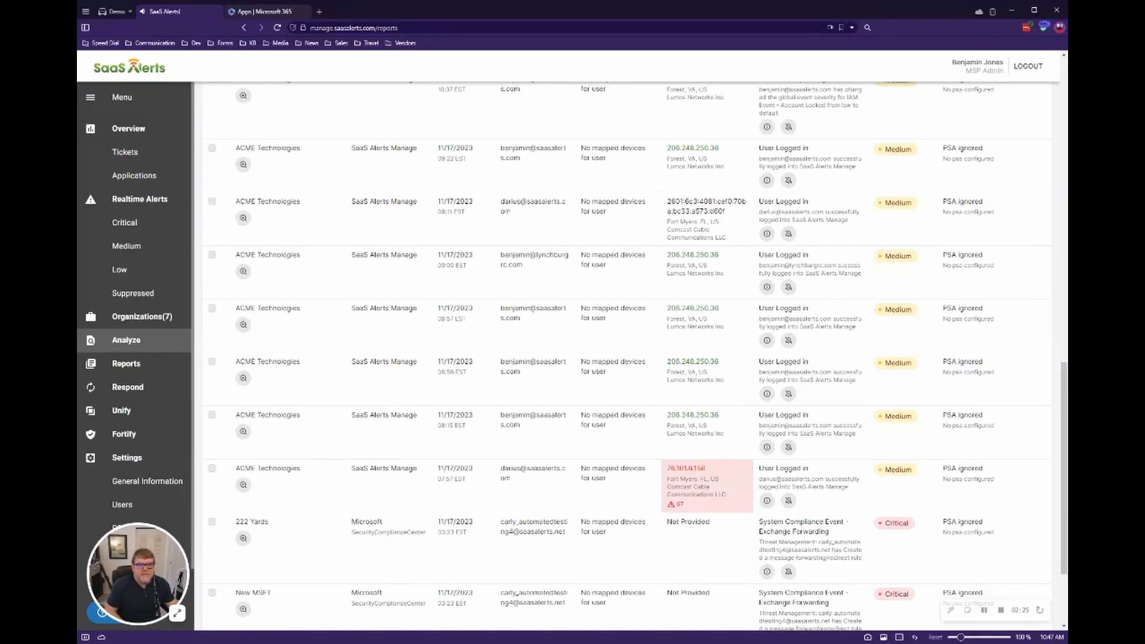
{"action": "mouse_move", "coordinate": [811, 292]}
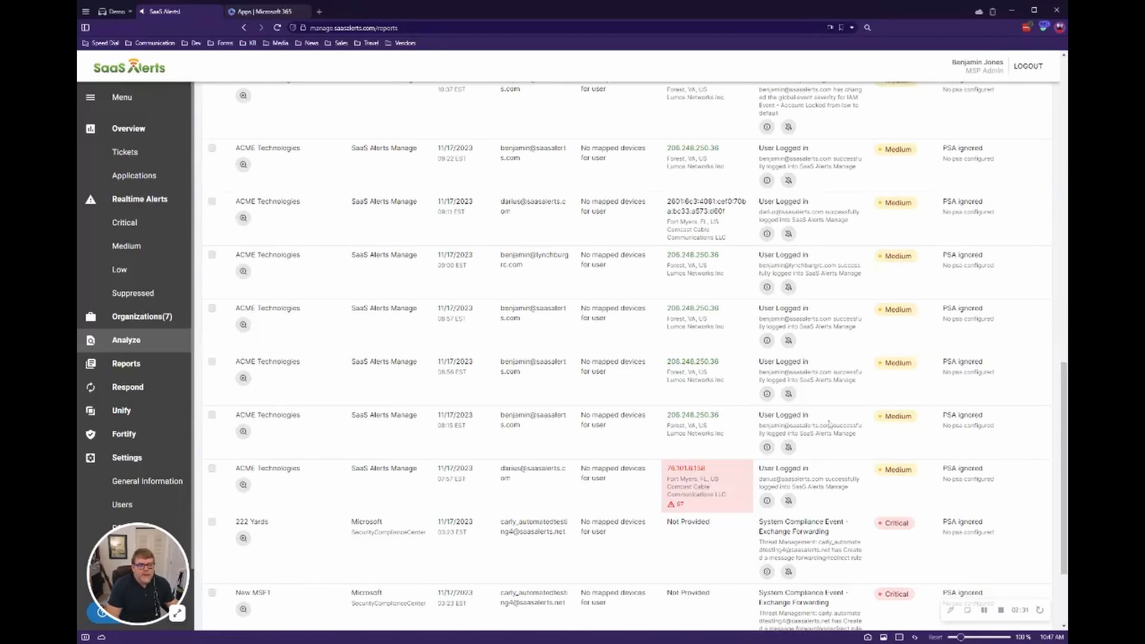
{"action": "mouse_move", "coordinate": [797, 461]}
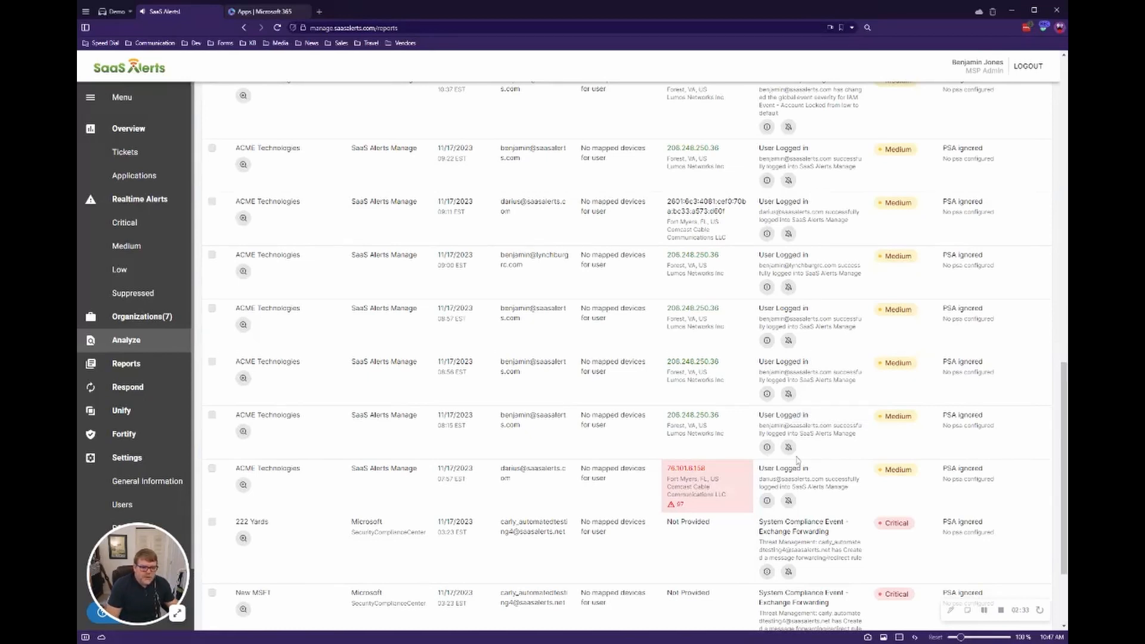
{"action": "mouse_move", "coordinate": [810, 351]}
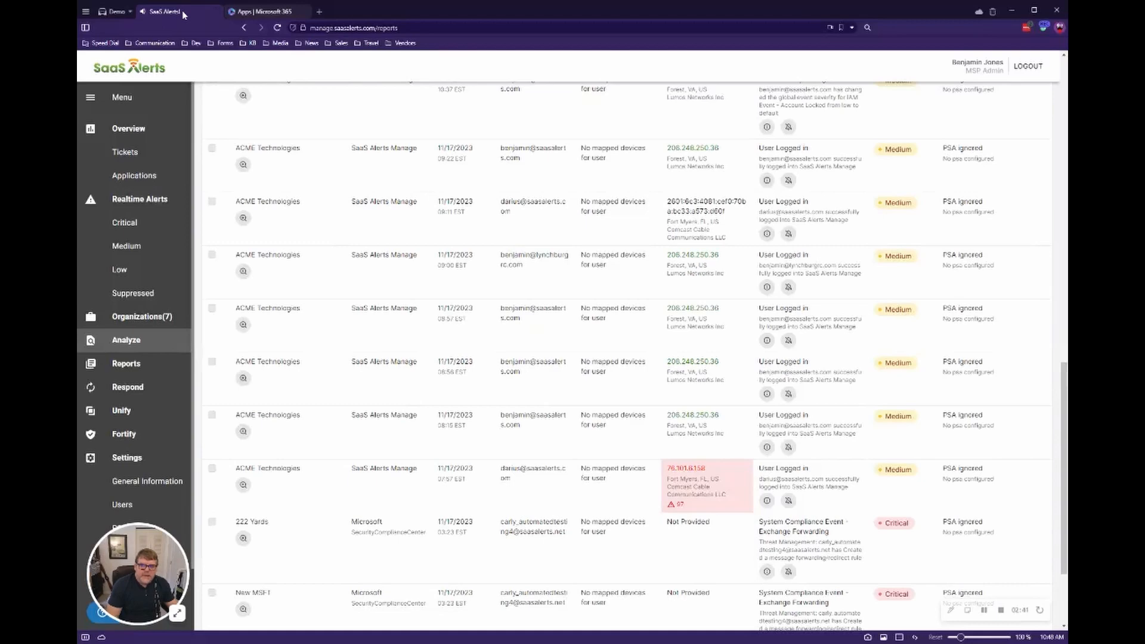
Switch to the other SaaS Alerts page and open Settings > Customize Alerts
{"action": "left_click", "coordinate": [262, 11]}
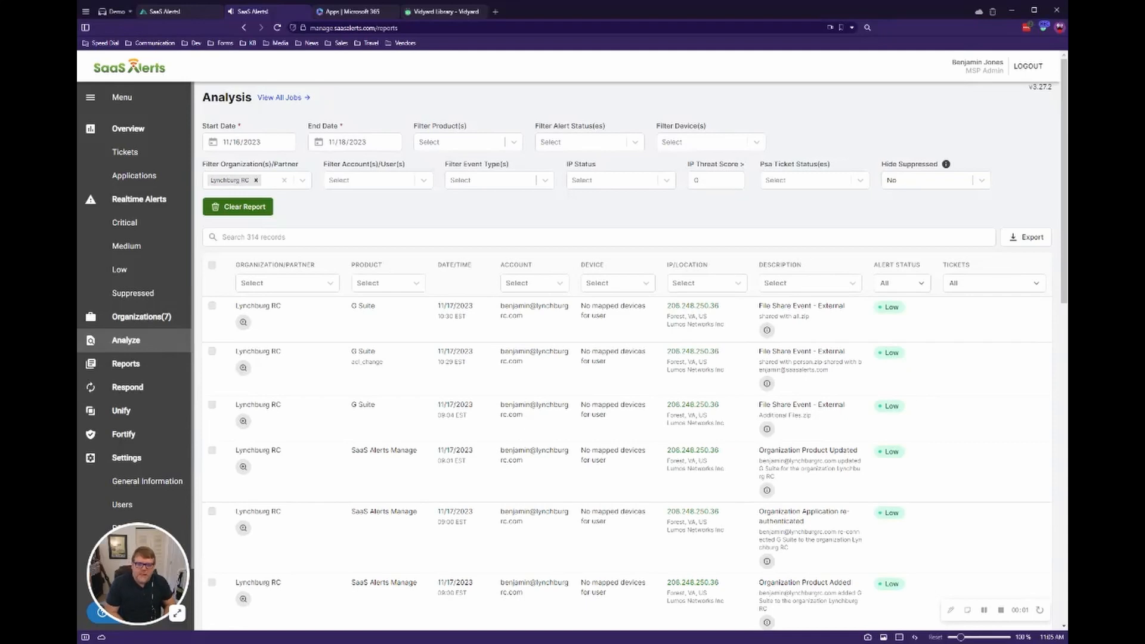
{"action": "mouse_move", "coordinate": [179, 421]}
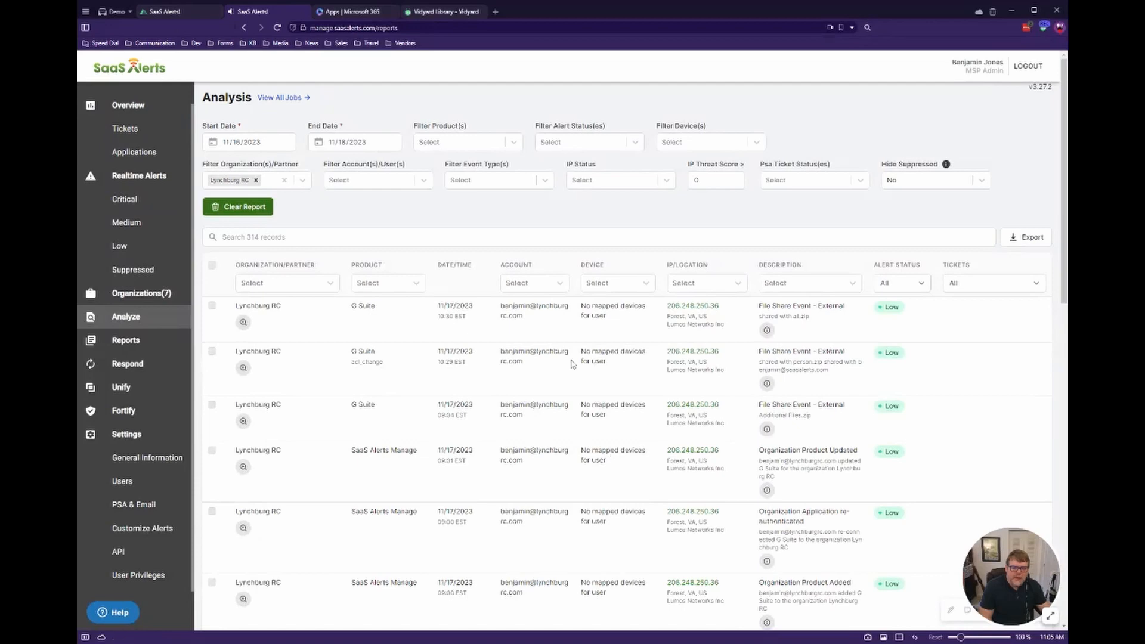
{"action": "scroll", "scroll_direction": "down", "scroll_amount": 3}
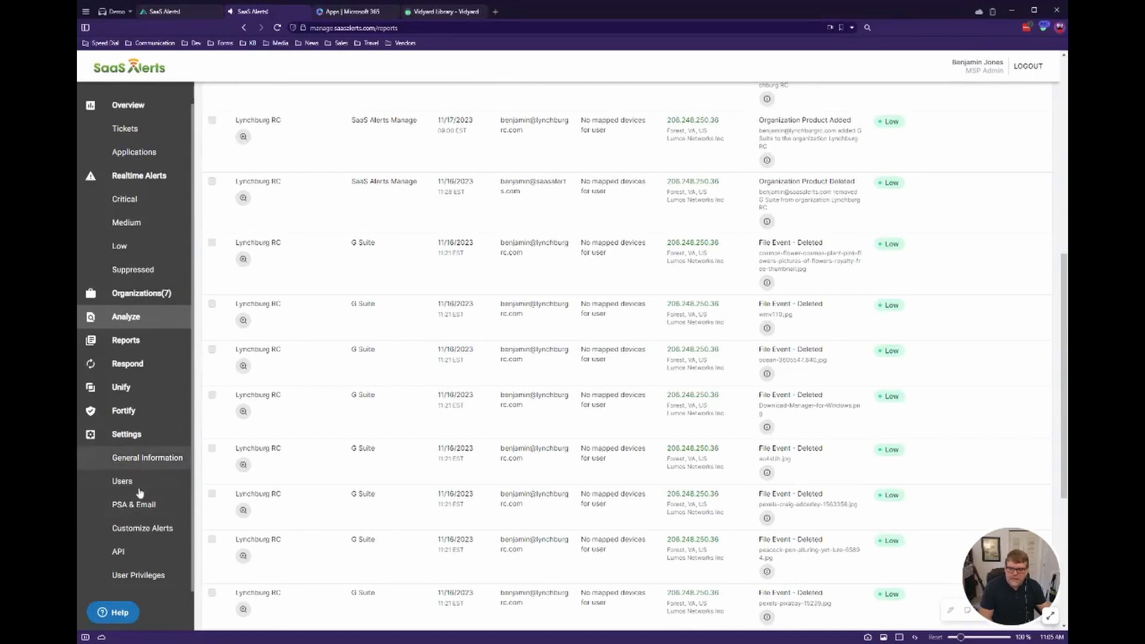
{"action": "left_click", "coordinate": [142, 528]}
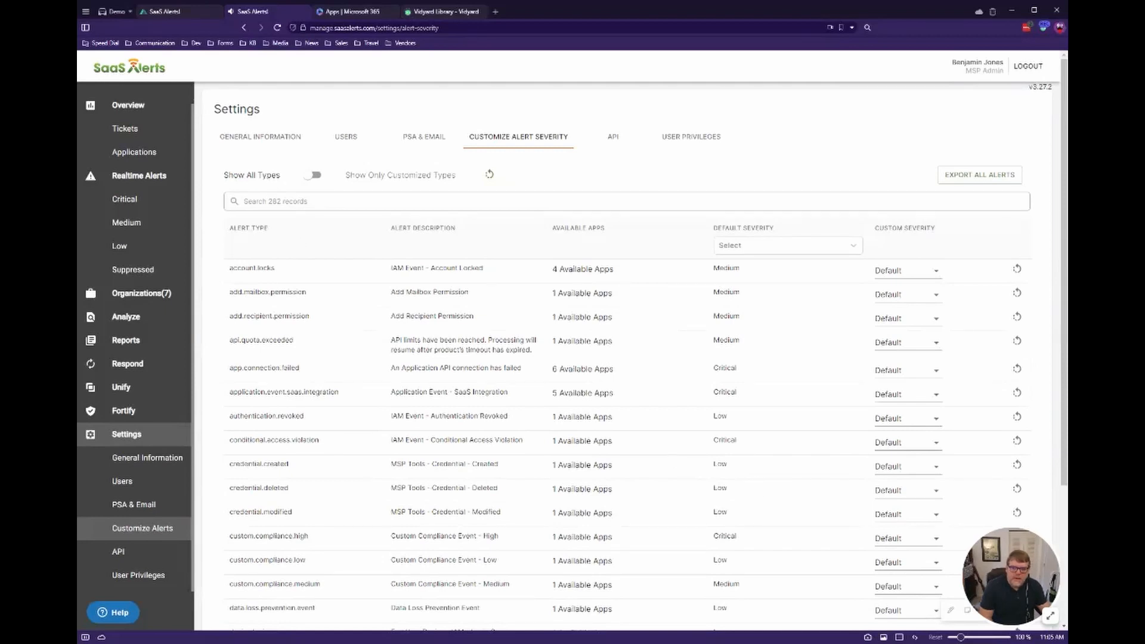
Search alert types for 'lo' and set account.locks' Custom Severity to Low
{"action": "left_click", "coordinate": [625, 200]}
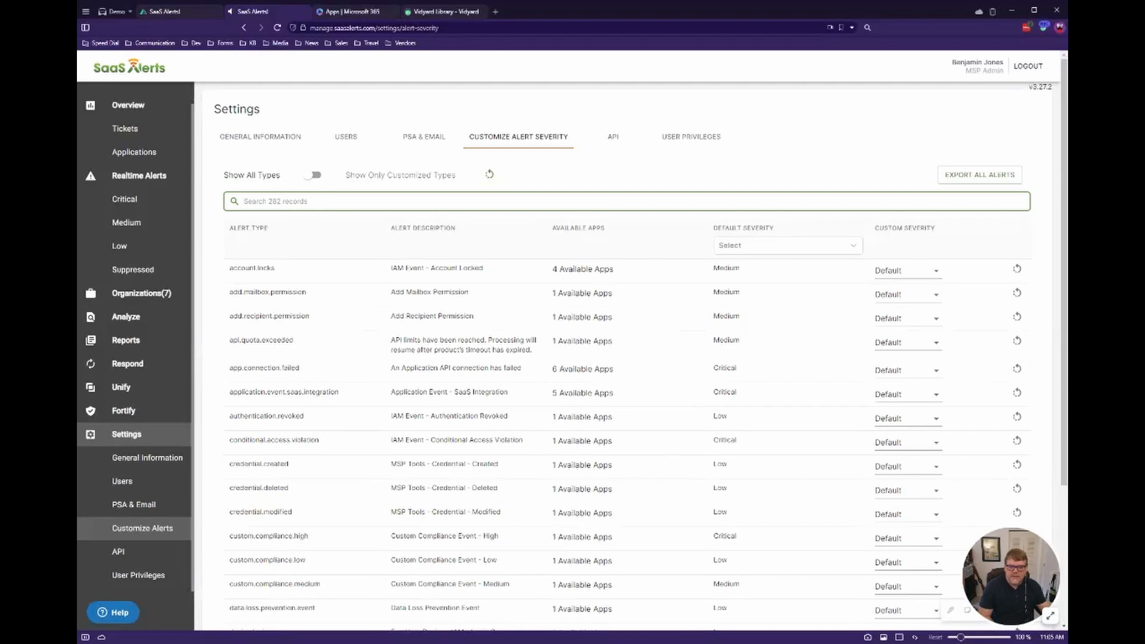
{"action": "type", "text": "logged"}
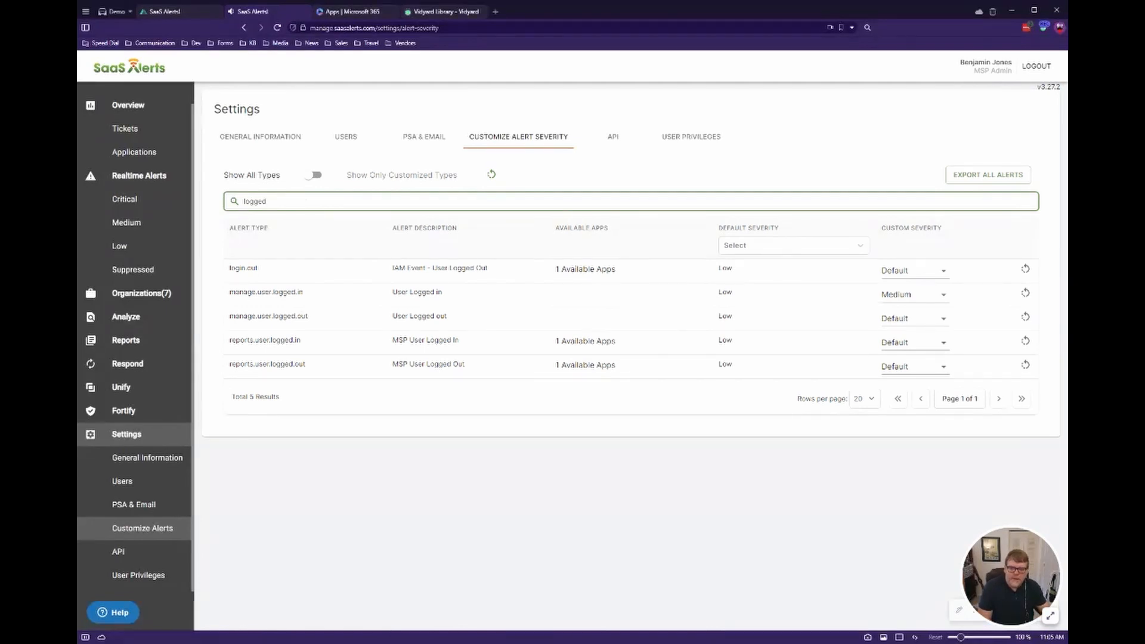
{"action": "mouse_move", "coordinate": [655, 308]}
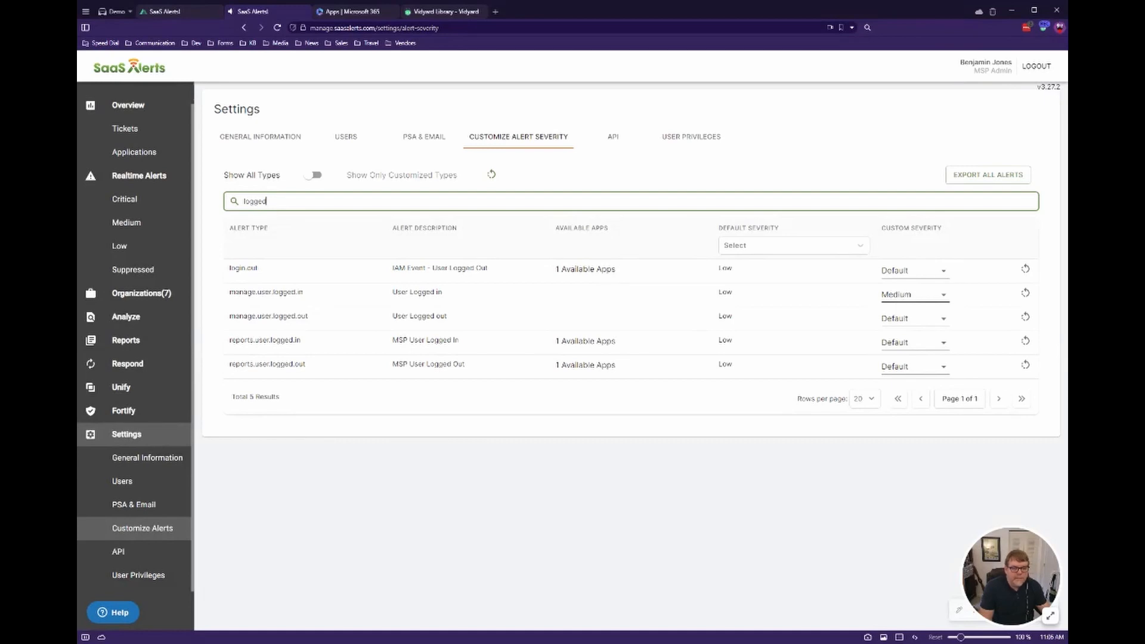
{"action": "mouse_move", "coordinate": [923, 309]}
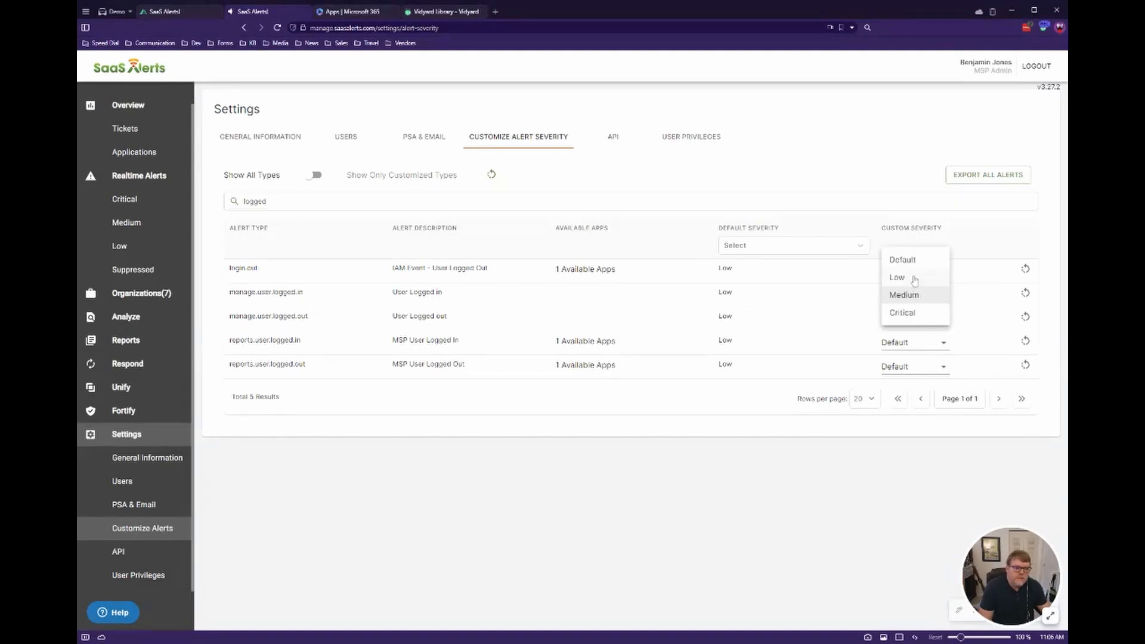
{"action": "mouse_move", "coordinate": [1025, 292]}
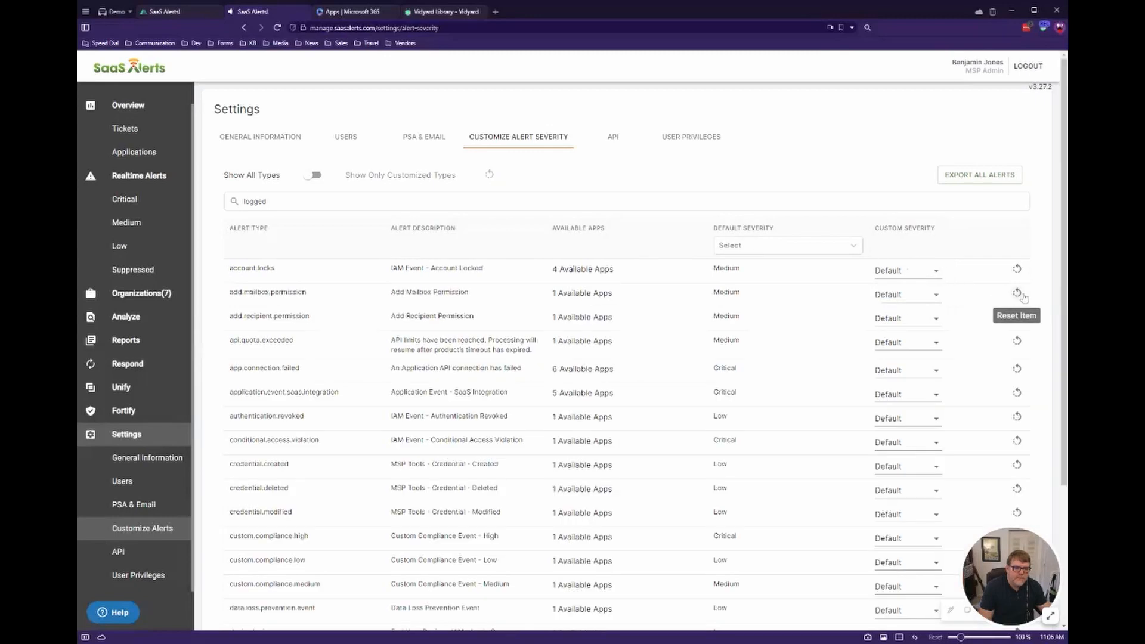
{"action": "left_click", "coordinate": [1016, 294]}
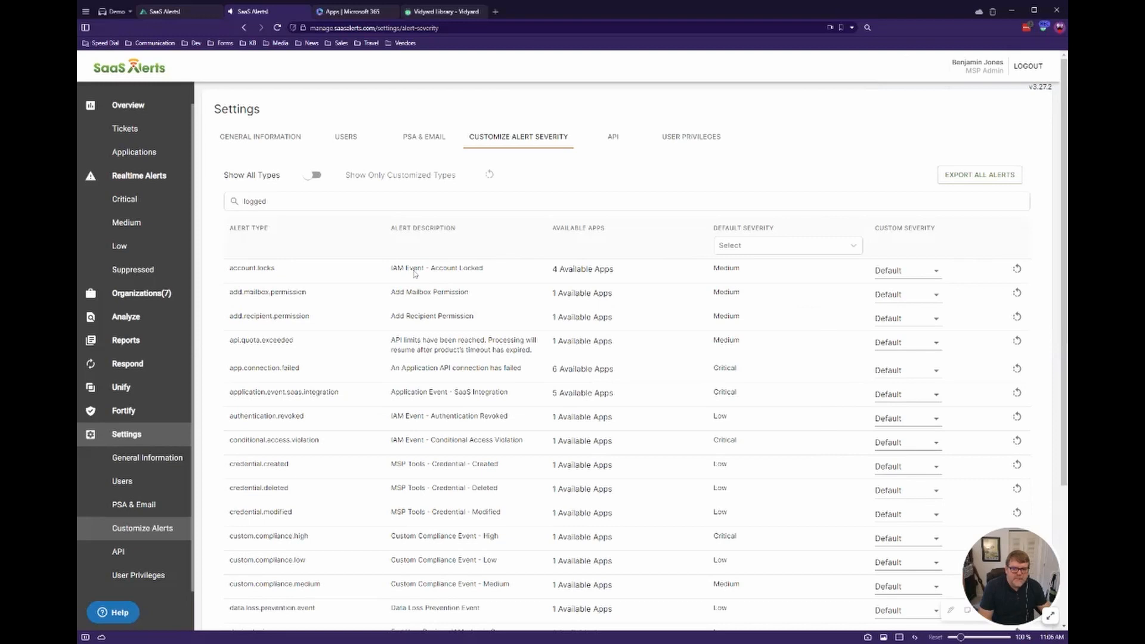
{"action": "mouse_move", "coordinate": [782, 268]}
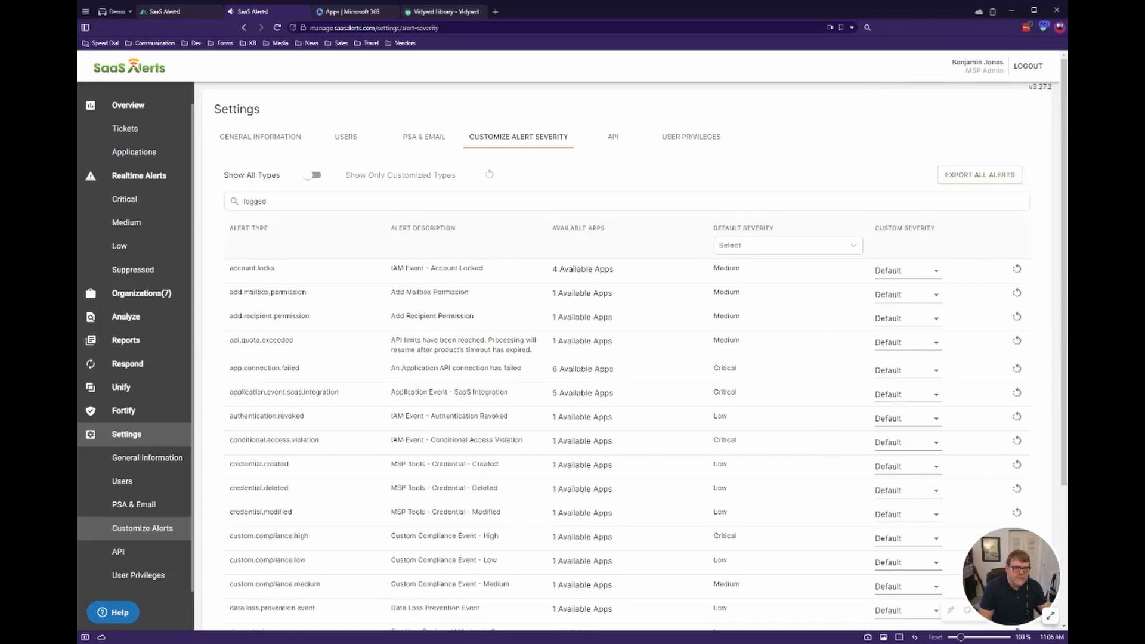
{"action": "mouse_move", "coordinate": [918, 273]}
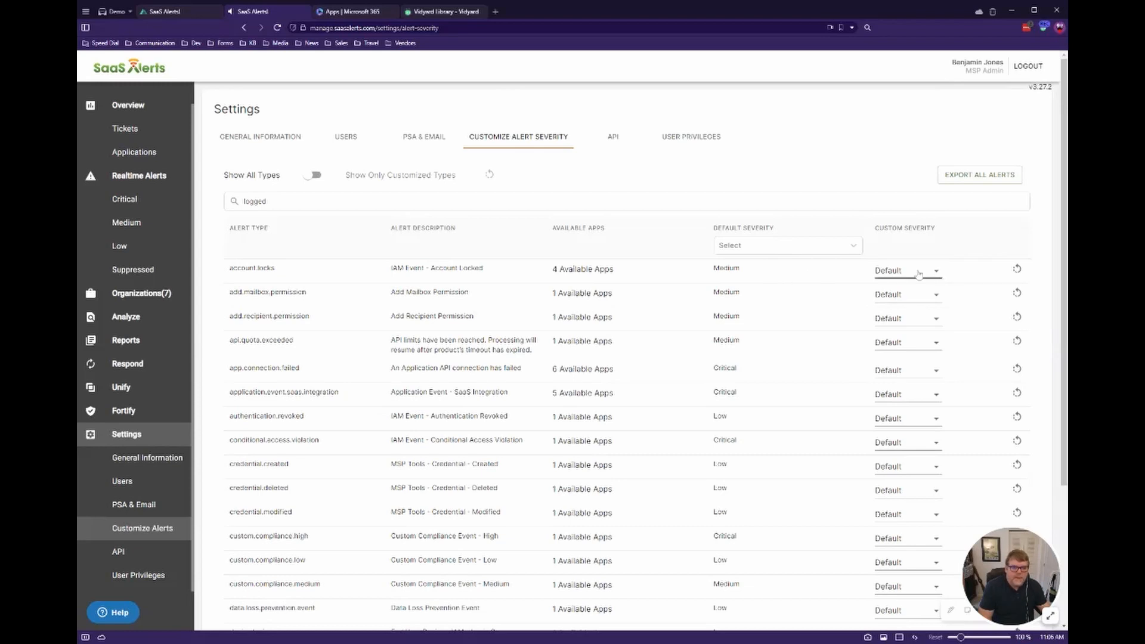
{"action": "left_click", "coordinate": [907, 270]}
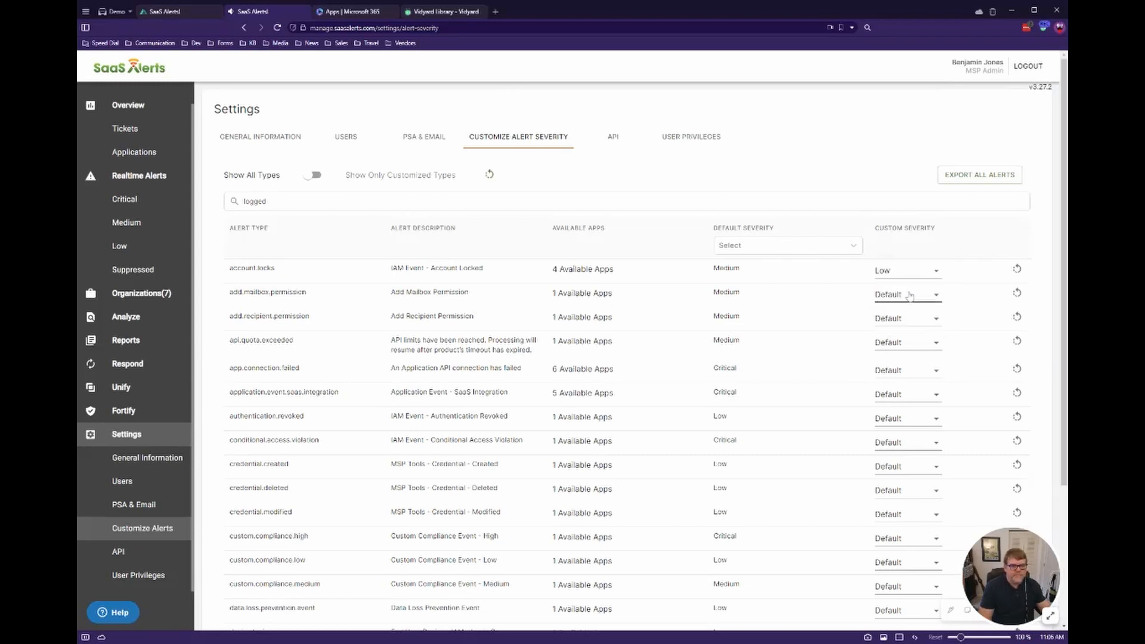
{"action": "left_click", "coordinate": [907, 294]}
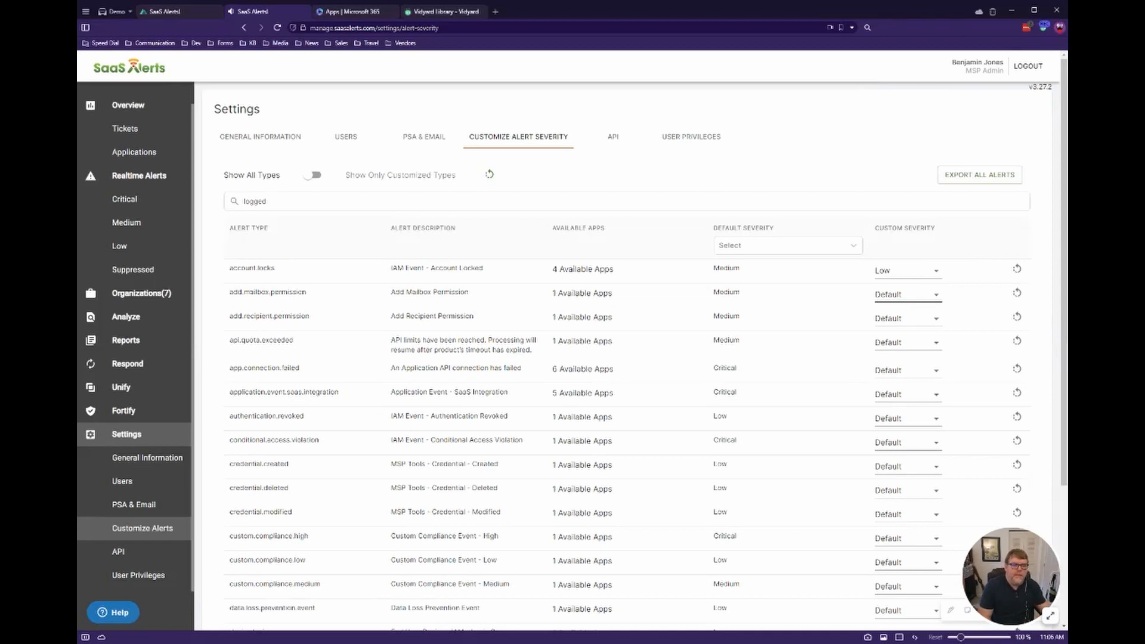
{"action": "mouse_move", "coordinate": [918, 272]}
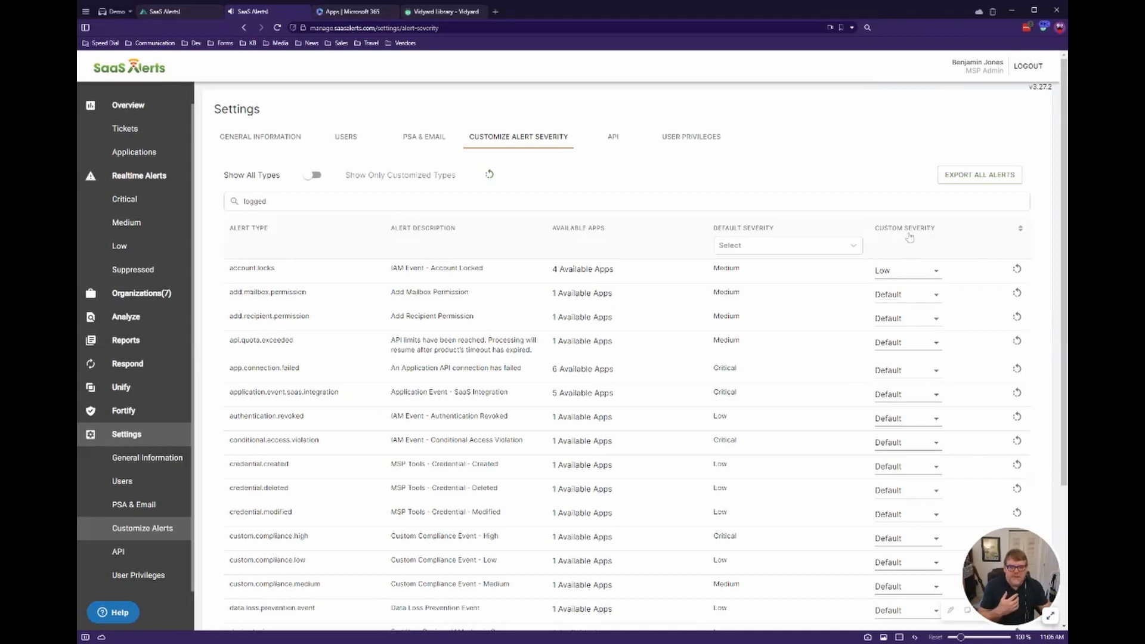
{"action": "mouse_move", "coordinate": [860, 346]}
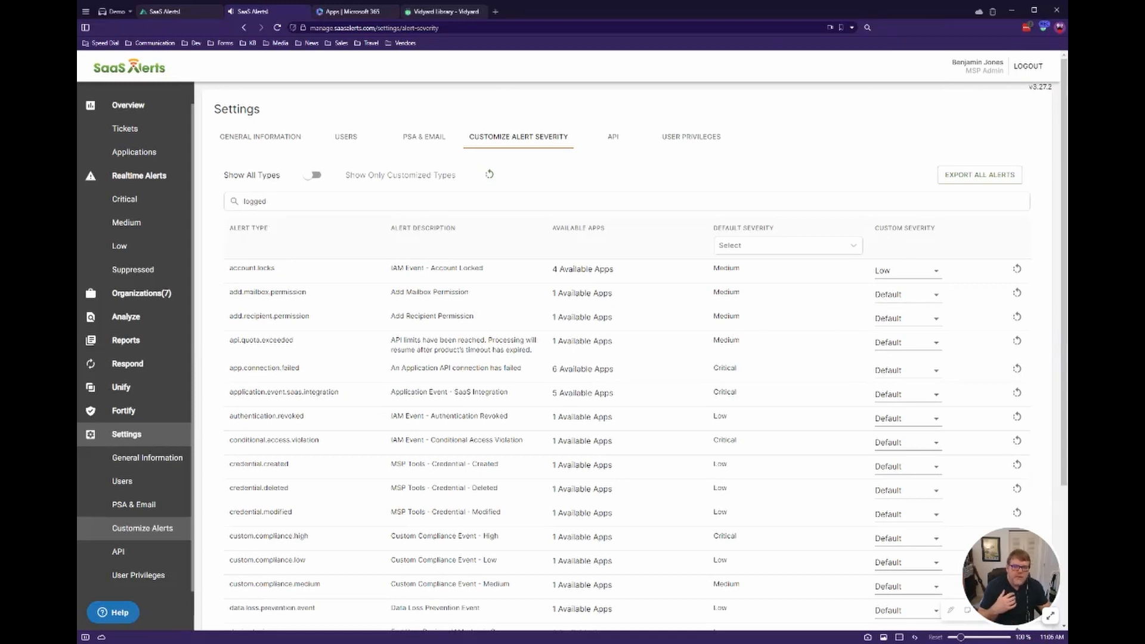
{"action": "mouse_move", "coordinate": [696, 353]}
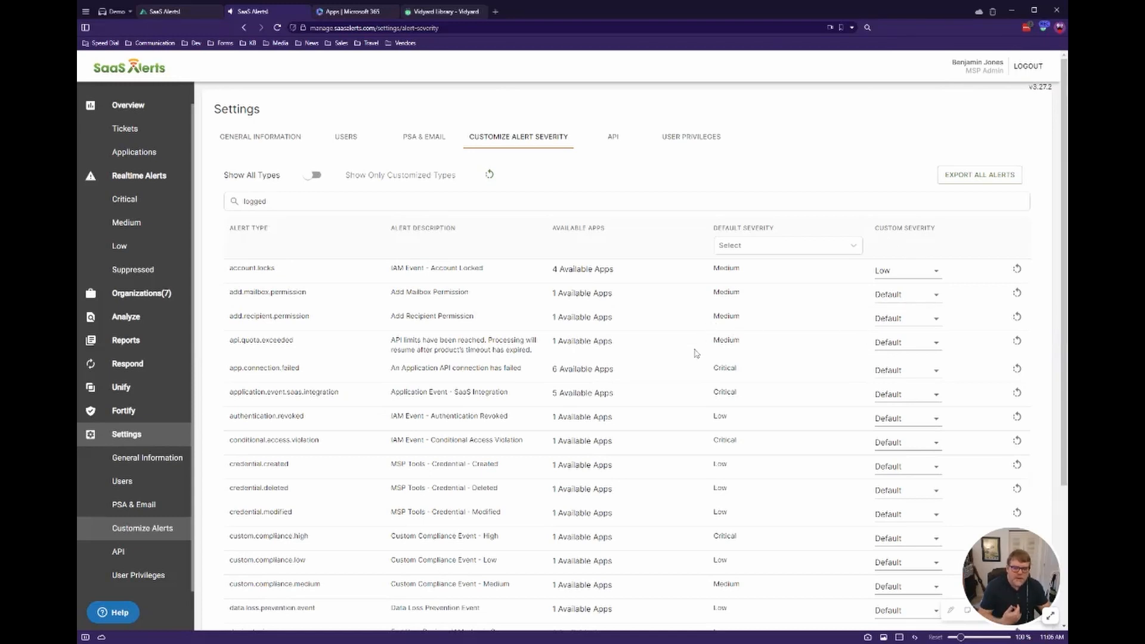
{"action": "mouse_move", "coordinate": [699, 338]}
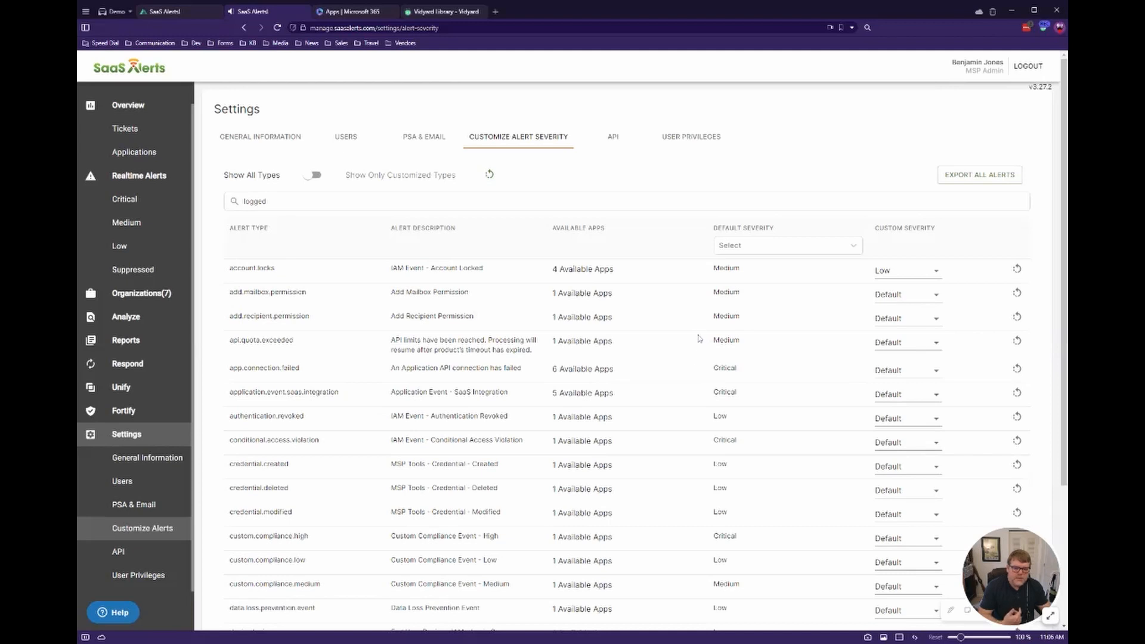
{"action": "mouse_move", "coordinate": [764, 500]}
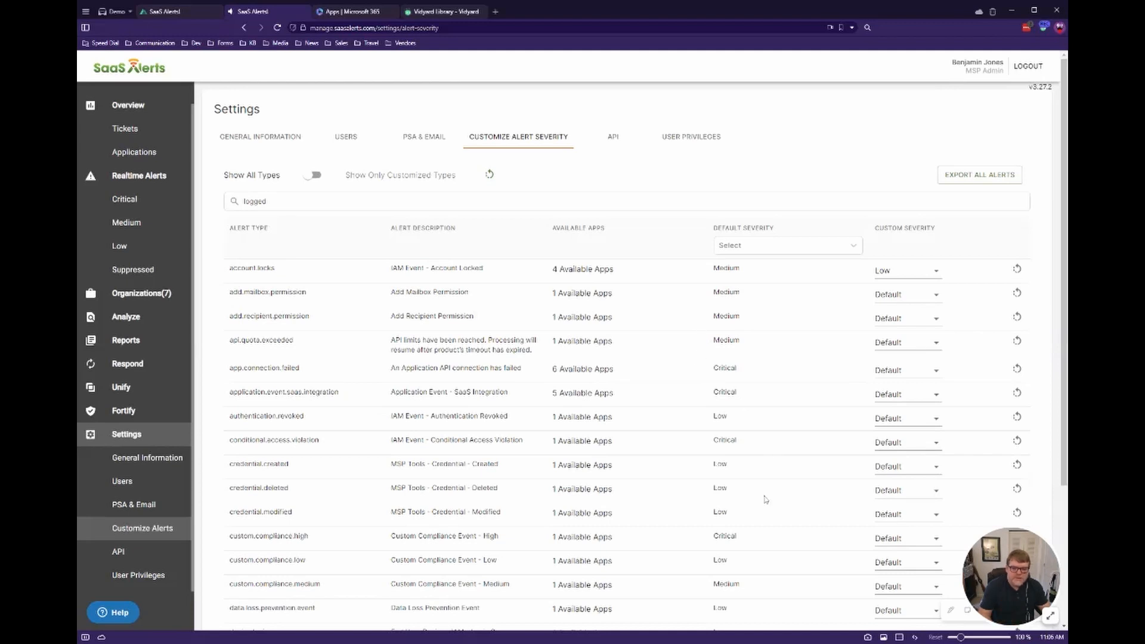
{"action": "mouse_move", "coordinate": [263, 244]}
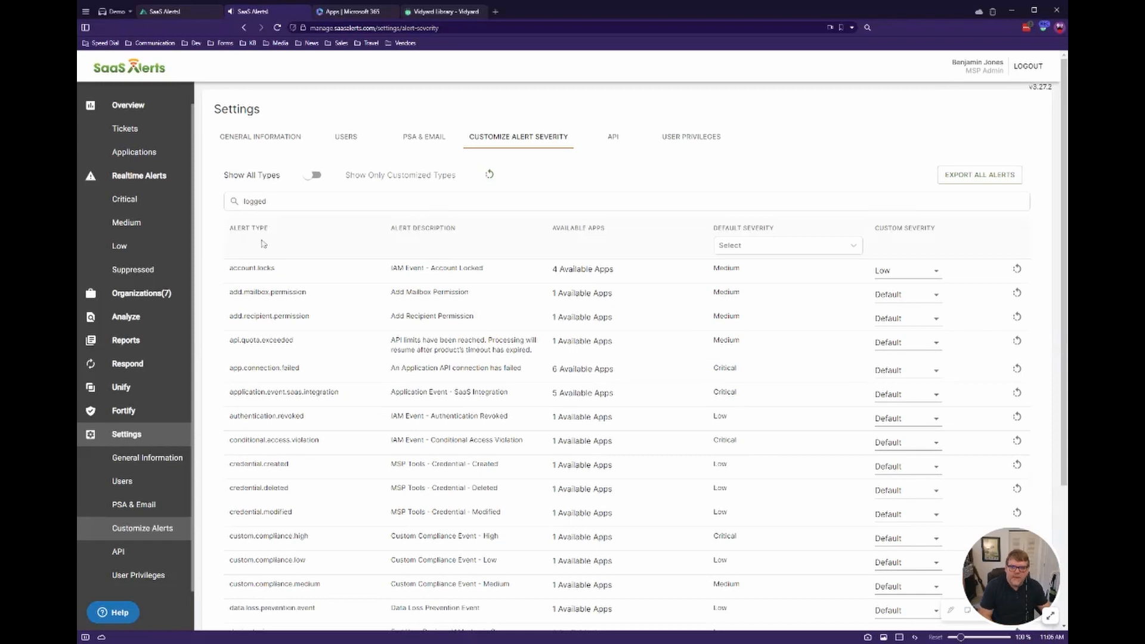
Select and delete the 'lo' search term to list all 282 alert types
{"action": "double_click", "coordinate": [255, 201]}
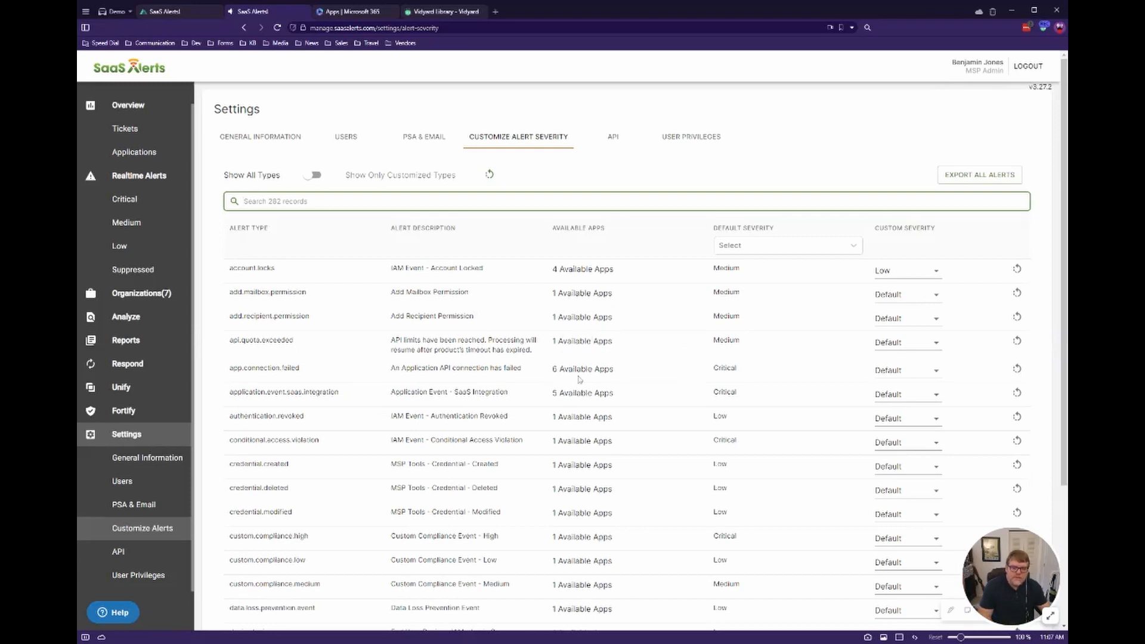
{"action": "mouse_move", "coordinate": [582, 341]}
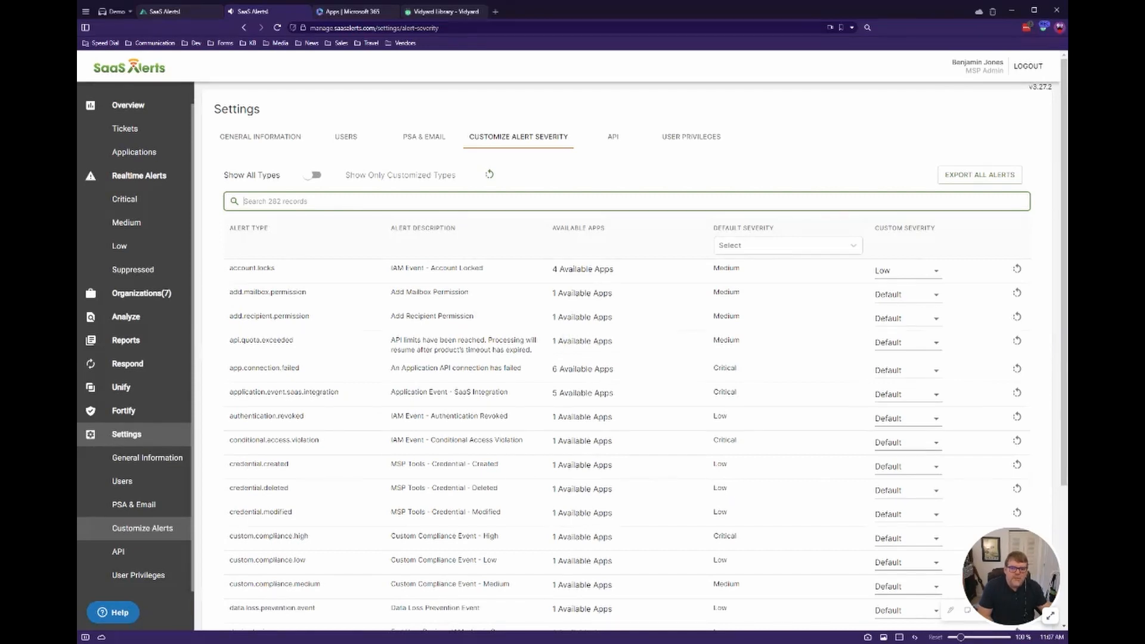
{"action": "mouse_move", "coordinate": [727, 472]}
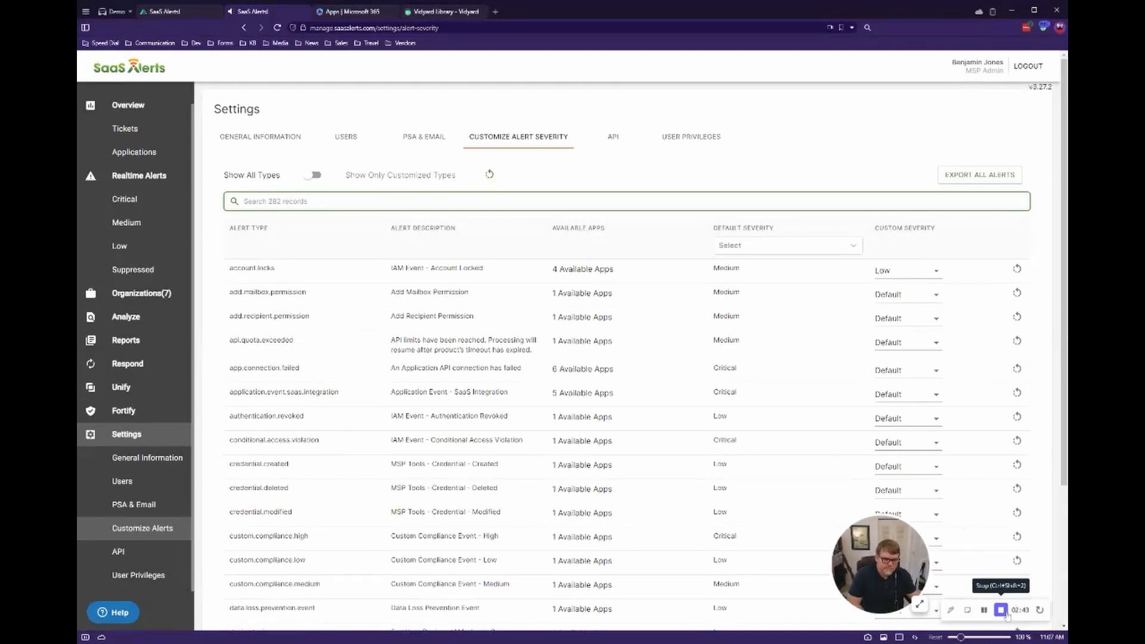
Open Respond to show the 33 automatic response rules
{"action": "left_click", "coordinate": [127, 364]}
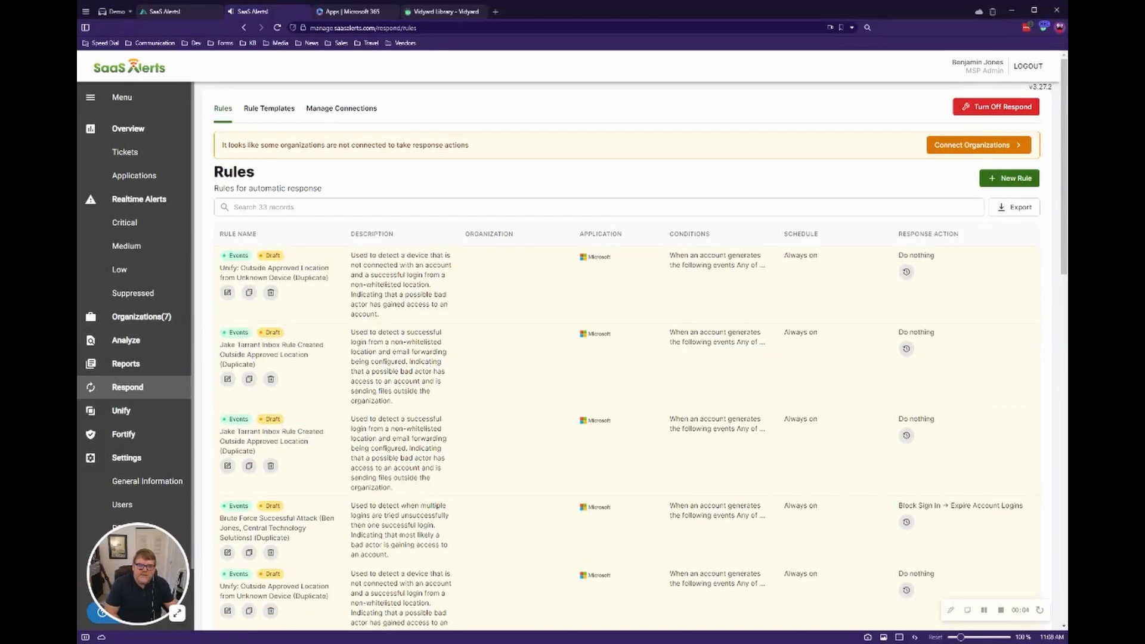
{"action": "mouse_move", "coordinate": [469, 342]}
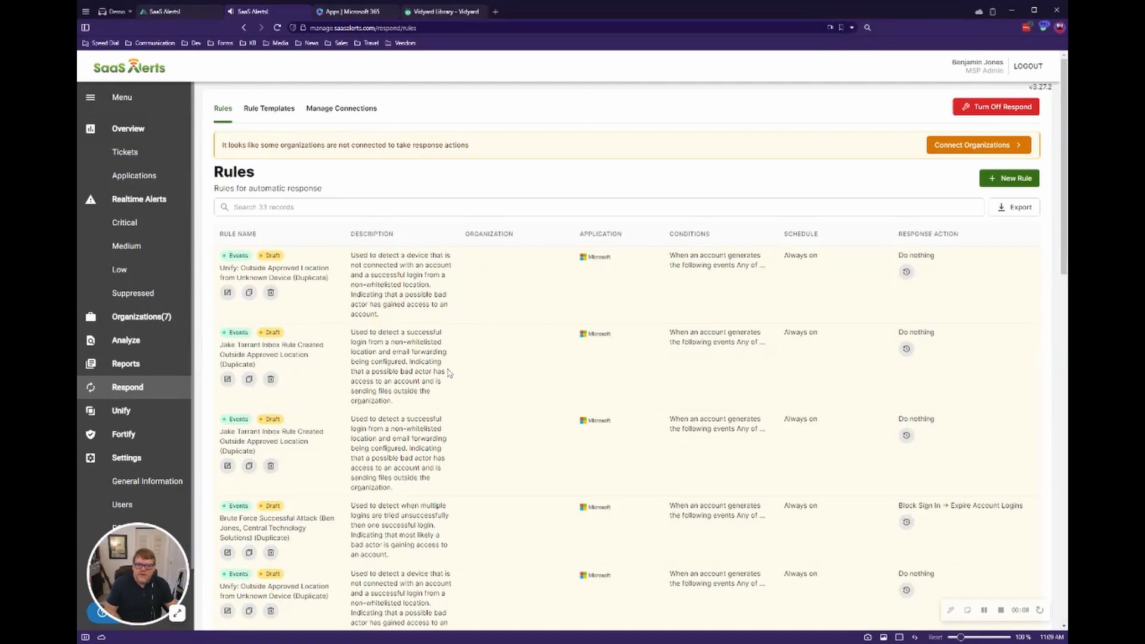
{"action": "mouse_move", "coordinate": [305, 122]}
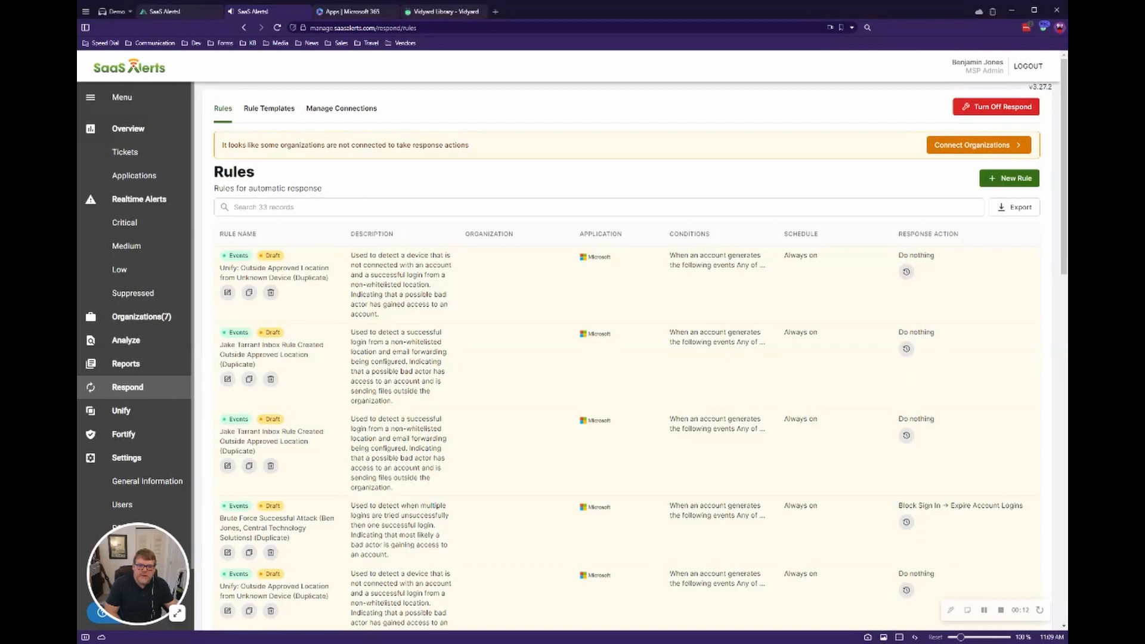
Create a new rule named 'Outside Approved Location Forwarding Rule' targeting EVENTS
{"action": "left_click", "coordinate": [1008, 178]}
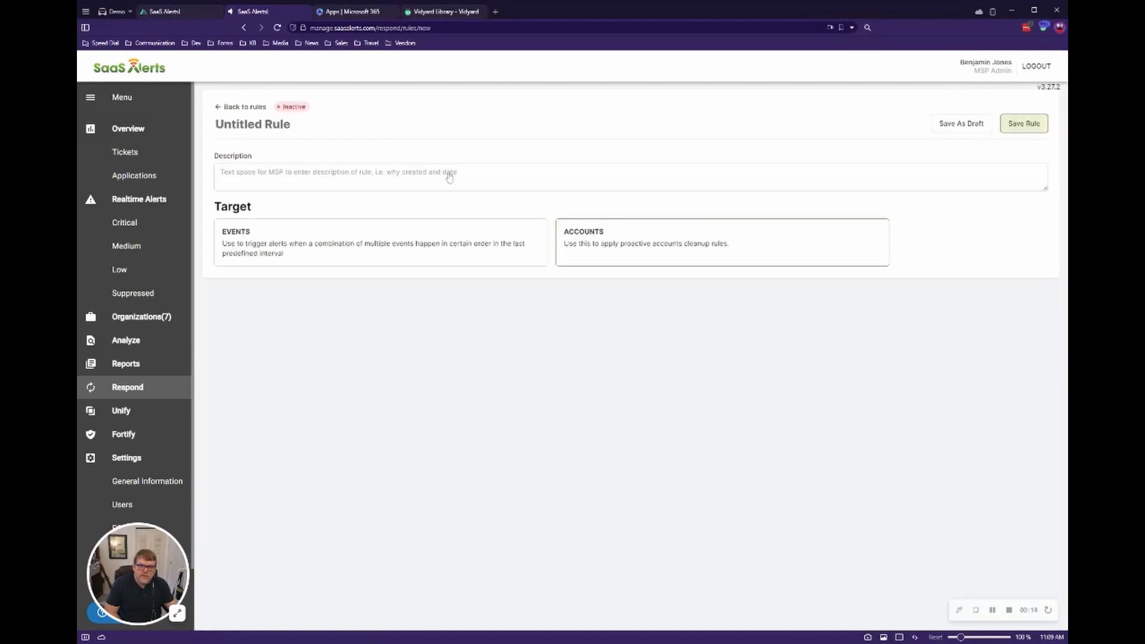
{"action": "left_click", "coordinate": [252, 124]}
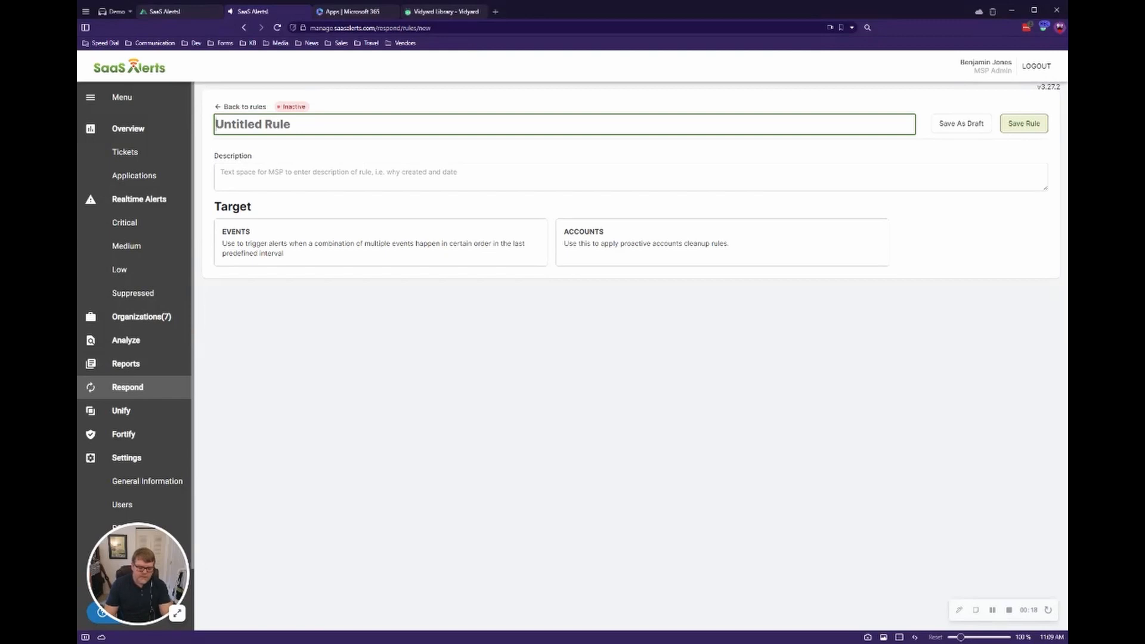
{"action": "type", "text": "Outside"}
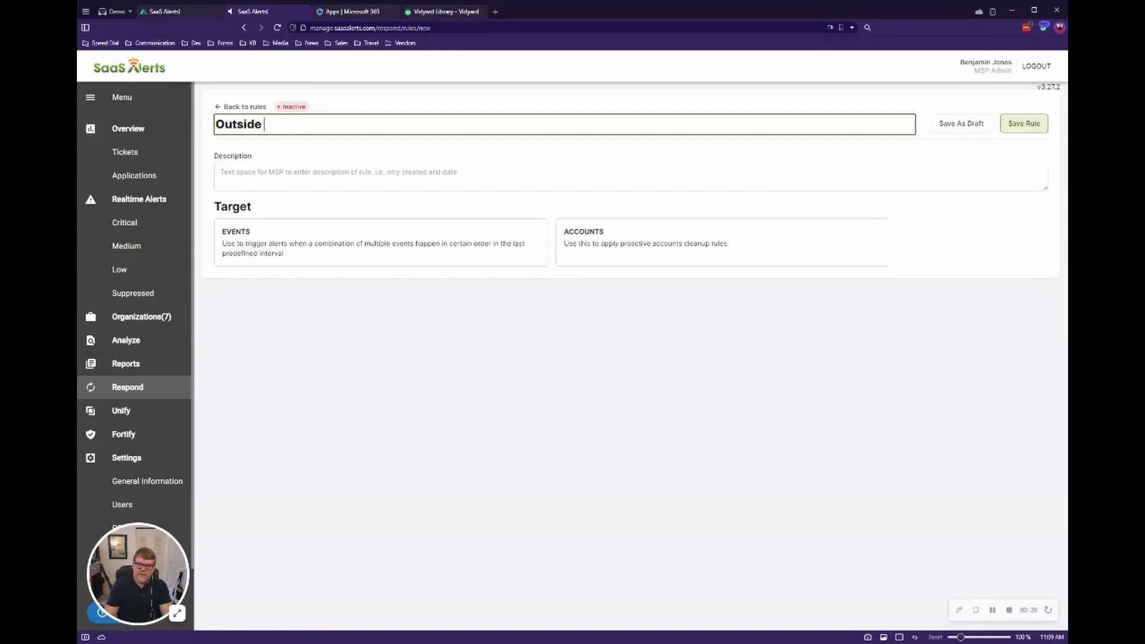
{"action": "type", "text": "Approved"}
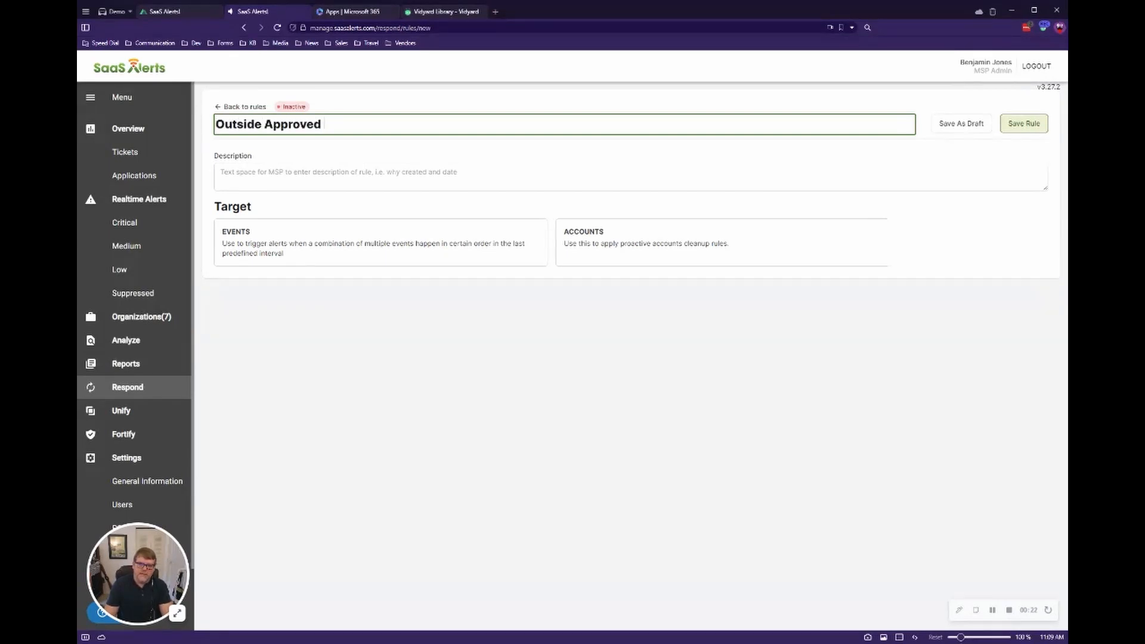
{"action": "type", "text": "Location"}
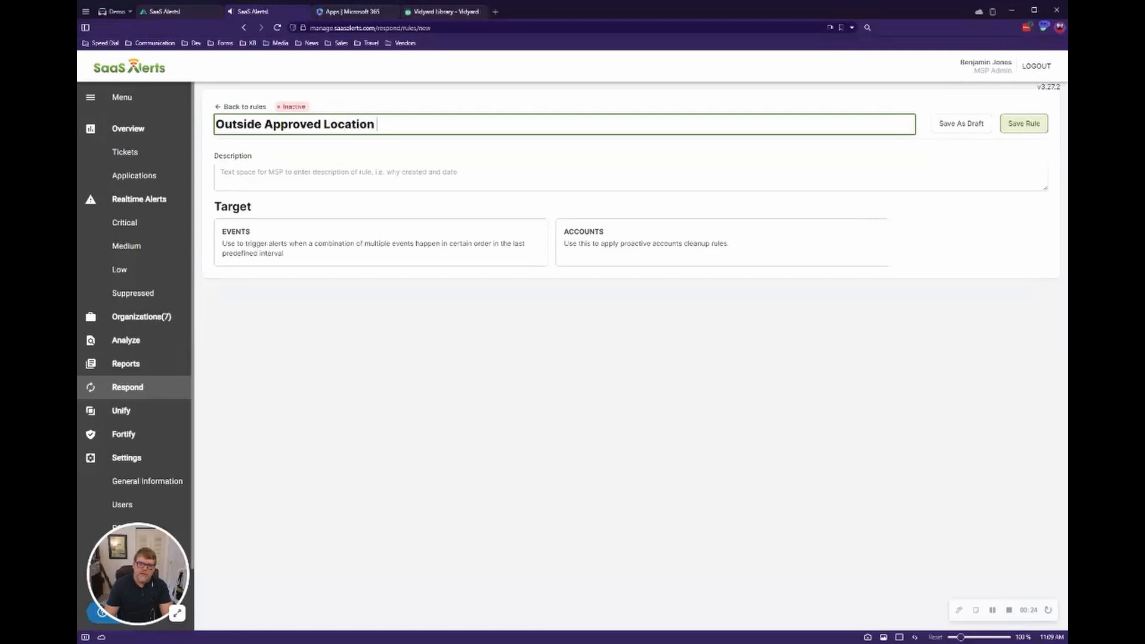
{"action": "type", "text": "Forwarding Rul"}
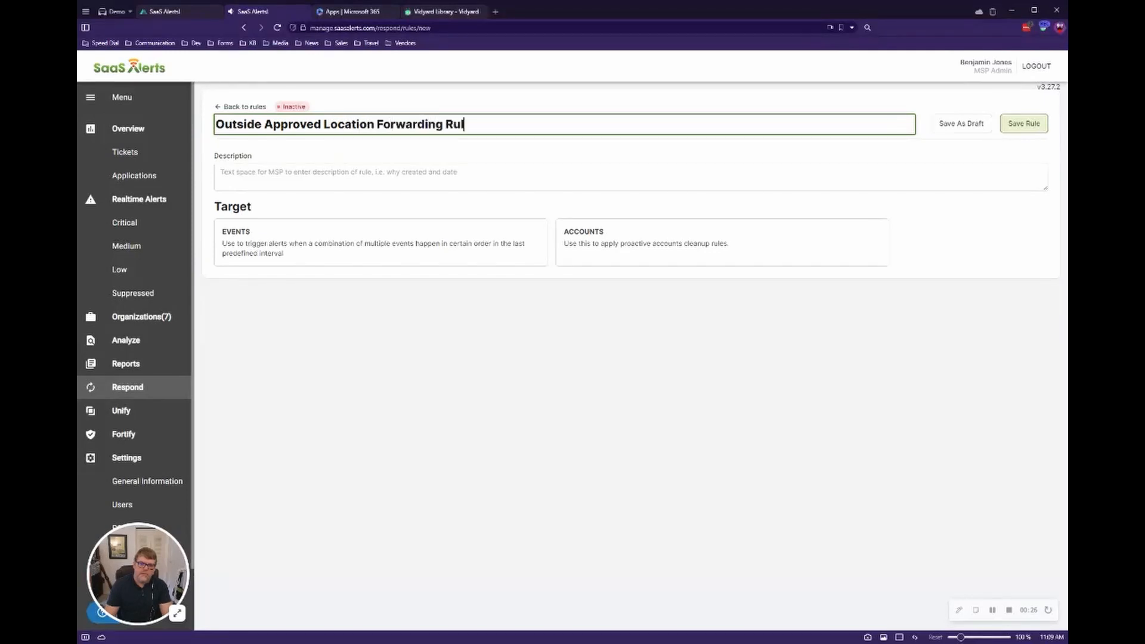
{"action": "type", "text": "e"}
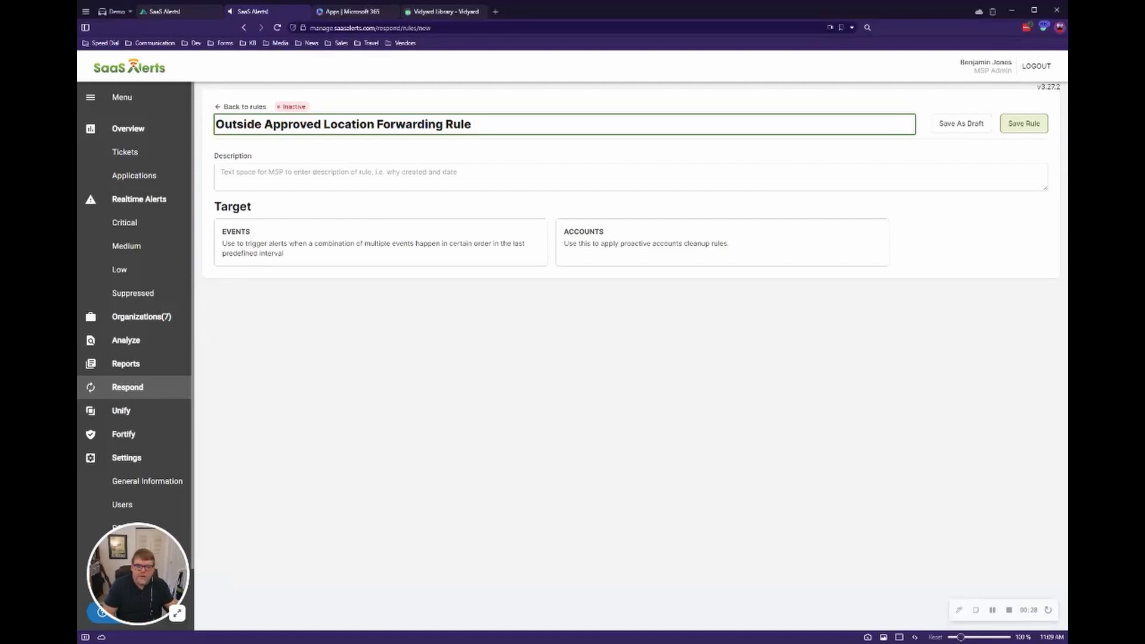
{"action": "left_click", "coordinate": [379, 242]}
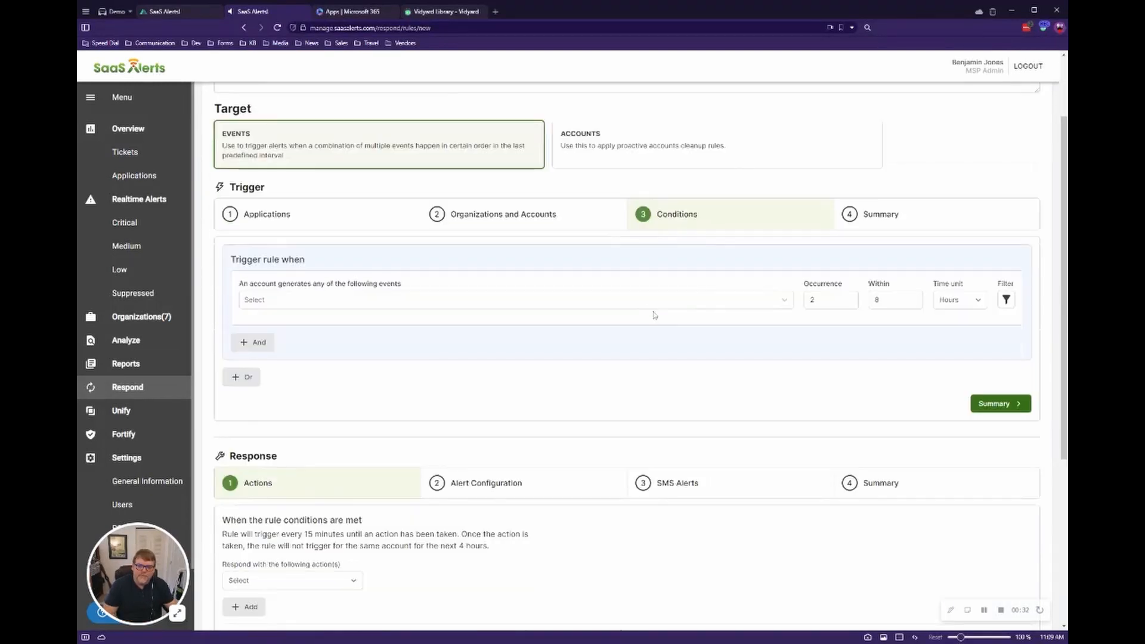
{"action": "mouse_move", "coordinate": [662, 258]}
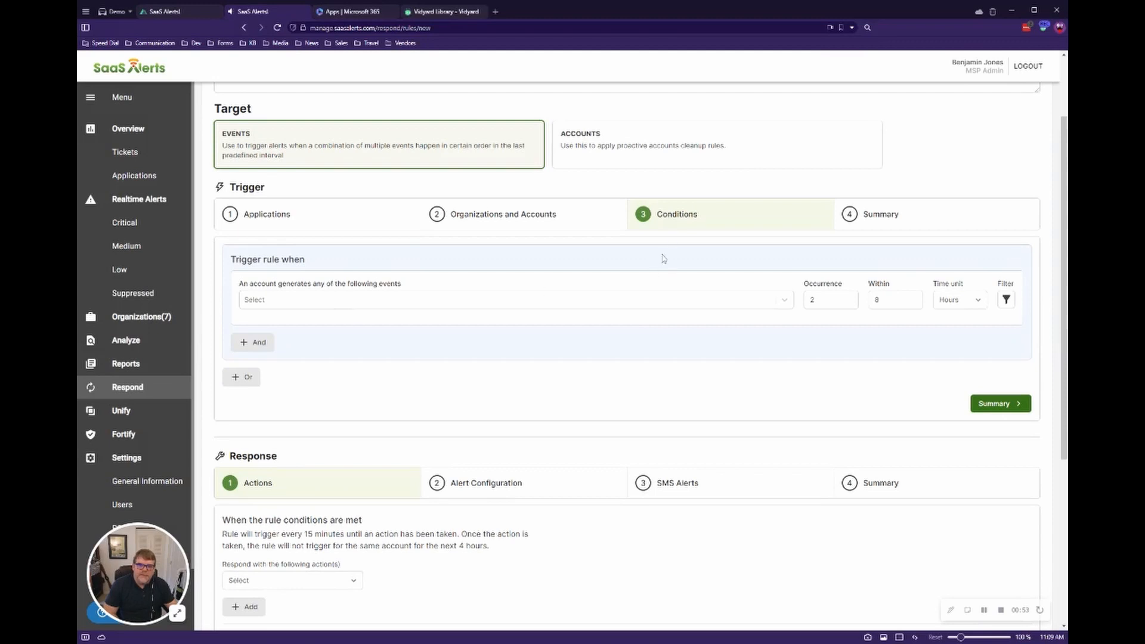
{"action": "mouse_move", "coordinate": [608, 237]}
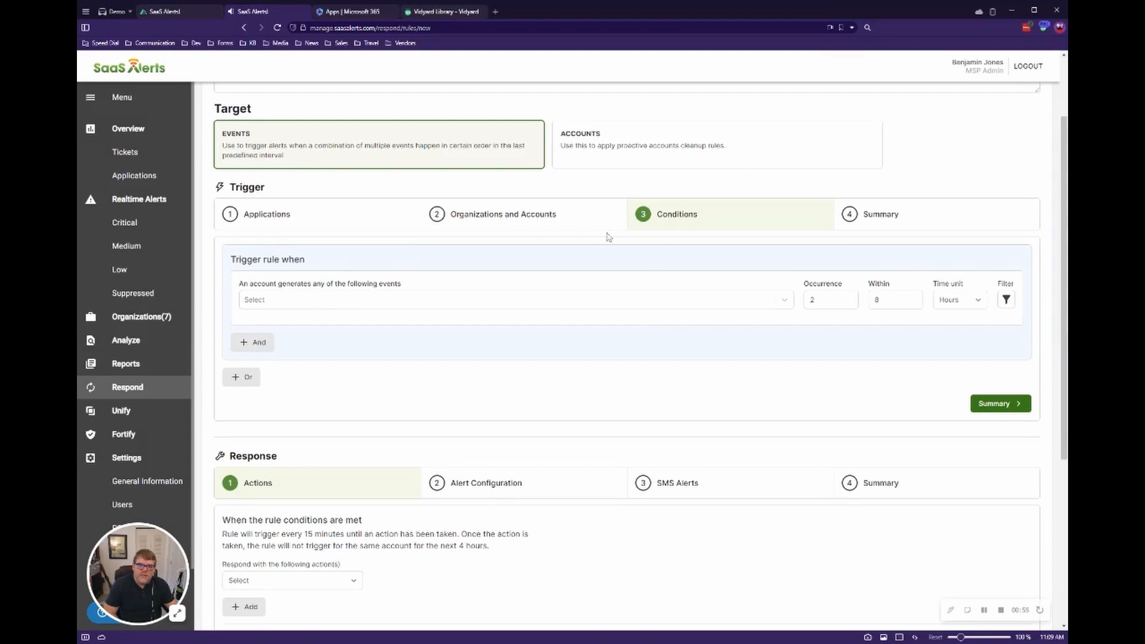
{"action": "mouse_move", "coordinate": [650, 313]}
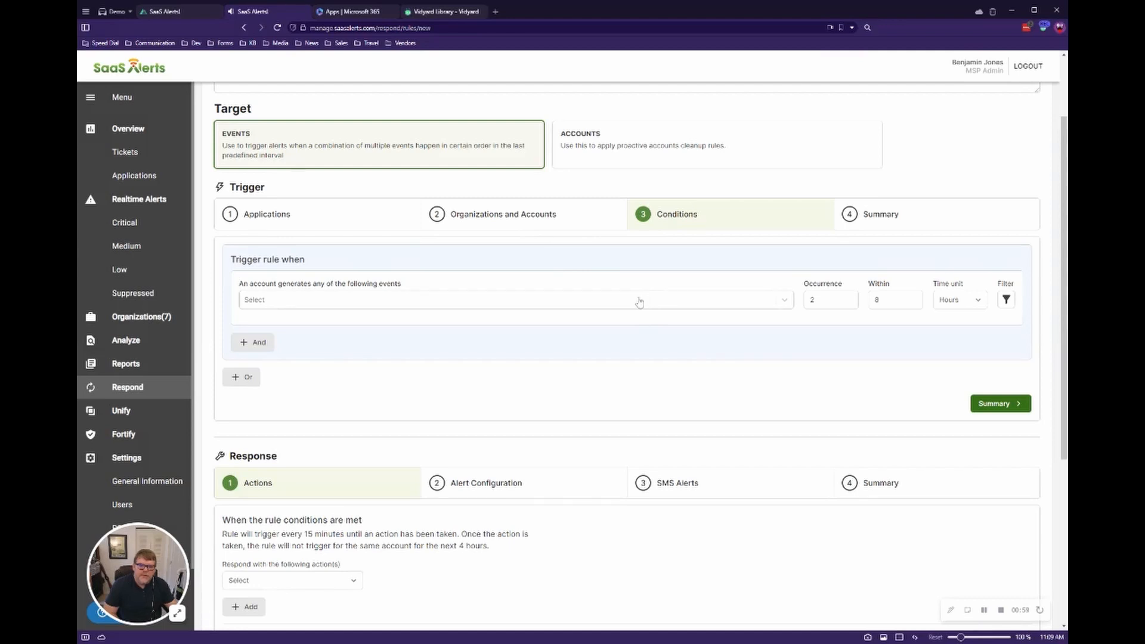
{"action": "mouse_move", "coordinate": [617, 307]}
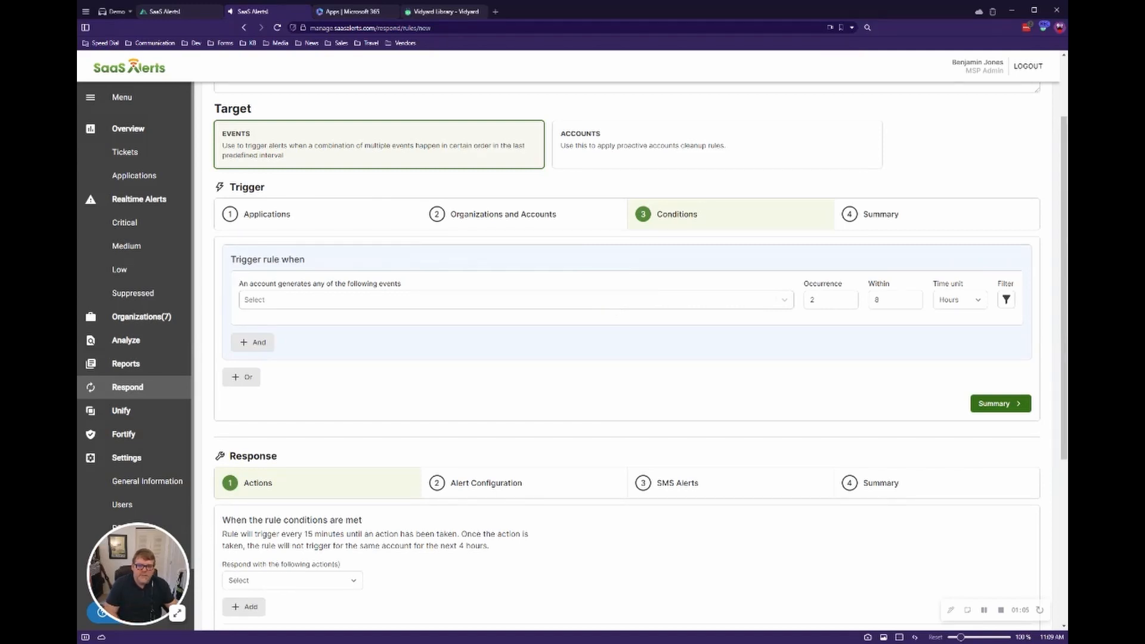
{"action": "mouse_move", "coordinate": [602, 303]}
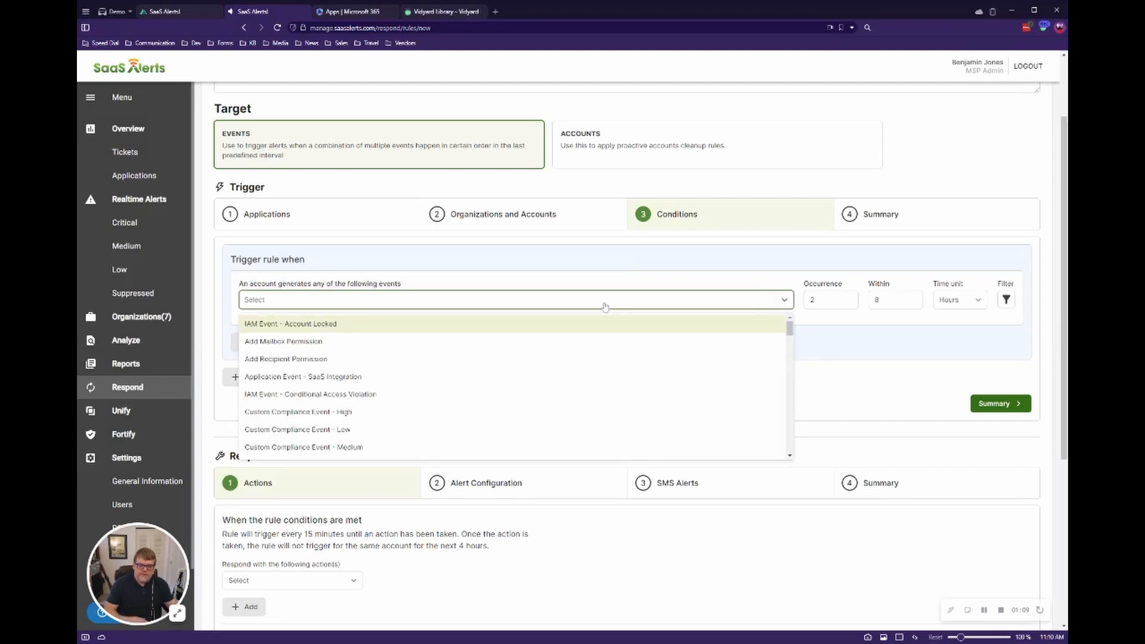
Search 'out' and select the IAM Event - User Location - Outside approved location event
{"action": "type", "text": "out"}
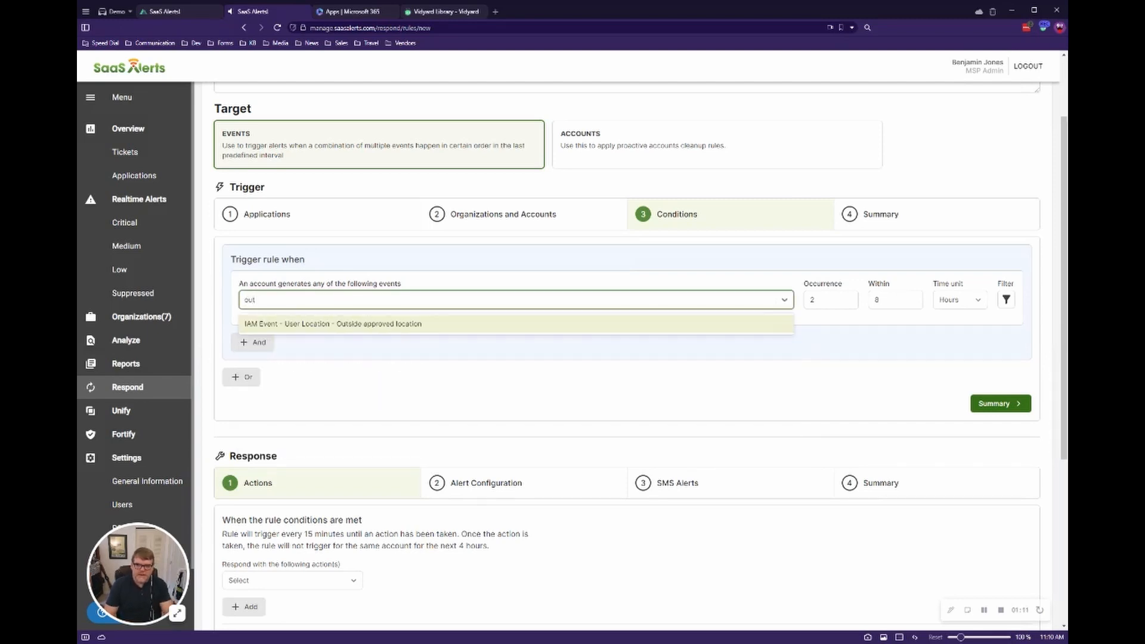
{"action": "left_click", "coordinate": [341, 323]}
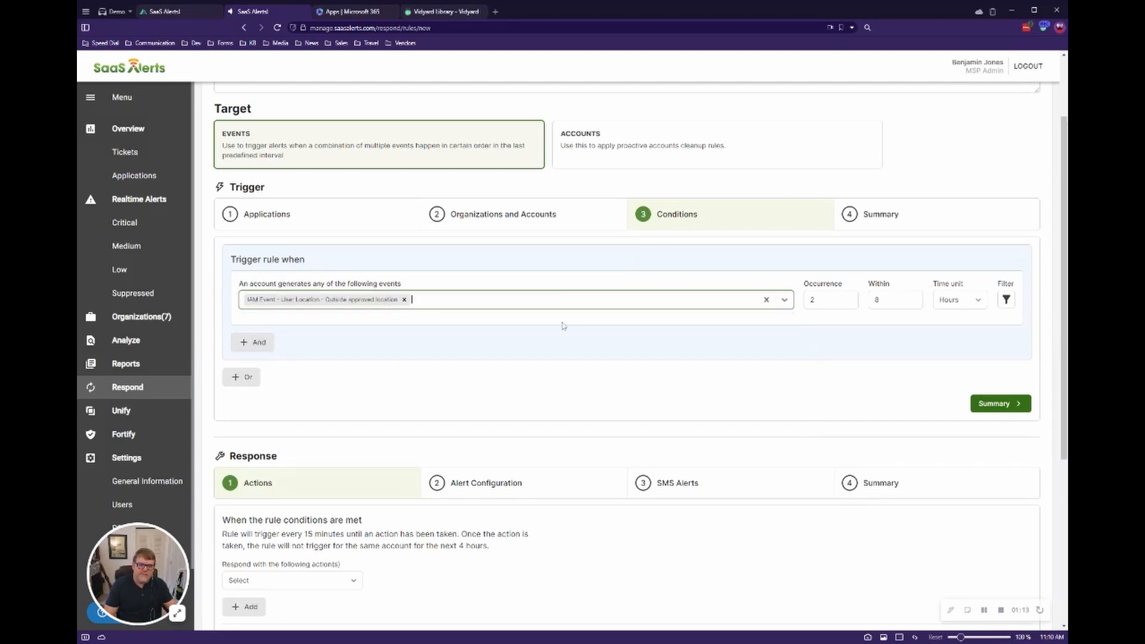
{"action": "scroll", "scroll_direction": "down", "scroll_amount": 3}
{"action": "type", "text": "1"}
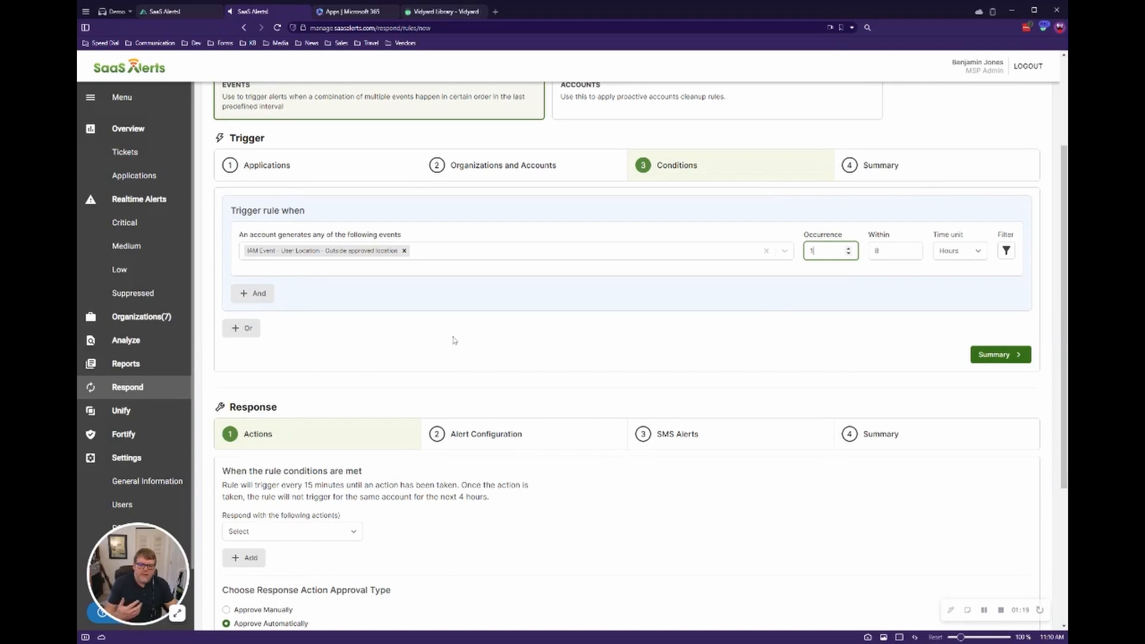
{"action": "mouse_move", "coordinate": [470, 355]}
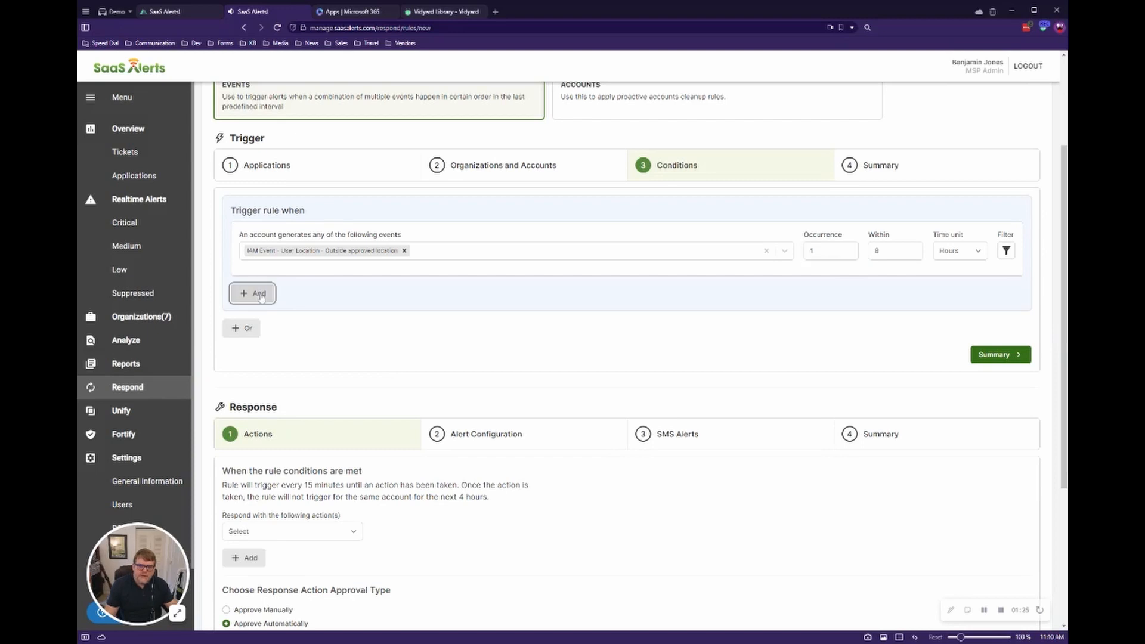
{"action": "mouse_move", "coordinate": [254, 303]}
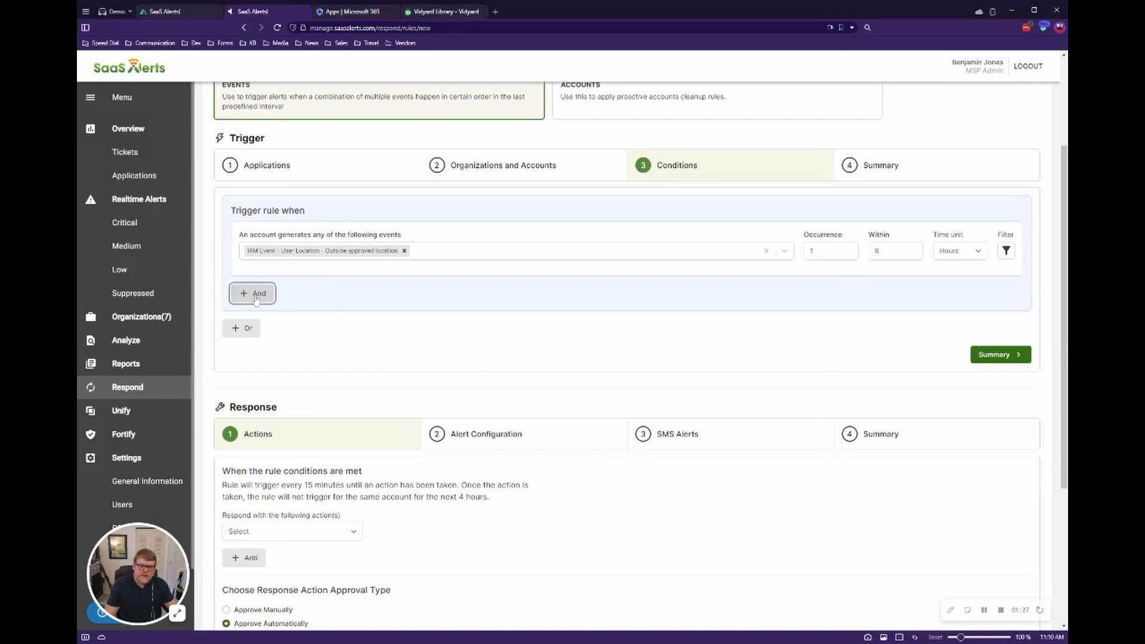
Add an AND condition: one System Compliance Event - Email Forwarding within 1 hour
{"action": "left_click", "coordinate": [253, 293]}
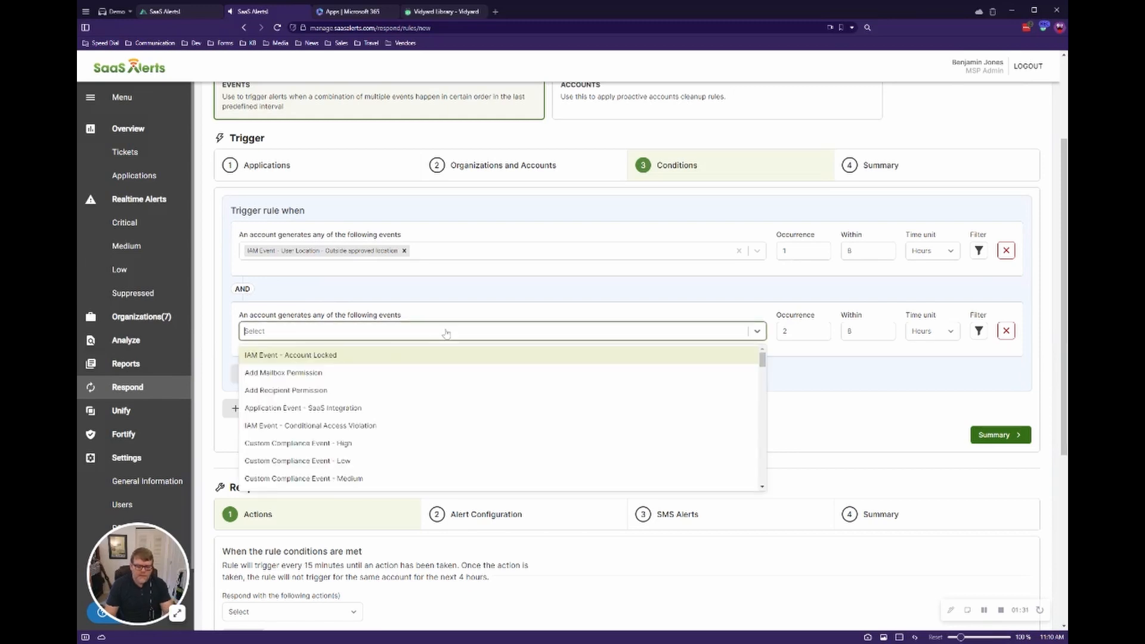
{"action": "type", "text": "forward"}
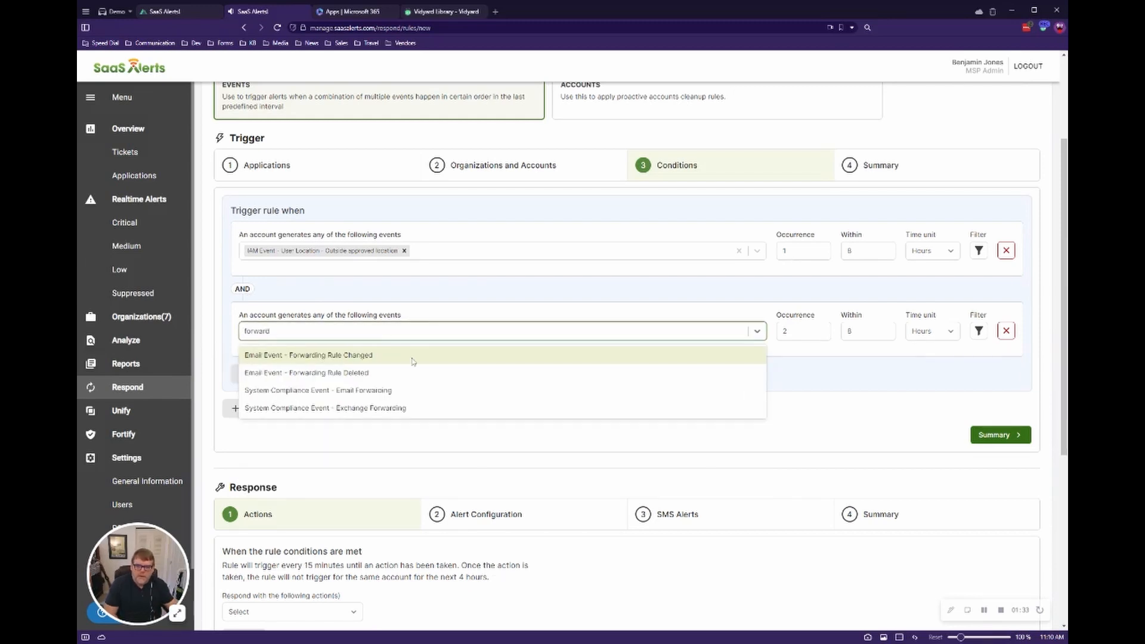
{"action": "mouse_move", "coordinate": [384, 390]}
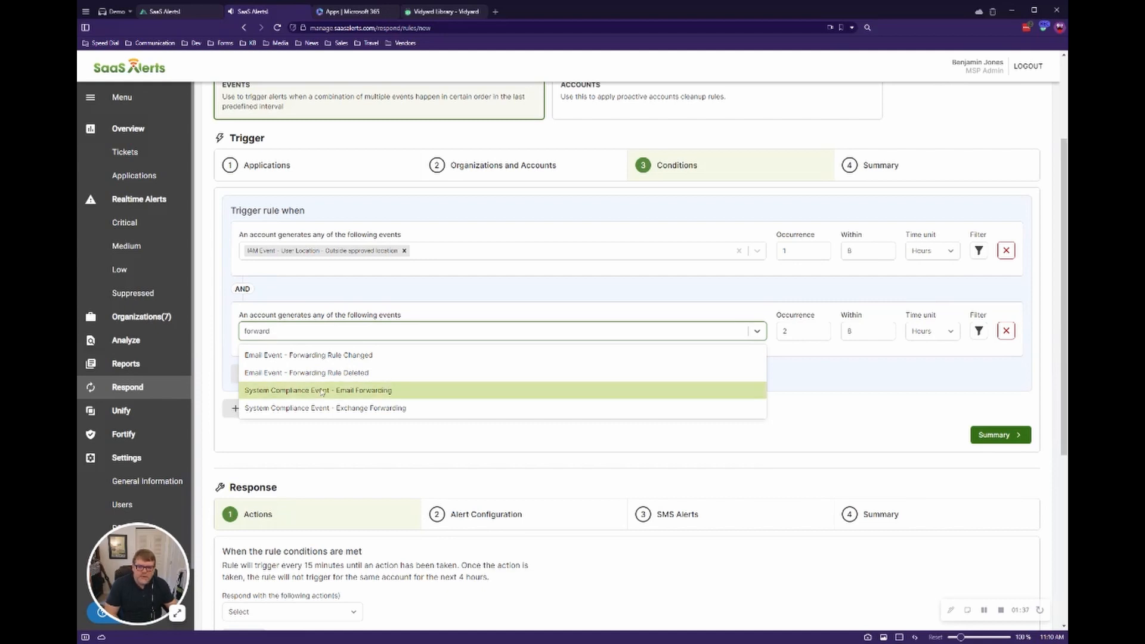
{"action": "left_click", "coordinate": [318, 390]}
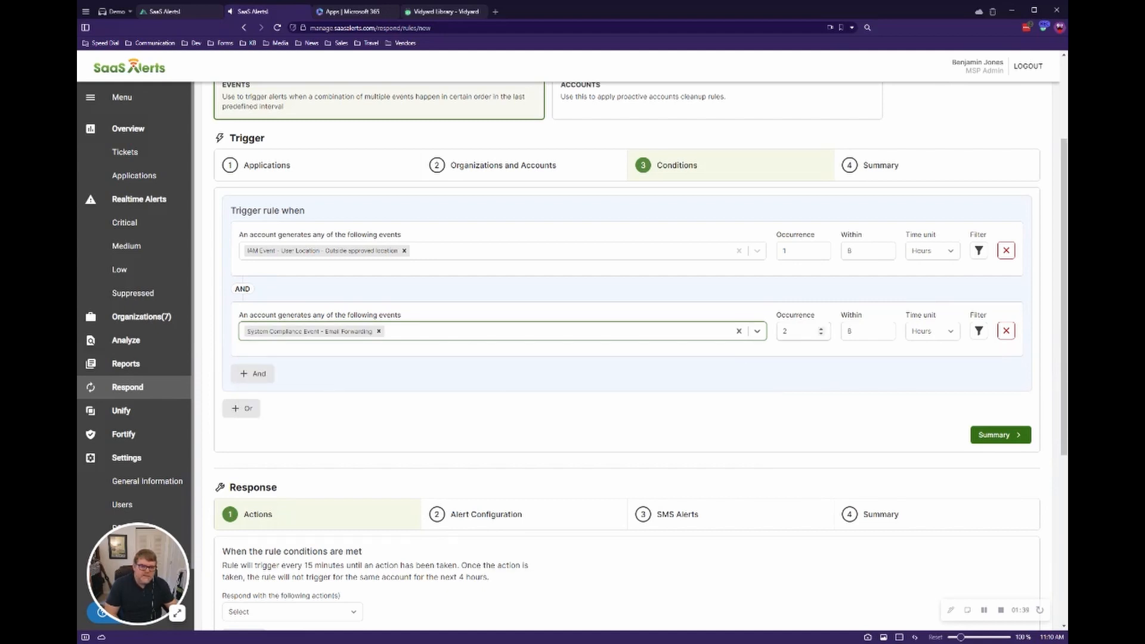
{"action": "left_click", "coordinate": [823, 334]}
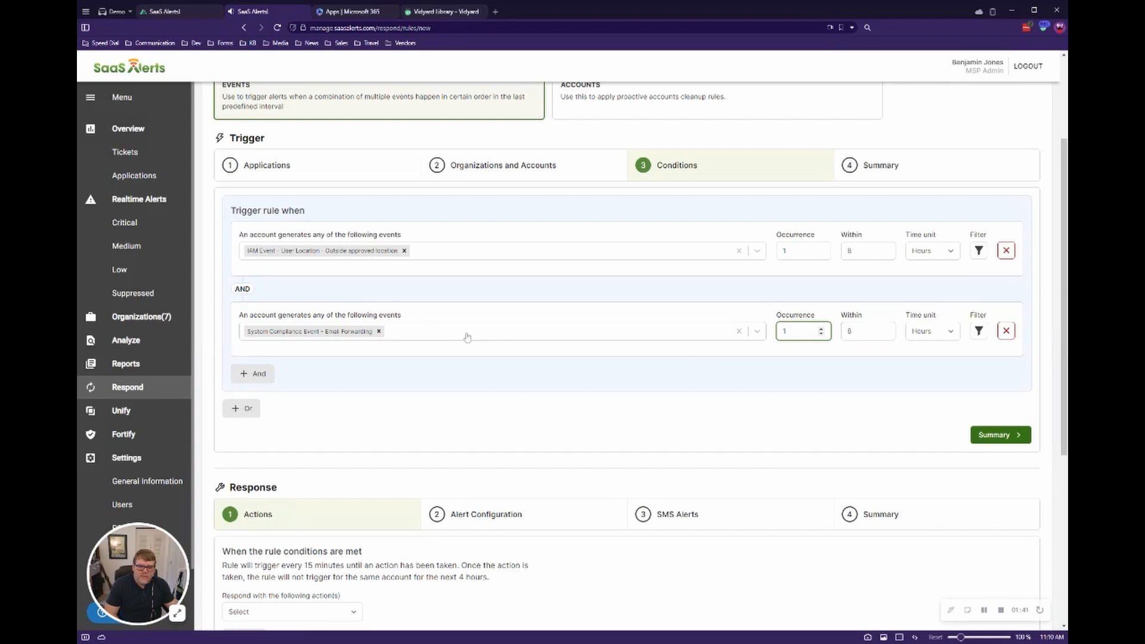
{"action": "left_click", "coordinate": [535, 331]}
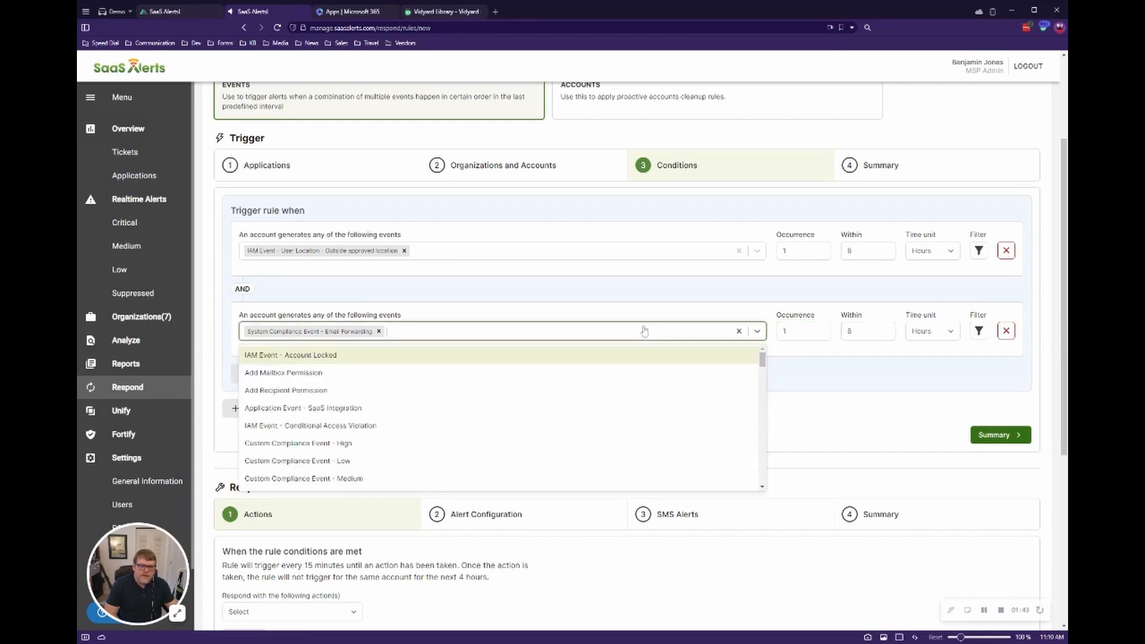
{"action": "left_click", "coordinate": [643, 331]}
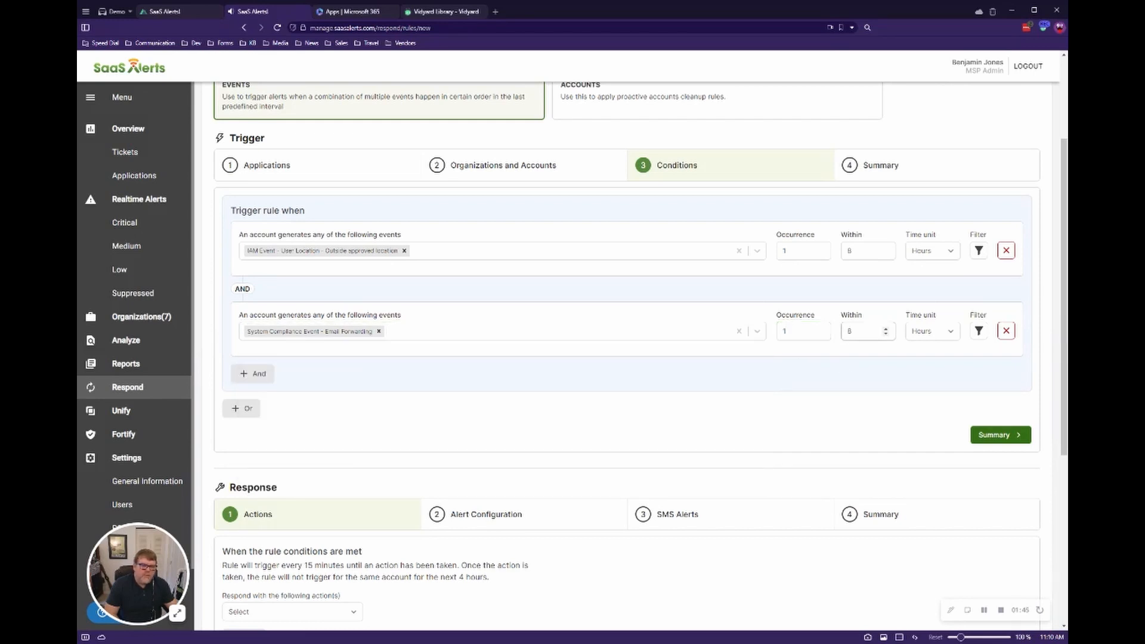
{"action": "left_click", "coordinate": [864, 331]}
{"action": "type", "text": "1"}
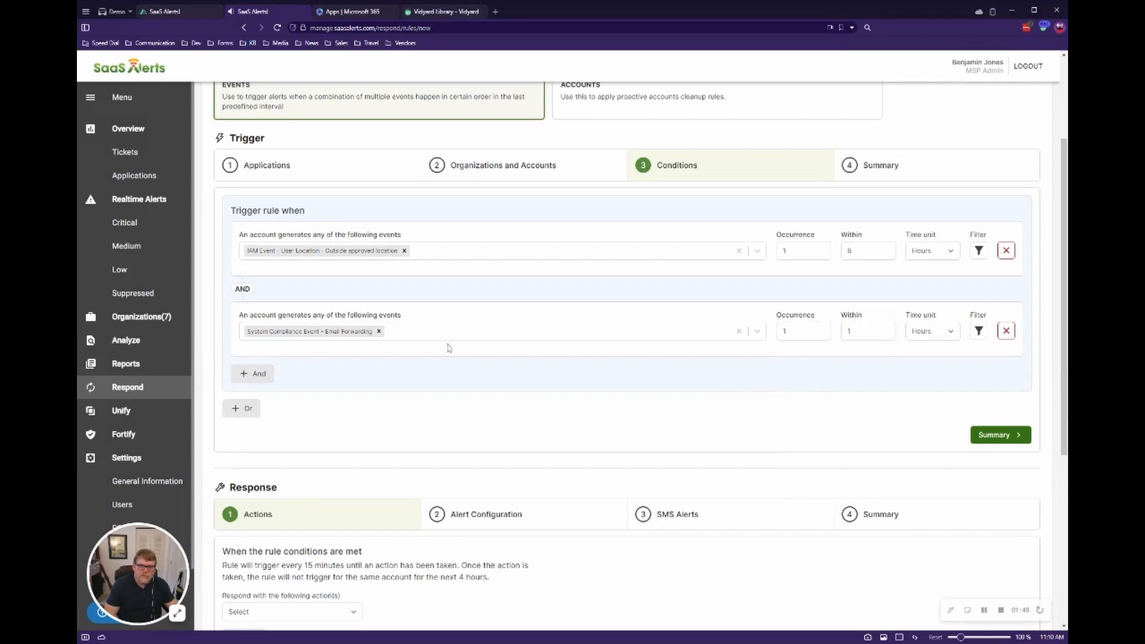
{"action": "mouse_move", "coordinate": [238, 235]}
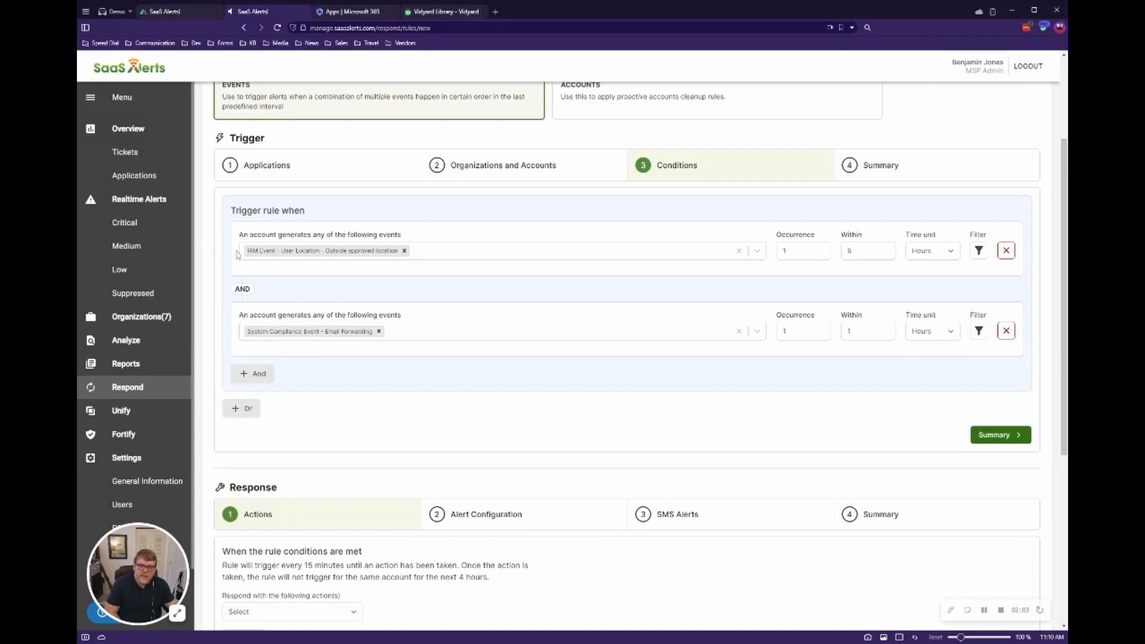
{"action": "mouse_move", "coordinate": [397, 351]}
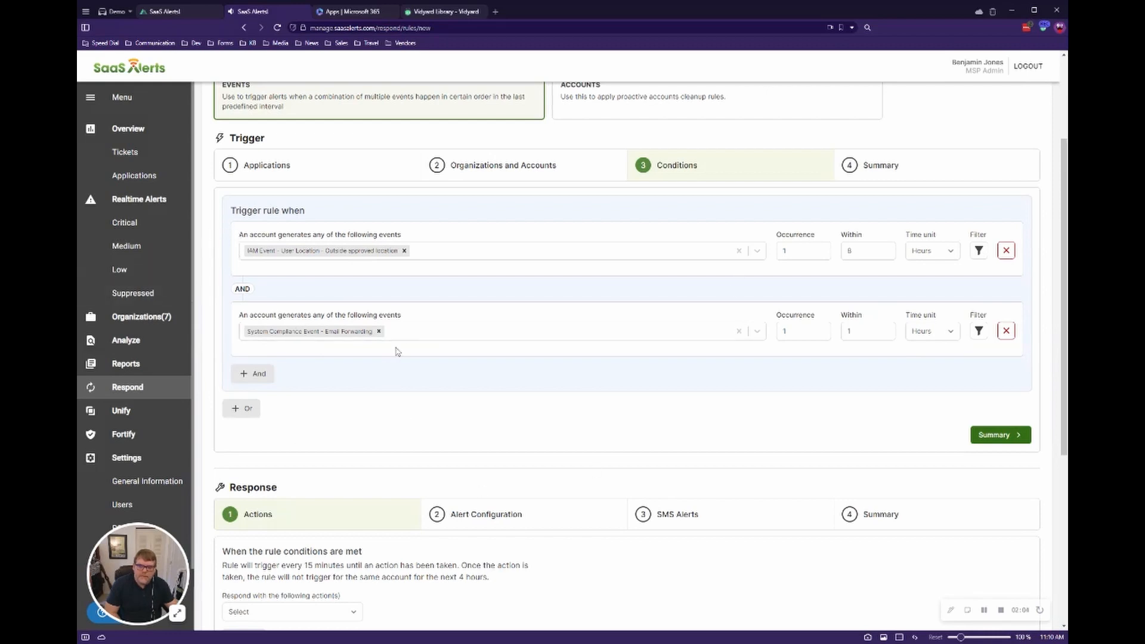
Add Email Rule Enabled, Forwarding Rule Changed and Forwarding Rule Deleted events to the second condition
{"action": "left_click", "coordinate": [475, 331]}
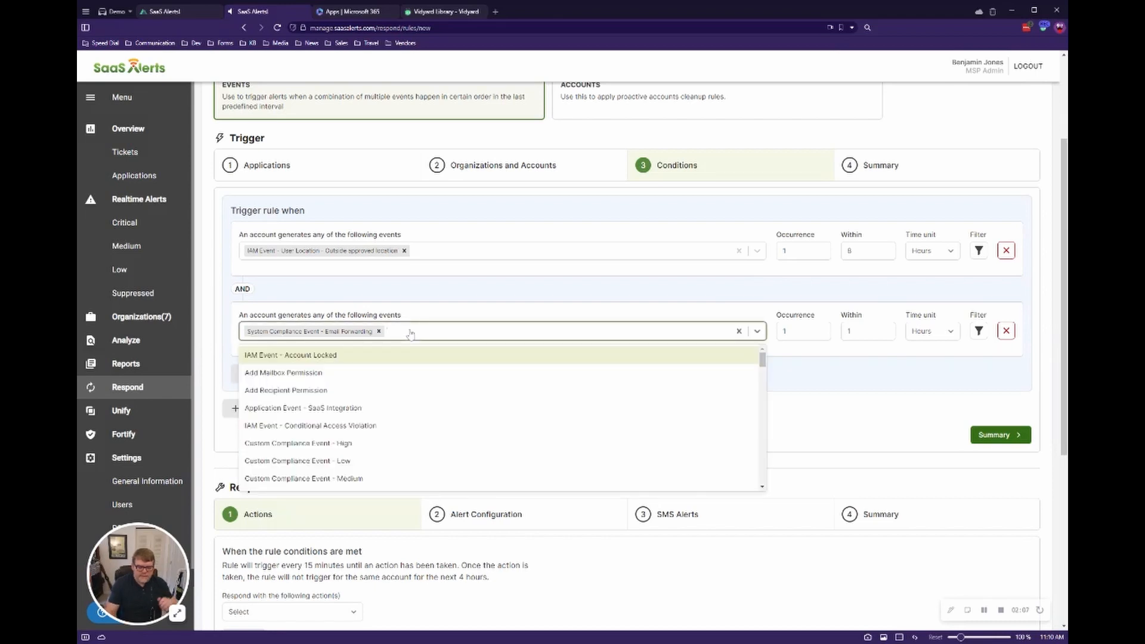
{"action": "type", "text": "rule"}
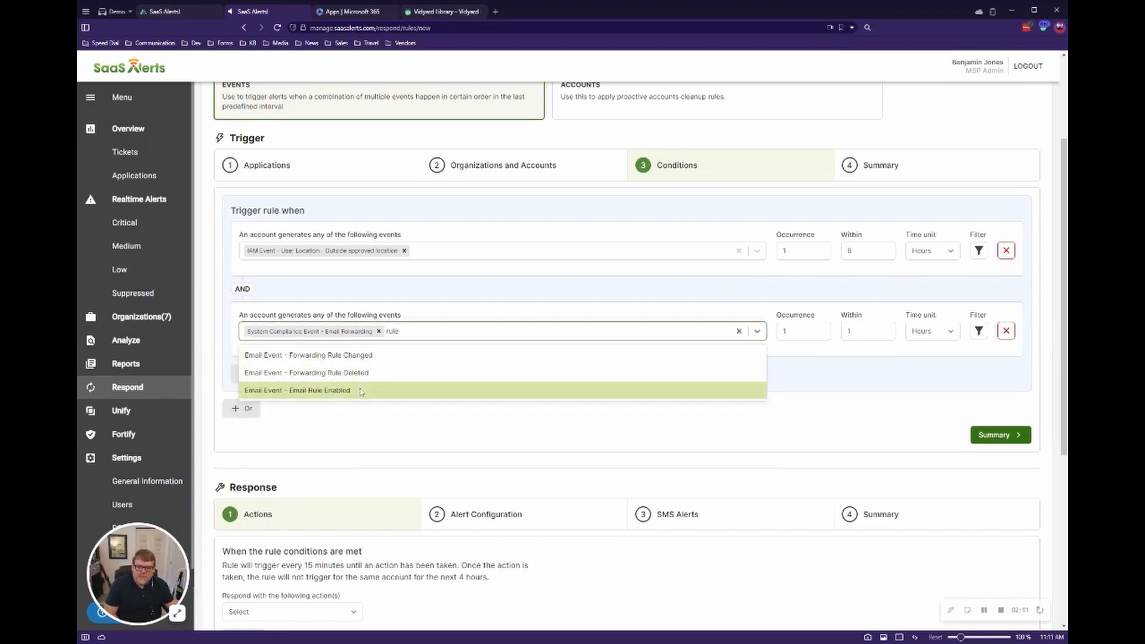
{"action": "left_click", "coordinate": [298, 390]}
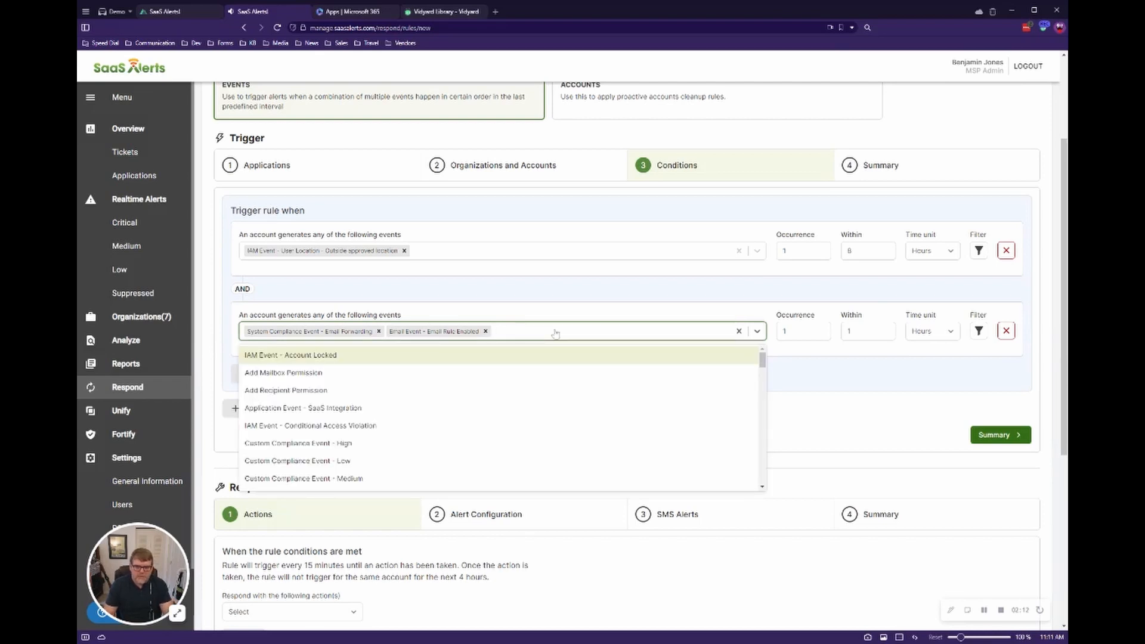
{"action": "type", "text": "rule"}
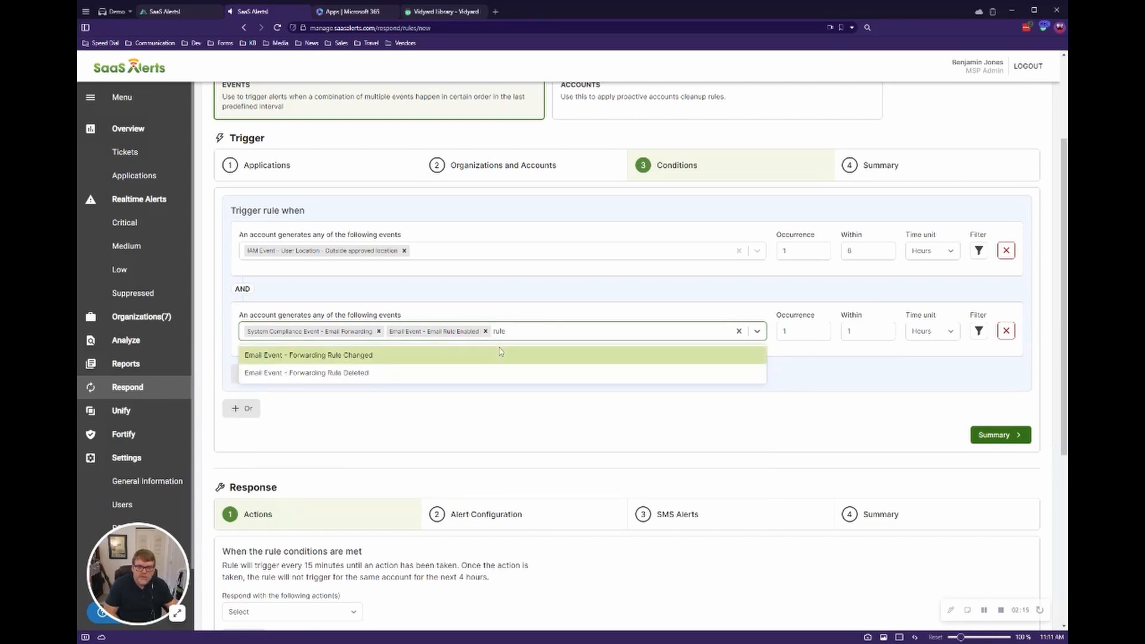
{"action": "left_click", "coordinate": [308, 354]}
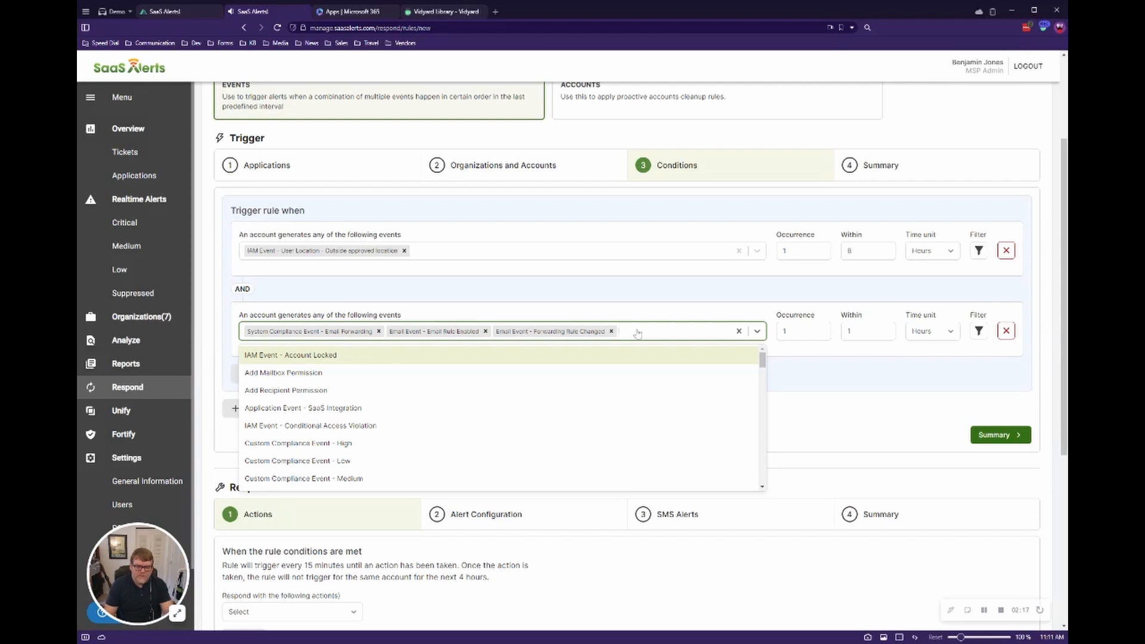
{"action": "type", "text": "em"}
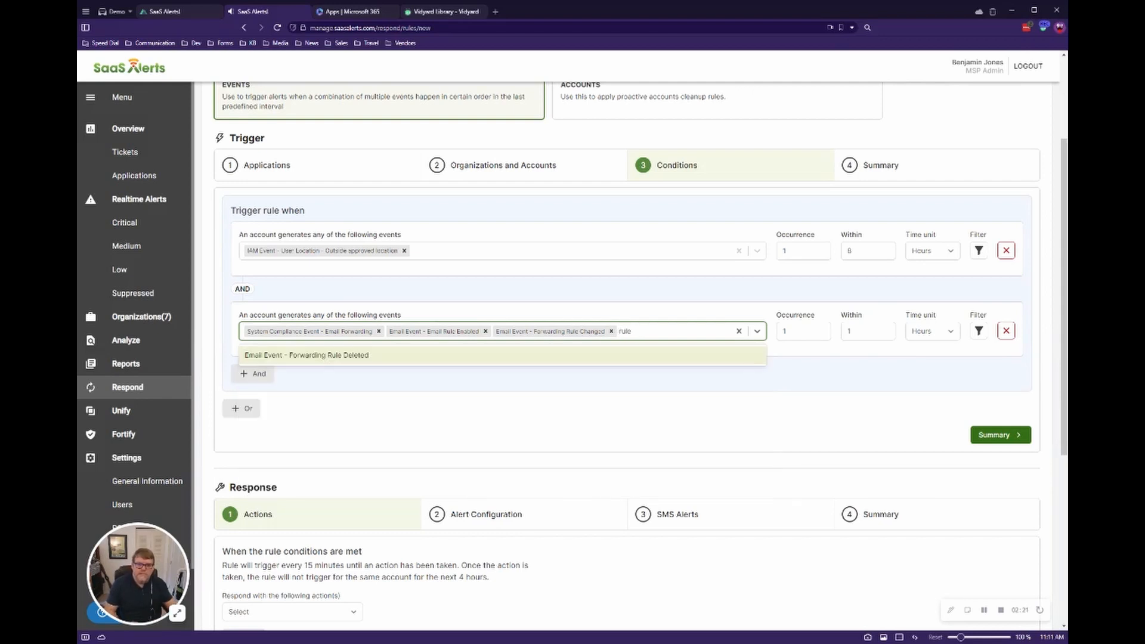
{"action": "left_click", "coordinate": [304, 354]}
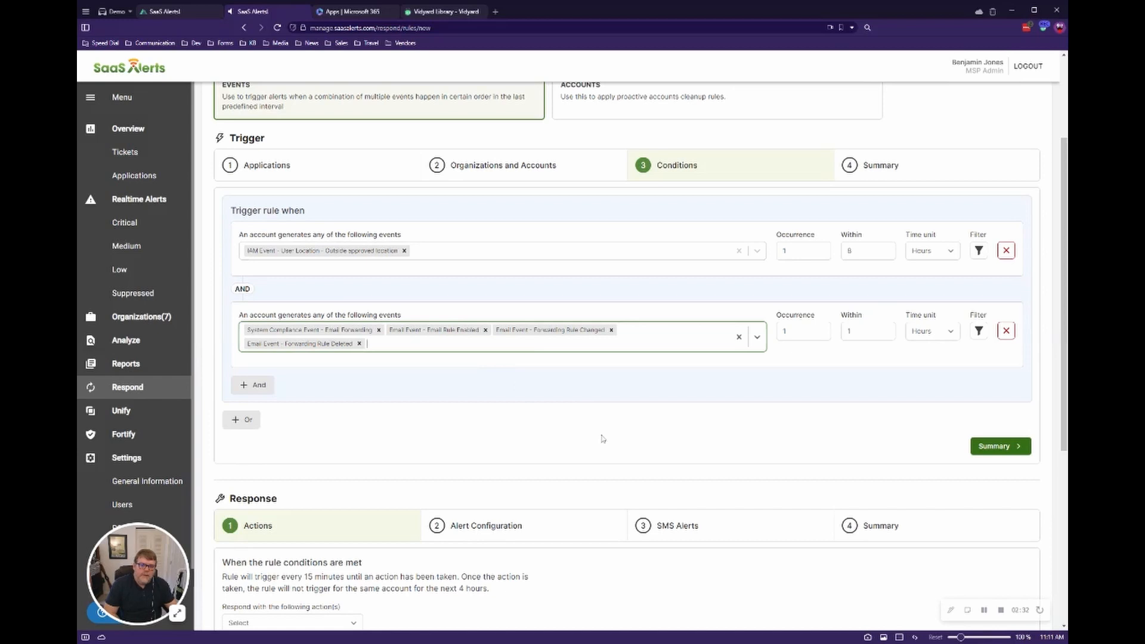
Add an Expire Account Logins response action, then remove it so the action stays Do nothing
{"action": "scroll", "scroll_direction": "down", "scroll_amount": 3}
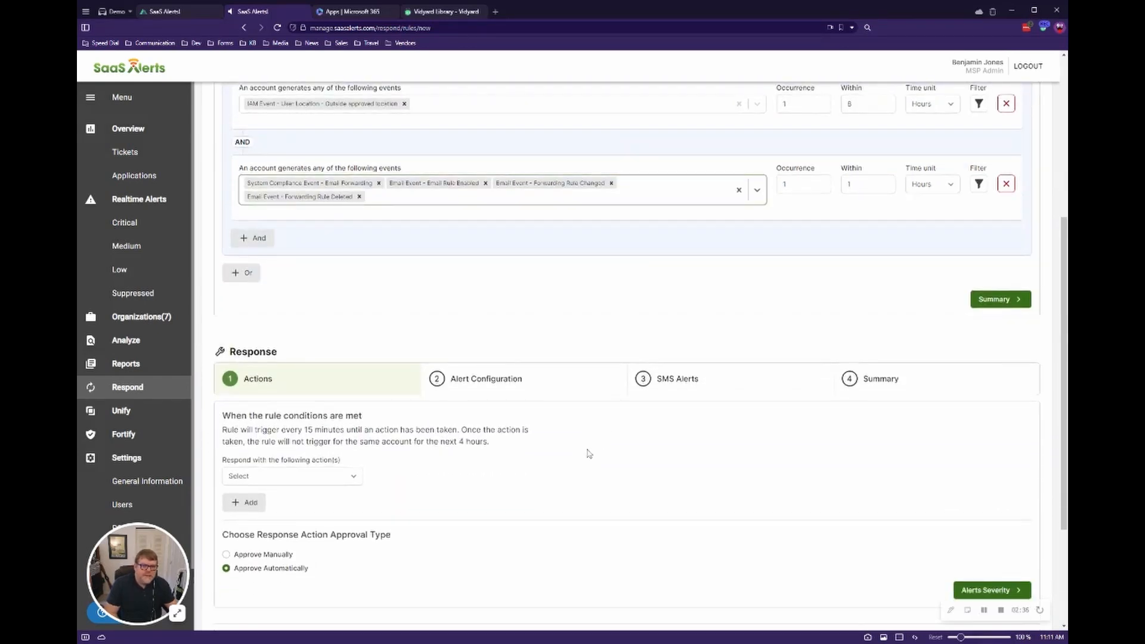
{"action": "scroll", "scroll_direction": "down", "scroll_amount": 3}
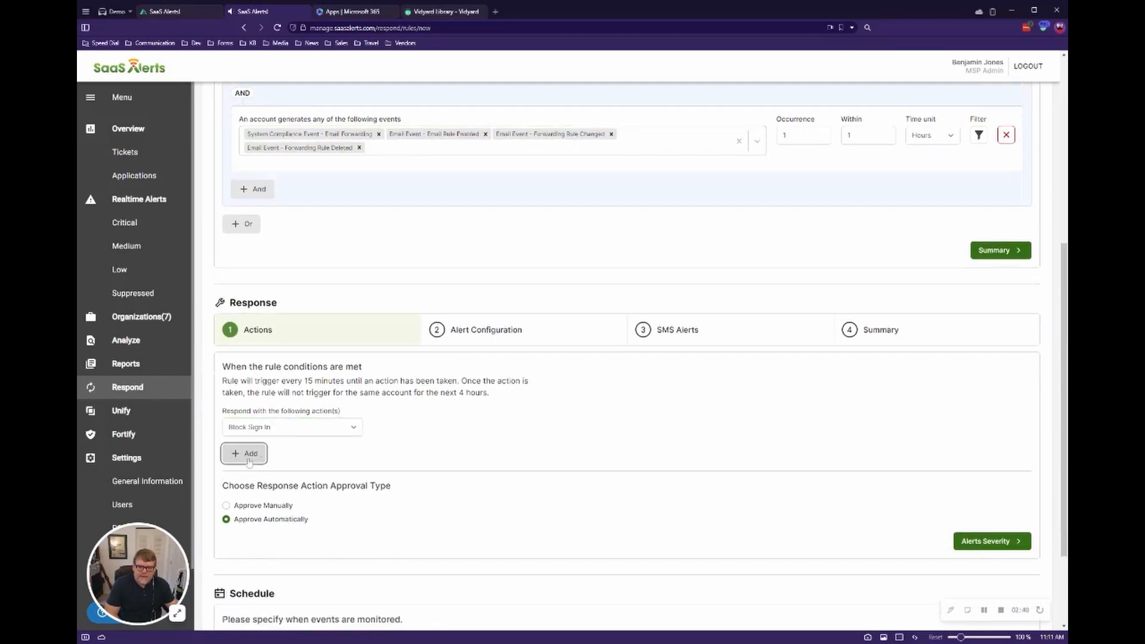
{"action": "left_click", "coordinate": [243, 453]}
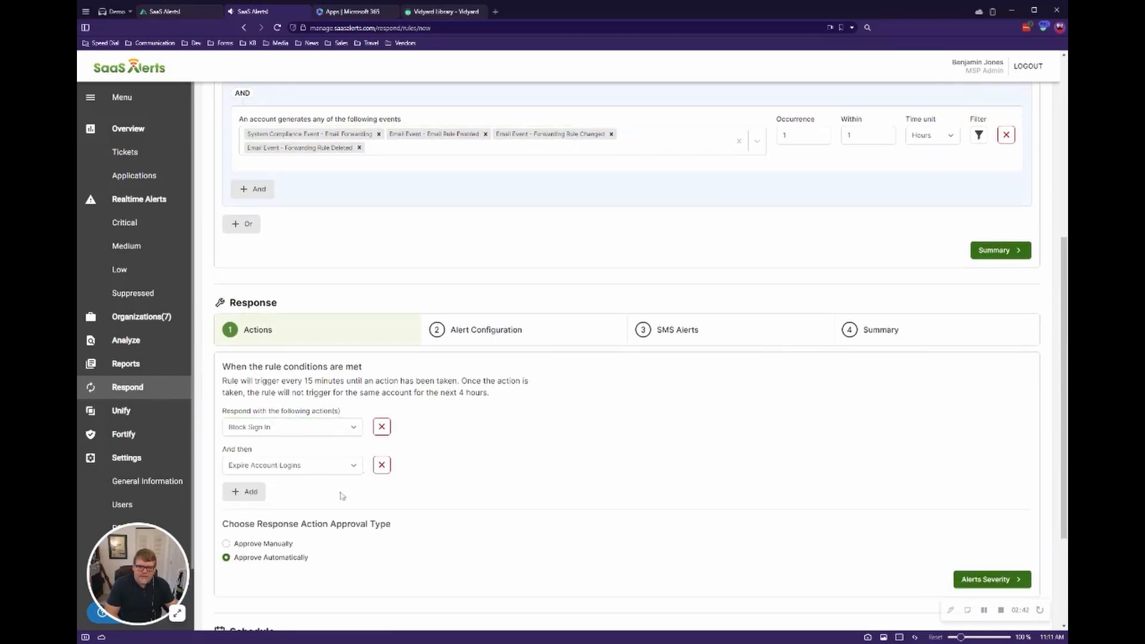
{"action": "mouse_move", "coordinate": [369, 460]}
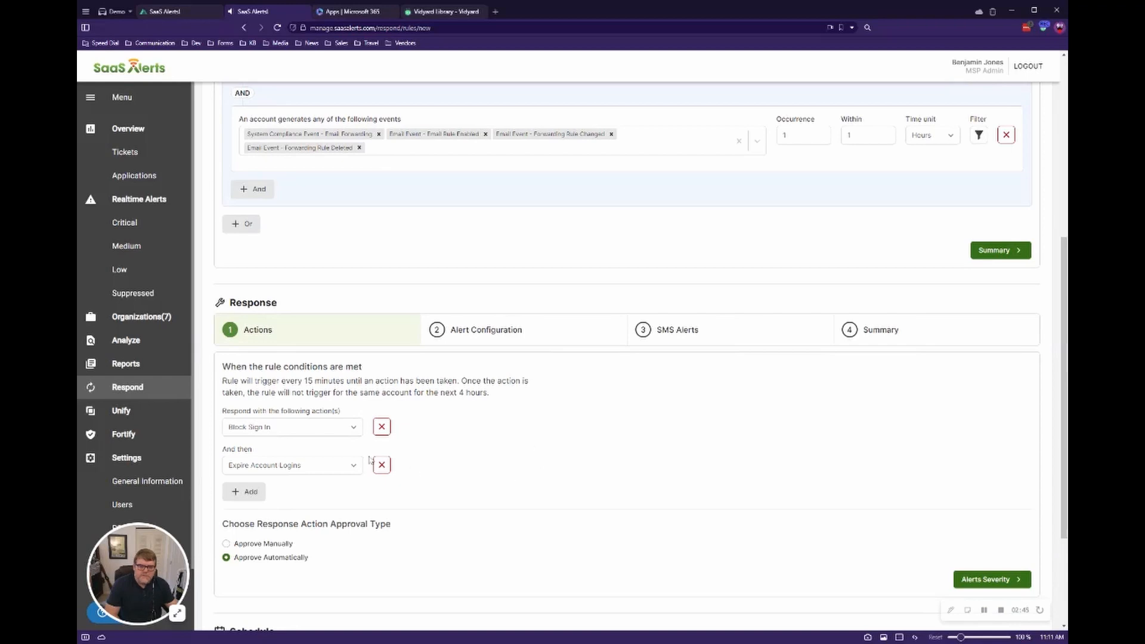
{"action": "left_click", "coordinate": [381, 464]}
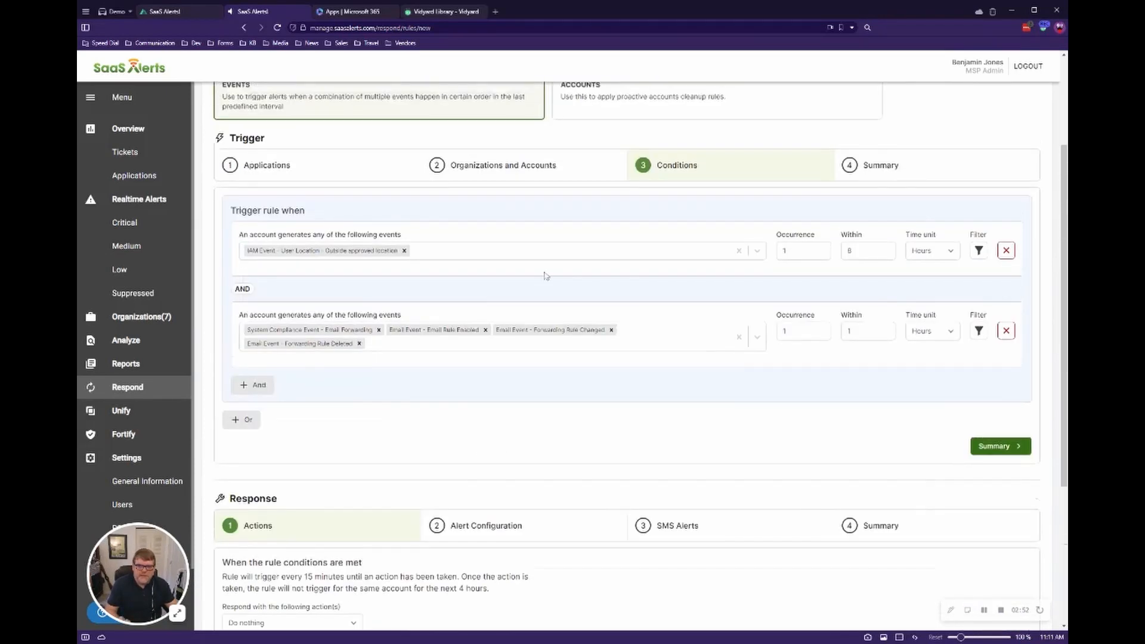
{"action": "mouse_move", "coordinate": [679, 435]}
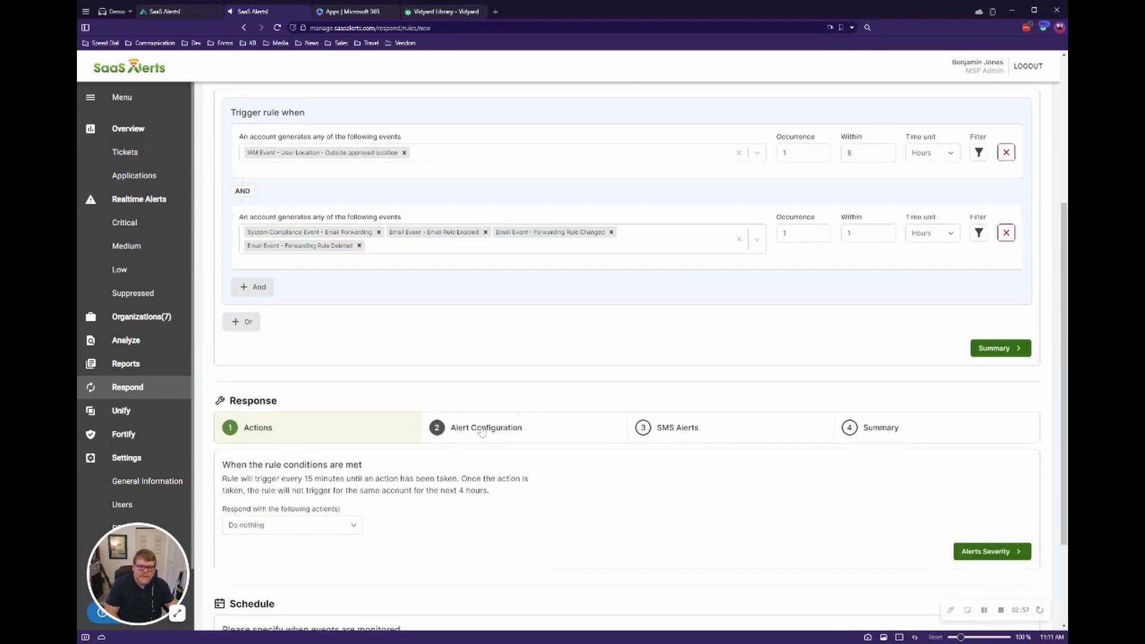
Set Configure Event Alert Severity to Medium, briefly trying Low first
{"action": "left_click", "coordinate": [485, 427]}
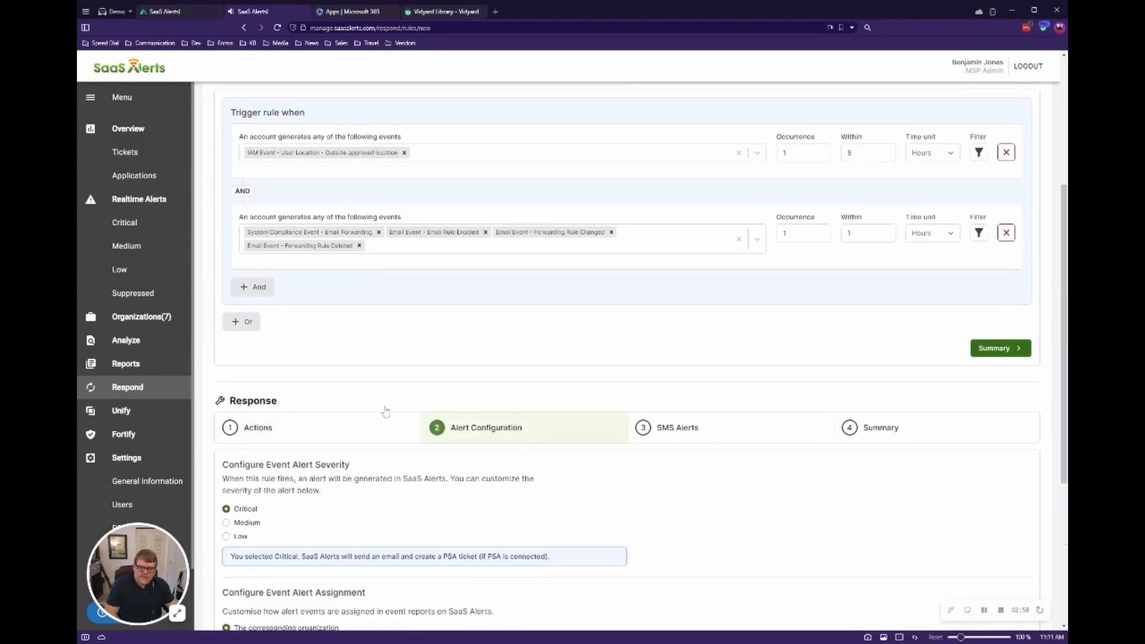
{"action": "scroll", "scroll_direction": "down", "scroll_amount": 3}
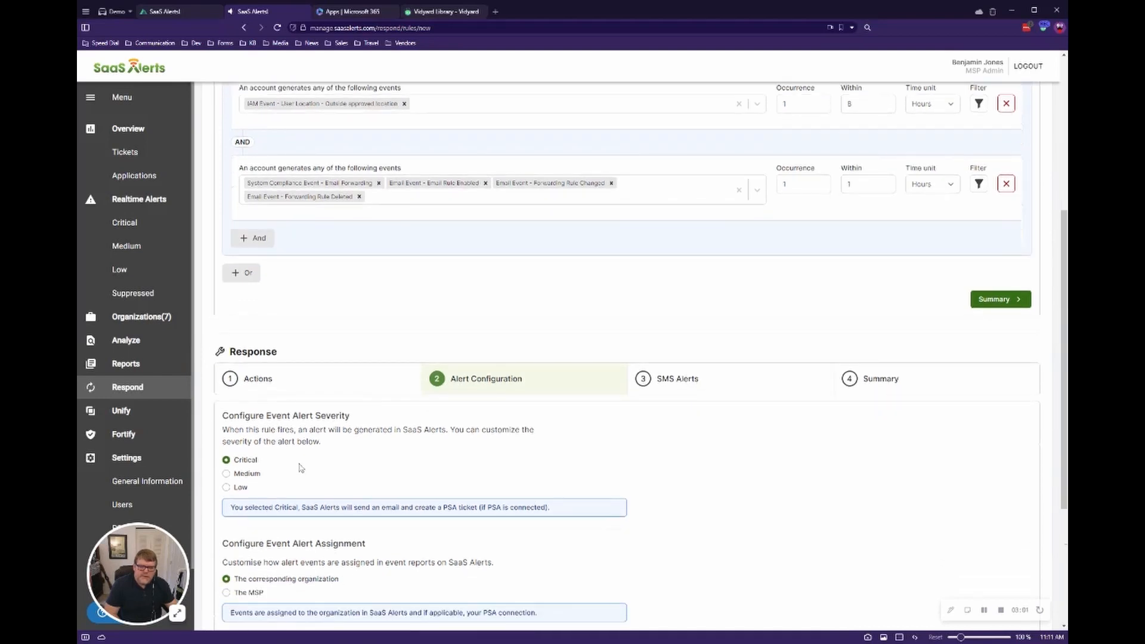
{"action": "left_click", "coordinate": [226, 473]}
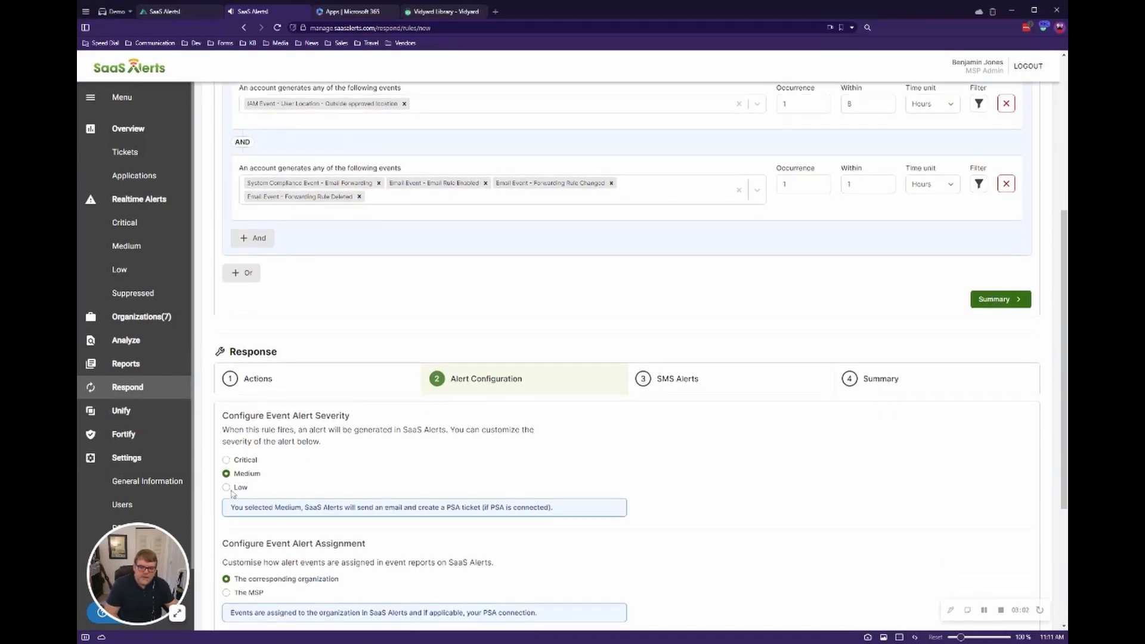
{"action": "left_click", "coordinate": [226, 487]}
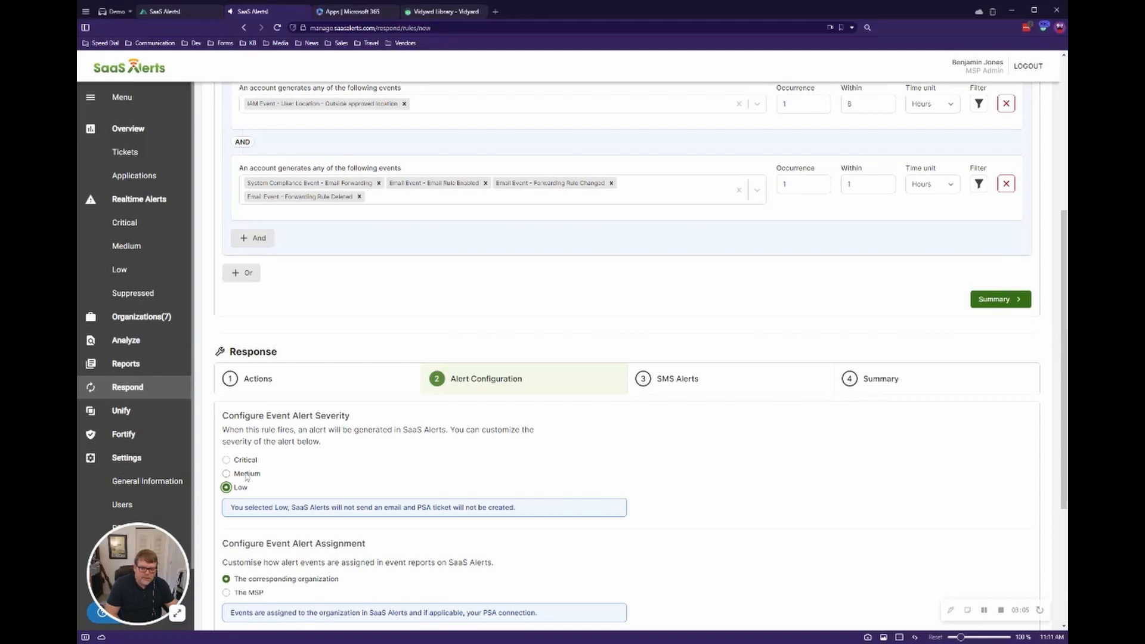
{"action": "left_click", "coordinate": [226, 474]}
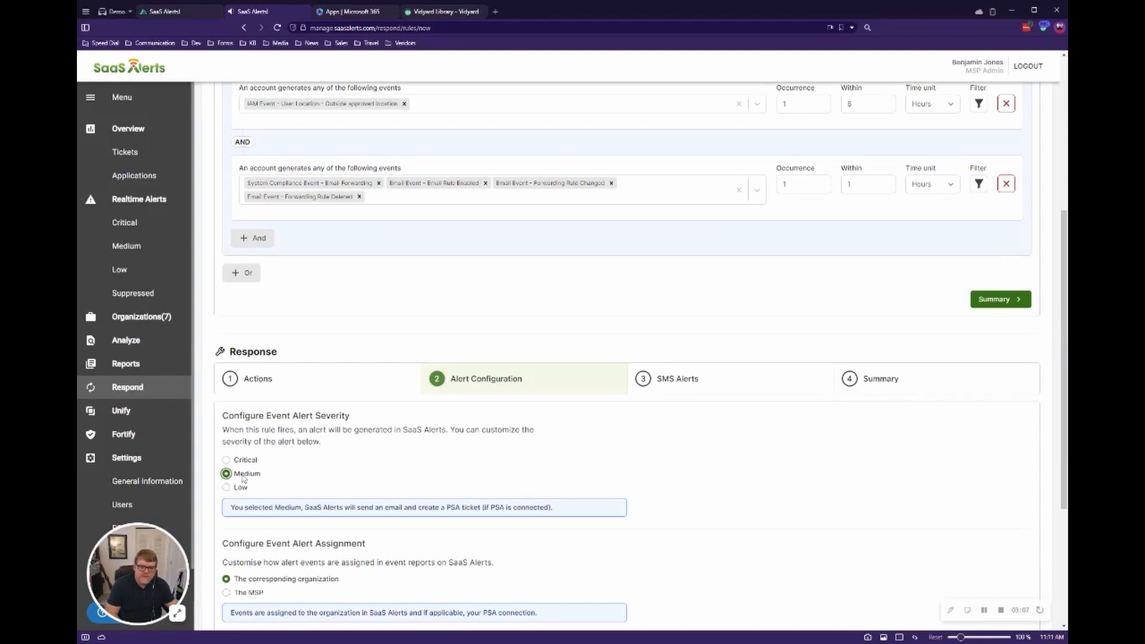
{"action": "scroll", "scroll_direction": "up", "scroll_amount": 3}
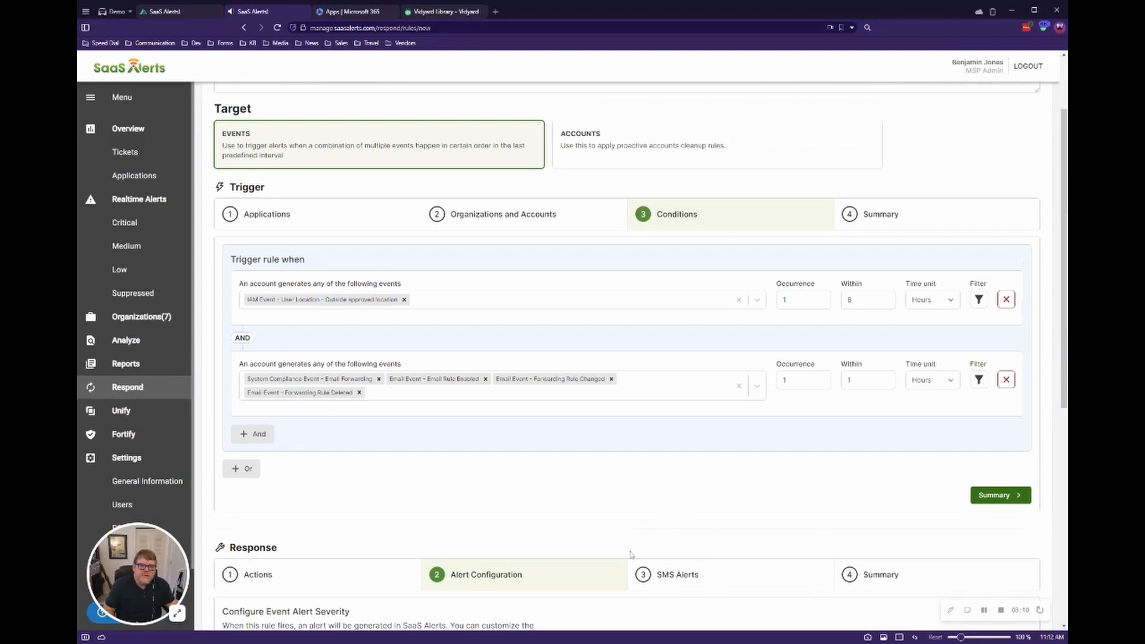
{"action": "left_click", "coordinate": [756, 300]}
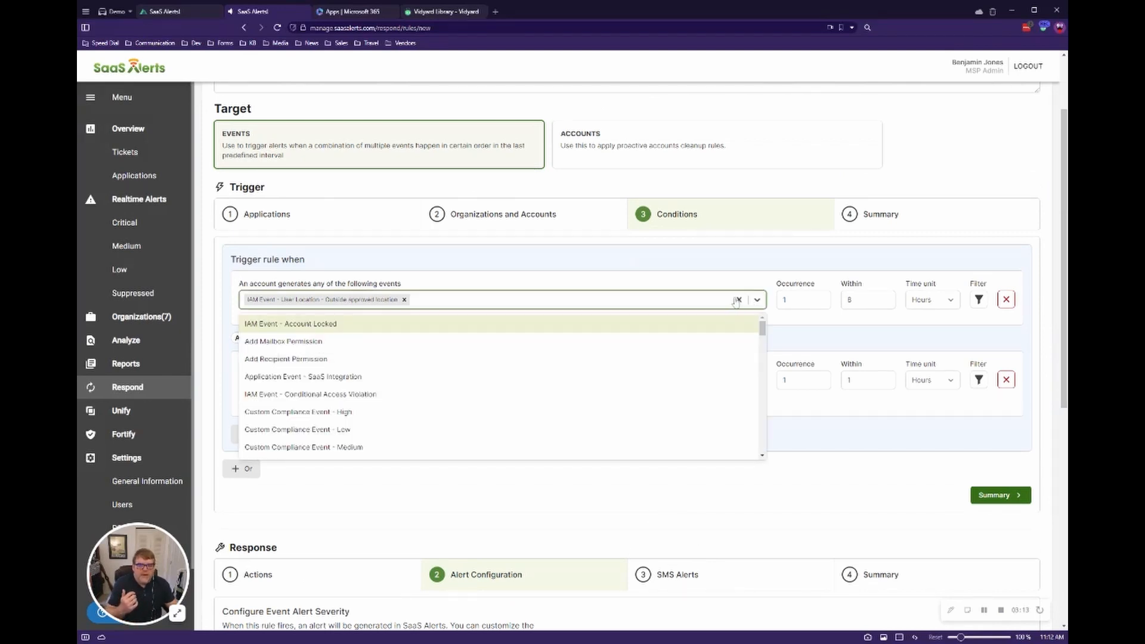
{"action": "scroll", "scroll_direction": "down", "scroll_amount": 3}
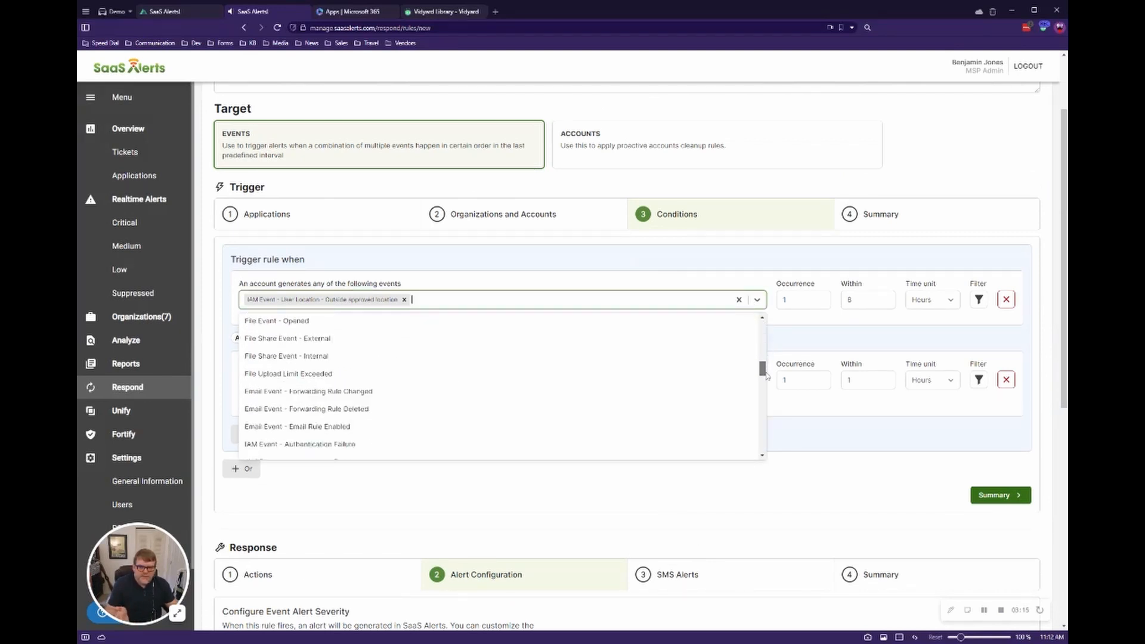
{"action": "scroll", "scroll_direction": "down", "scroll_amount": 3}
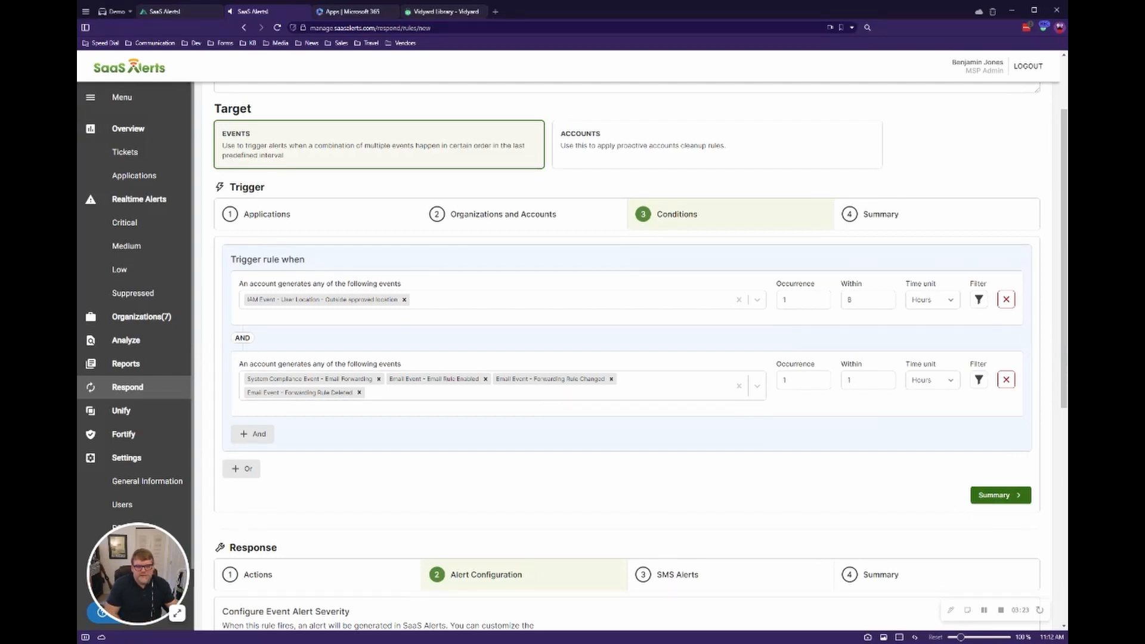
{"action": "mouse_move", "coordinate": [693, 361]}
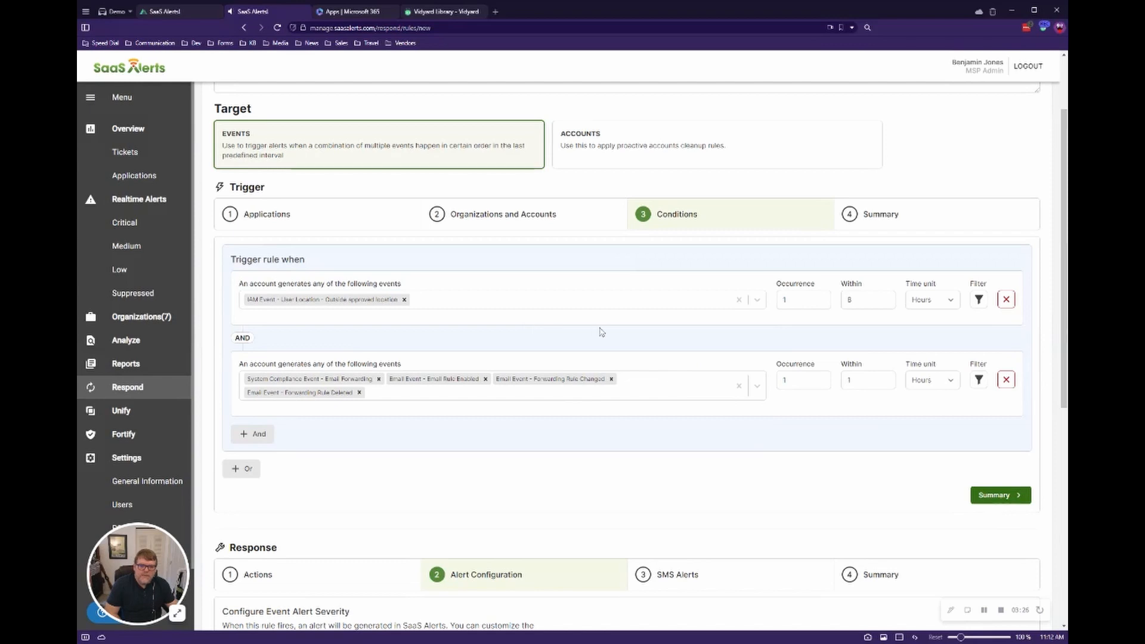
{"action": "scroll", "scroll_direction": "down", "scroll_amount": 3}
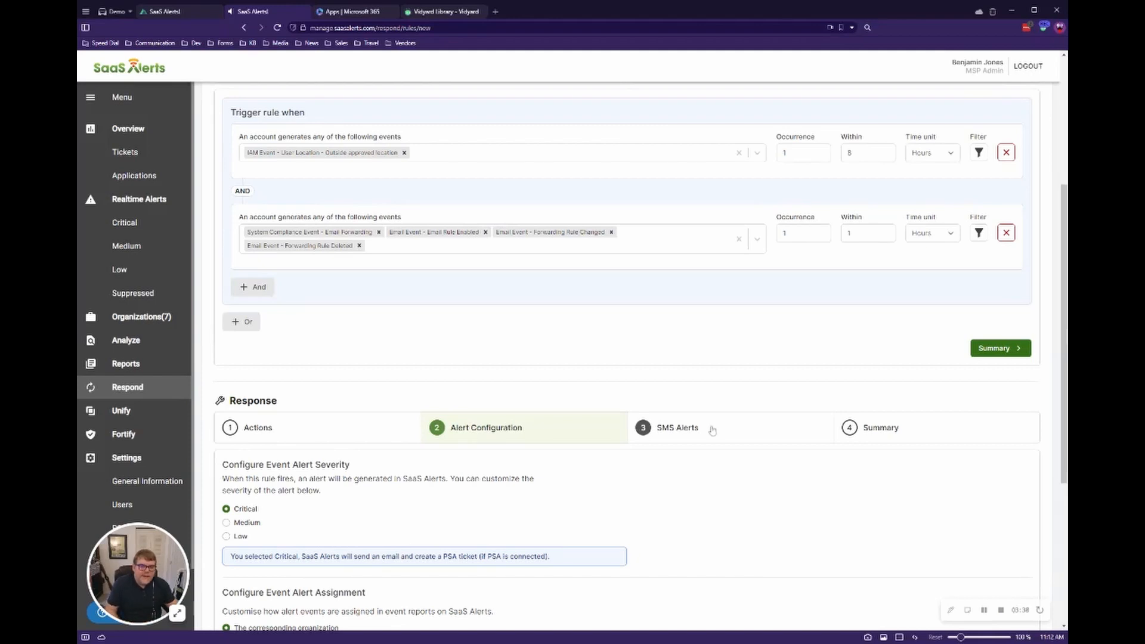
{"action": "mouse_move", "coordinate": [736, 413]}
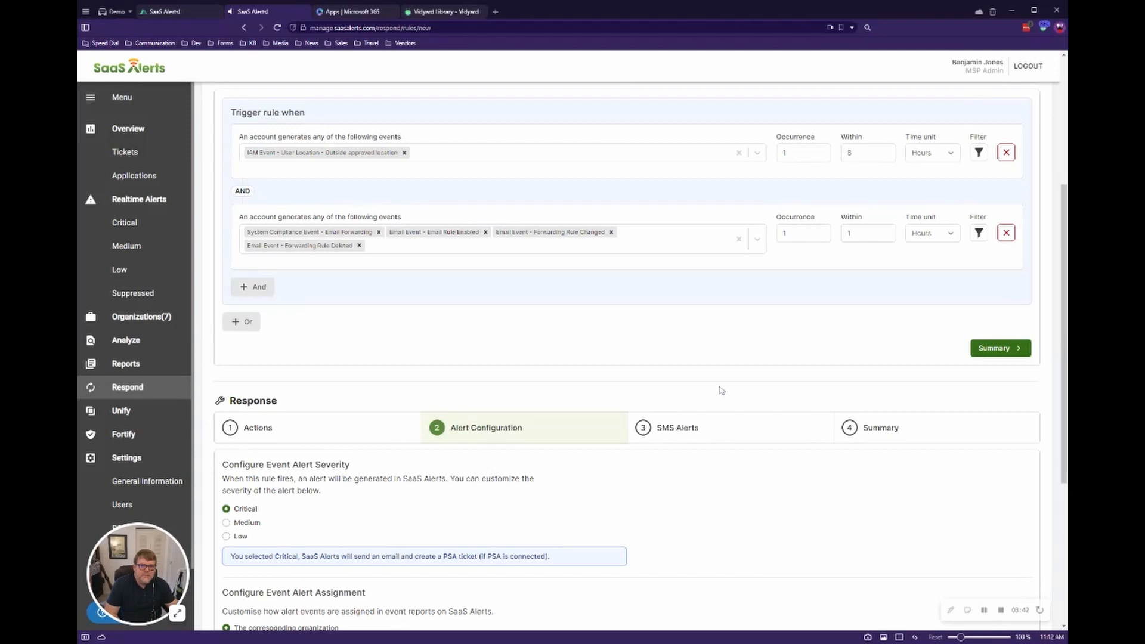
{"action": "mouse_move", "coordinate": [723, 377]}
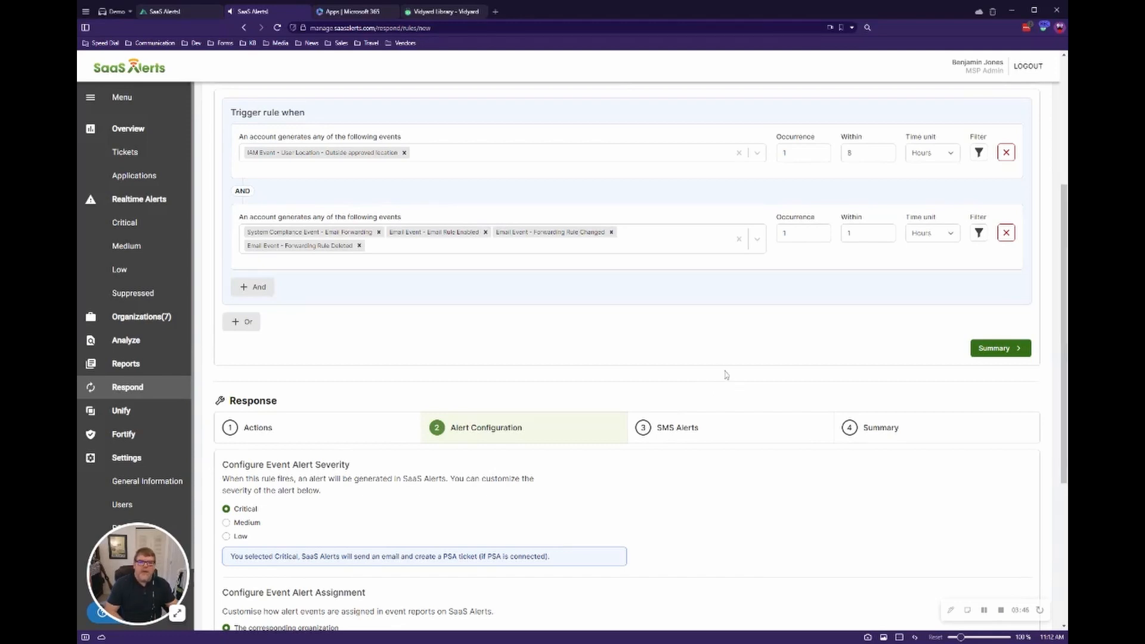
{"action": "mouse_move", "coordinate": [708, 362]}
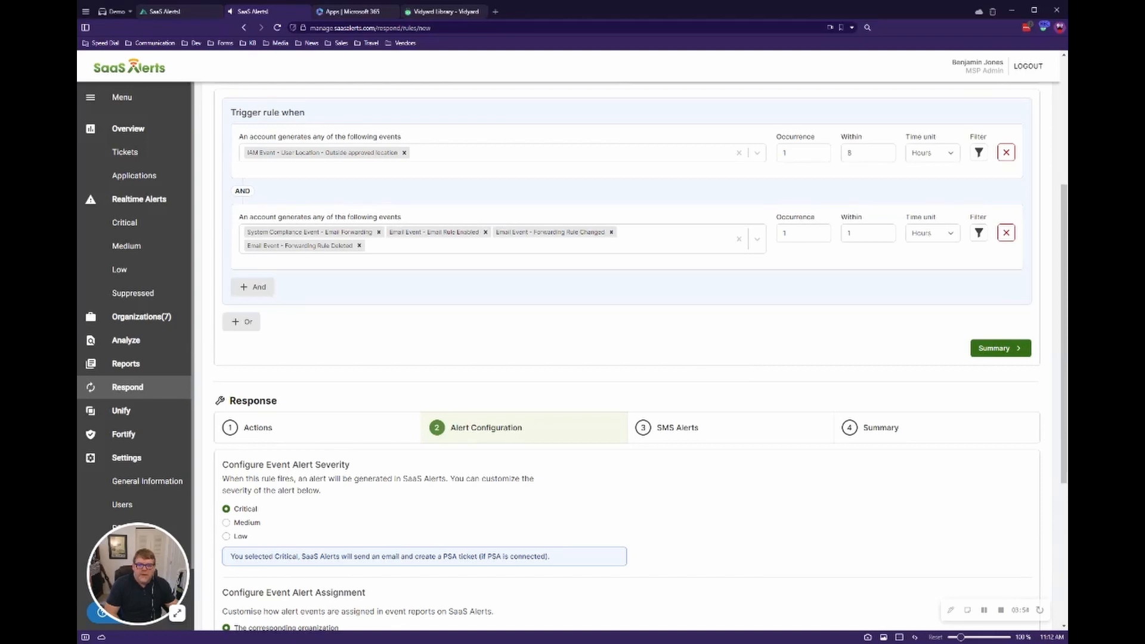
{"action": "mouse_move", "coordinate": [758, 339]}
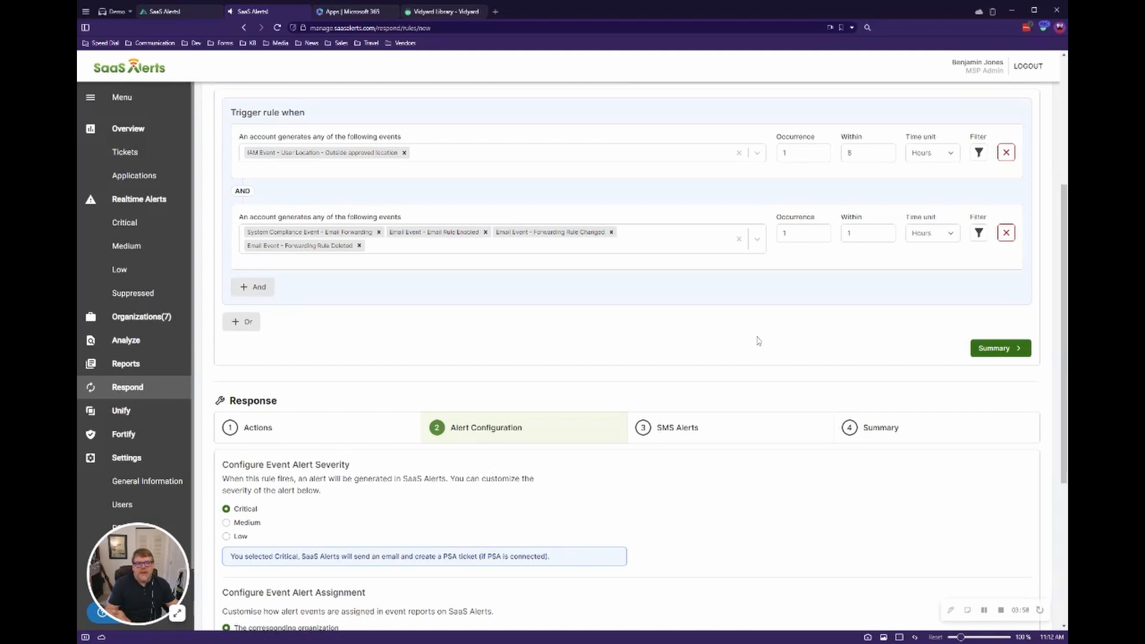
{"action": "mouse_move", "coordinate": [791, 371]}
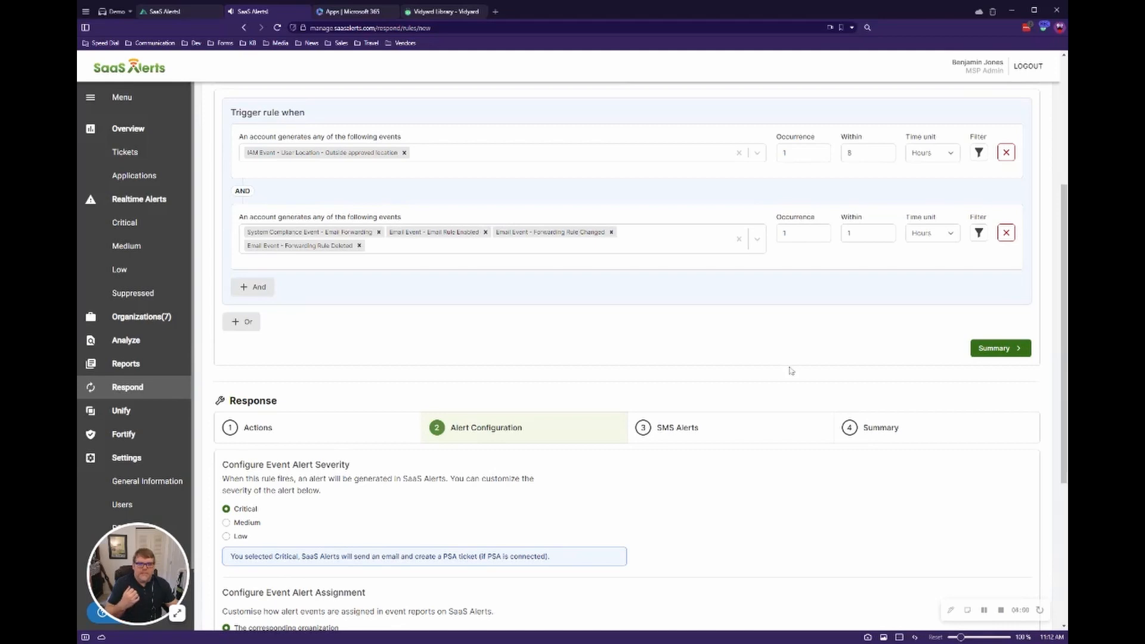
{"action": "mouse_move", "coordinate": [766, 403]}
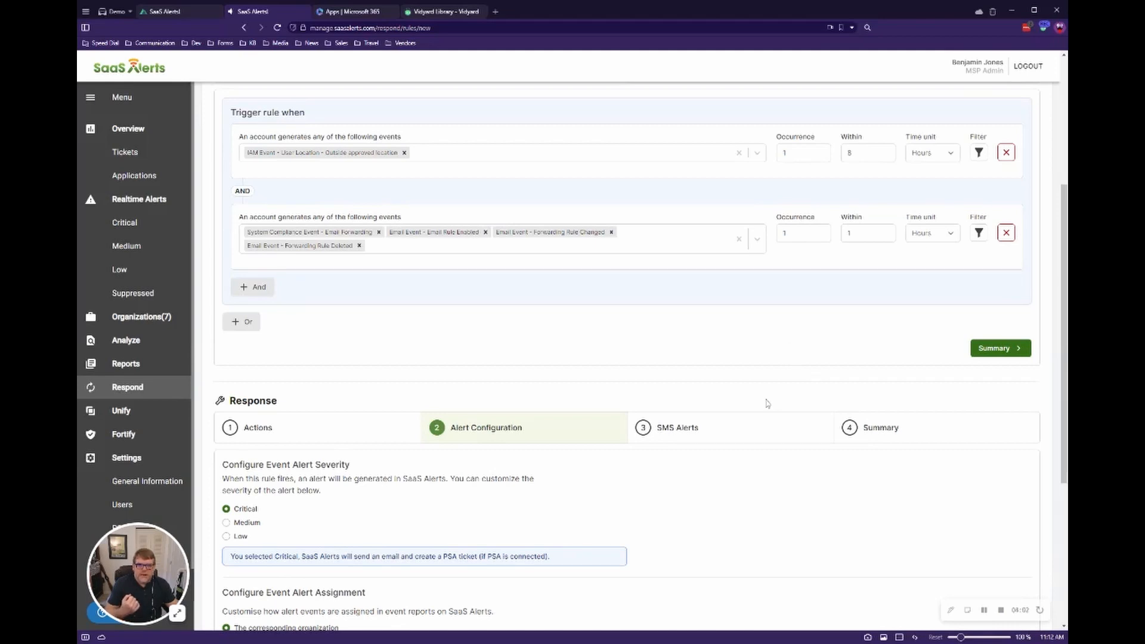
{"action": "mouse_move", "coordinate": [760, 355]}
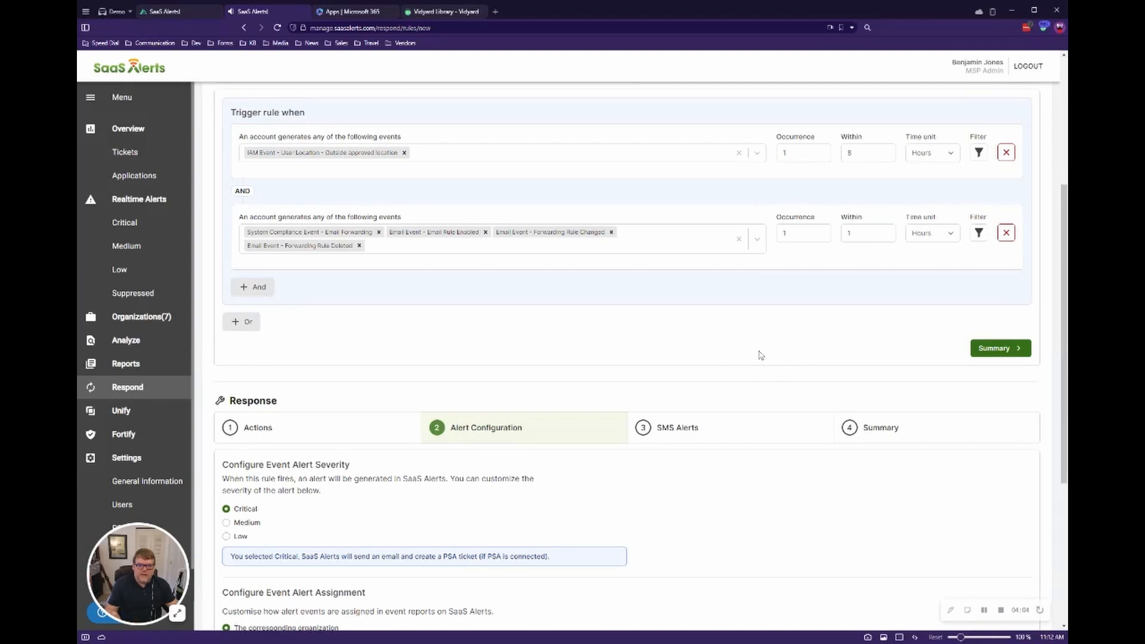
{"action": "mouse_move", "coordinate": [747, 368]}
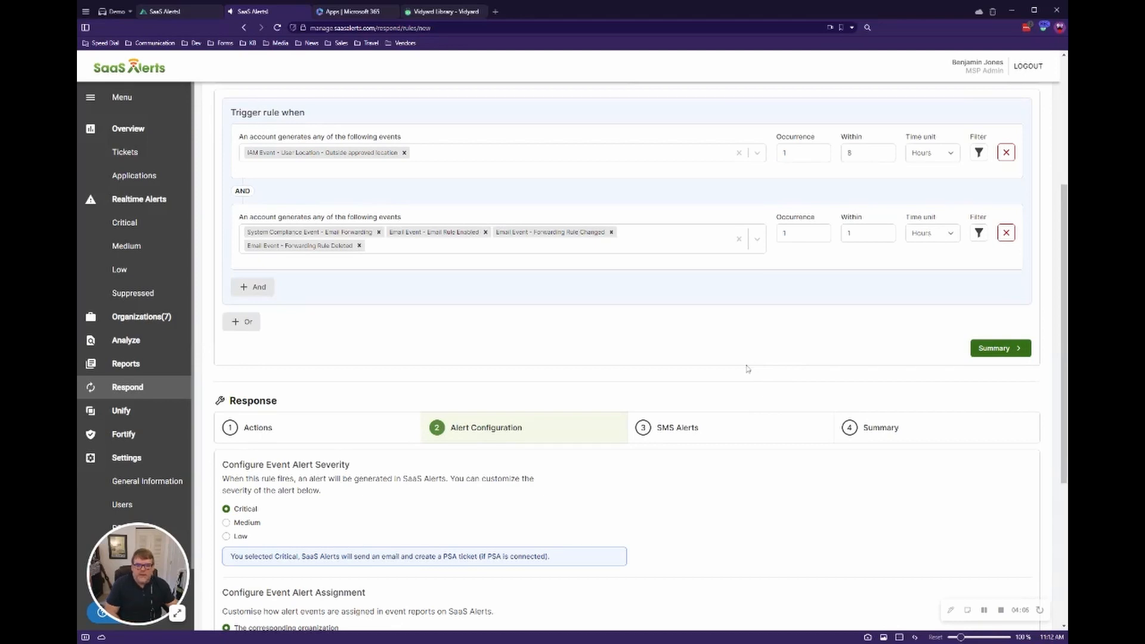